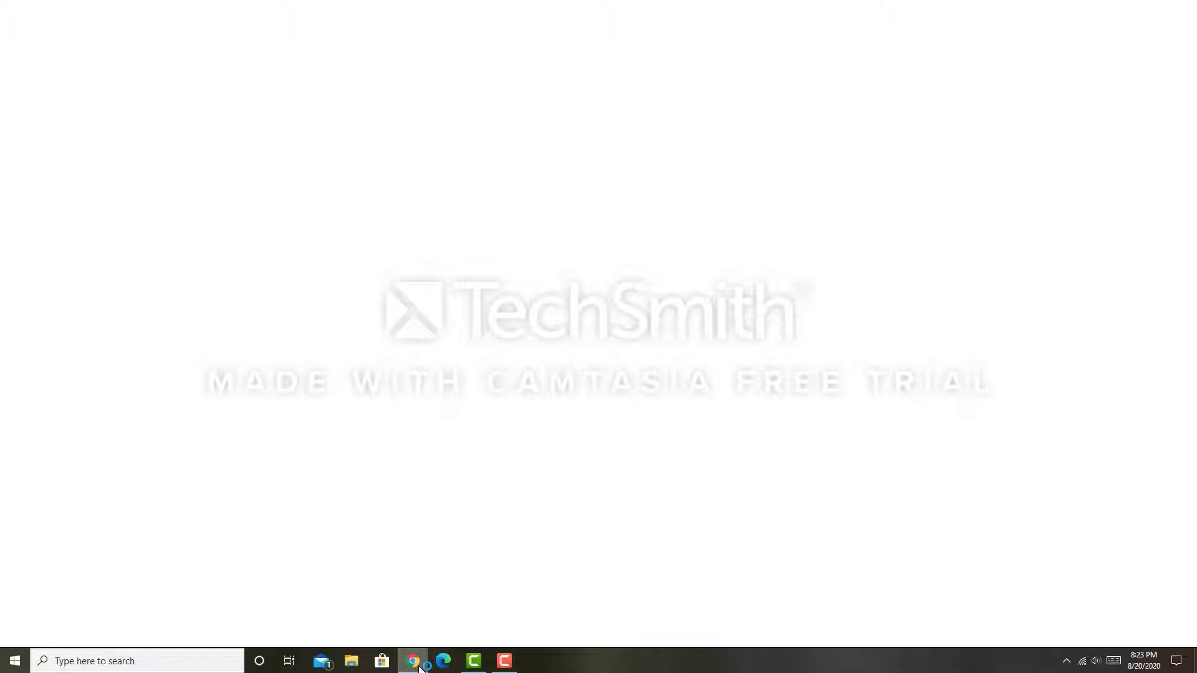
# Search Google in Chrome for "spore dark injection" and bring up the results
pyautogui.click(413, 661)
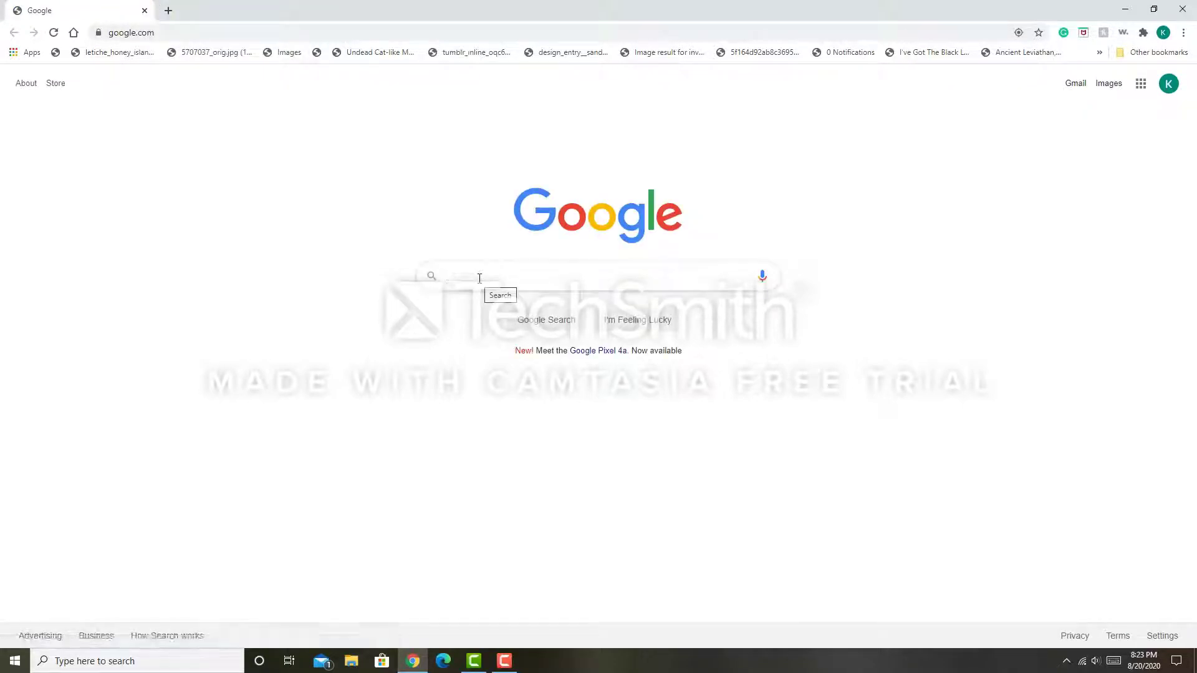
pyautogui.write('spore dark injection')
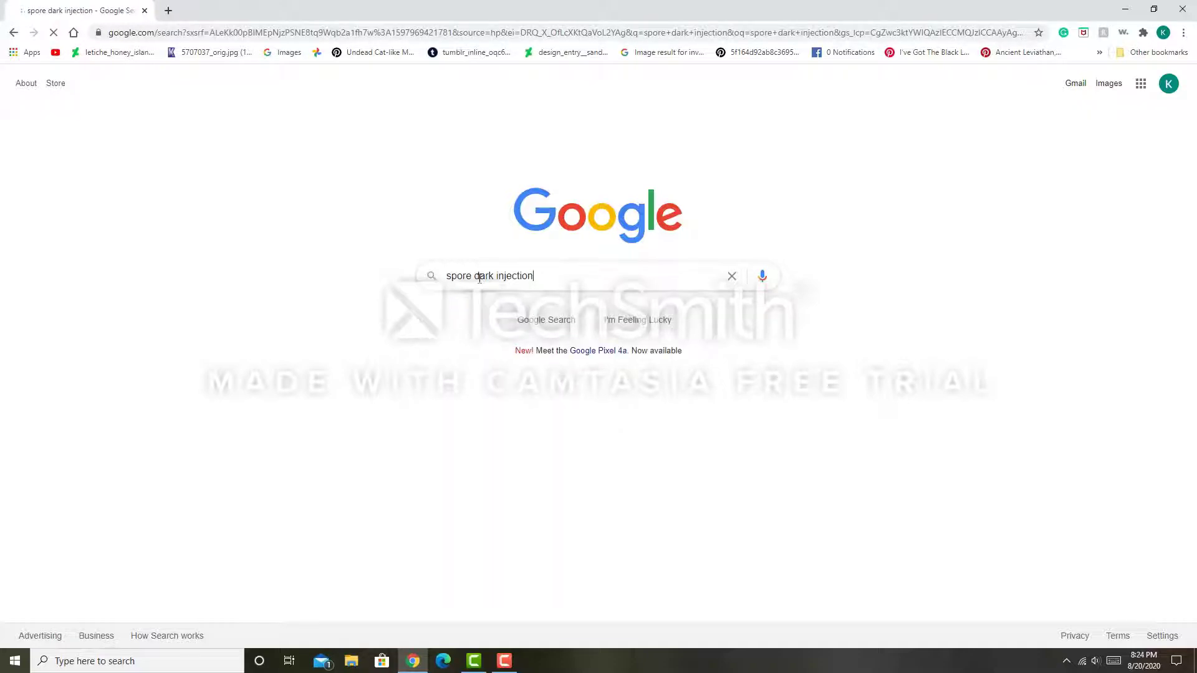
pyautogui.press('enter')
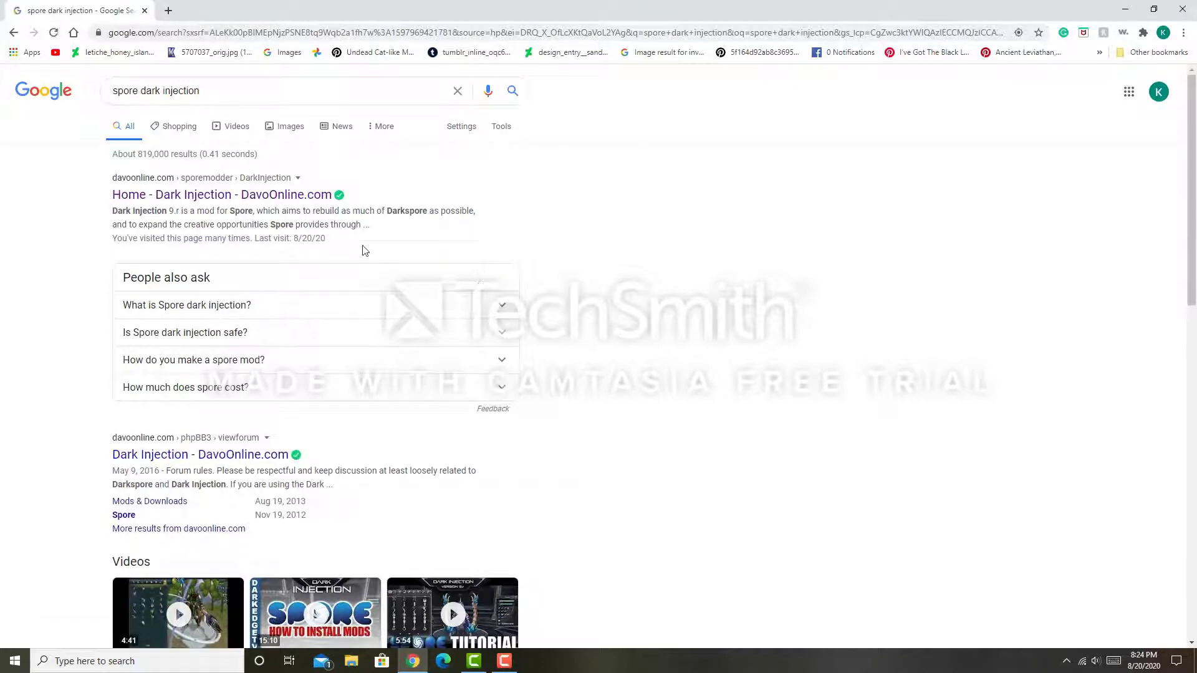
pyautogui.moveTo(140, 206)
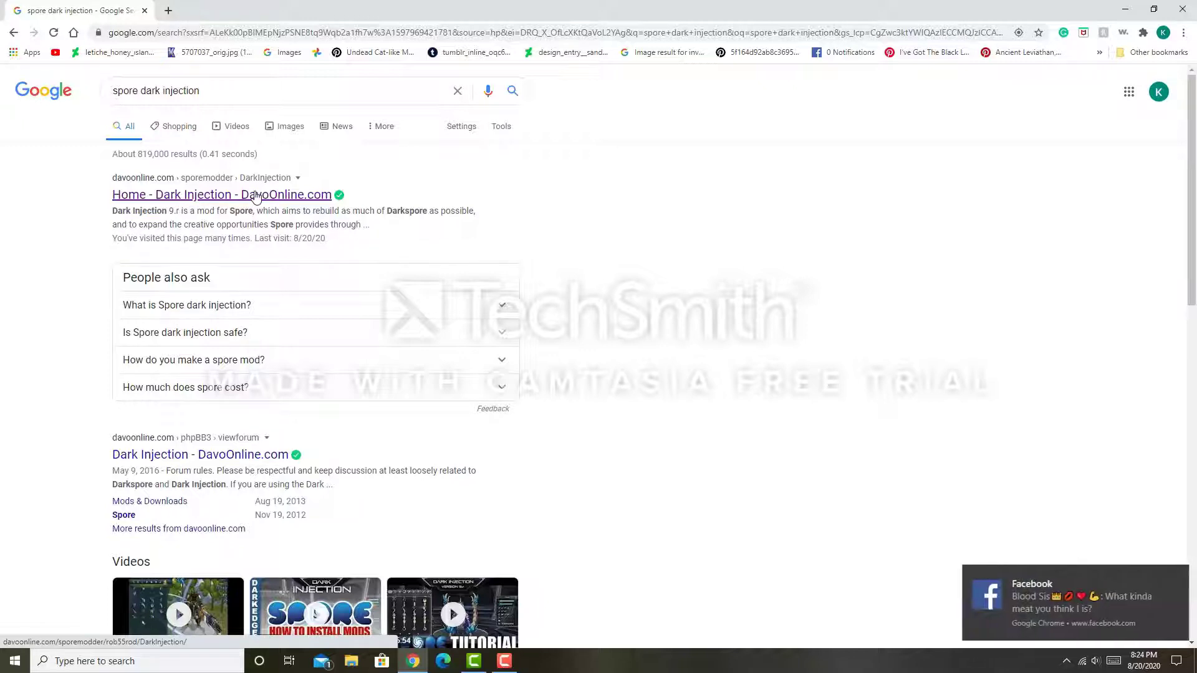
# Open the DavoOnline Dark Injection home page, browse the screenshots, and go to Downloads
pyautogui.click(222, 195)
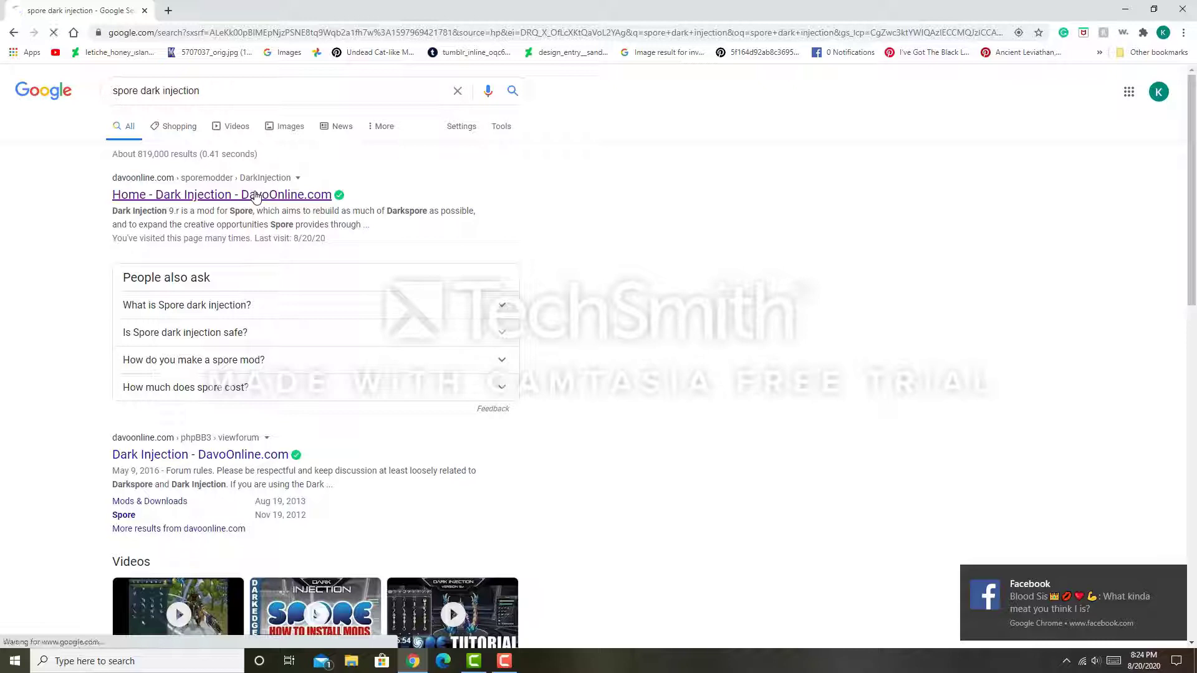
pyautogui.click(222, 195)
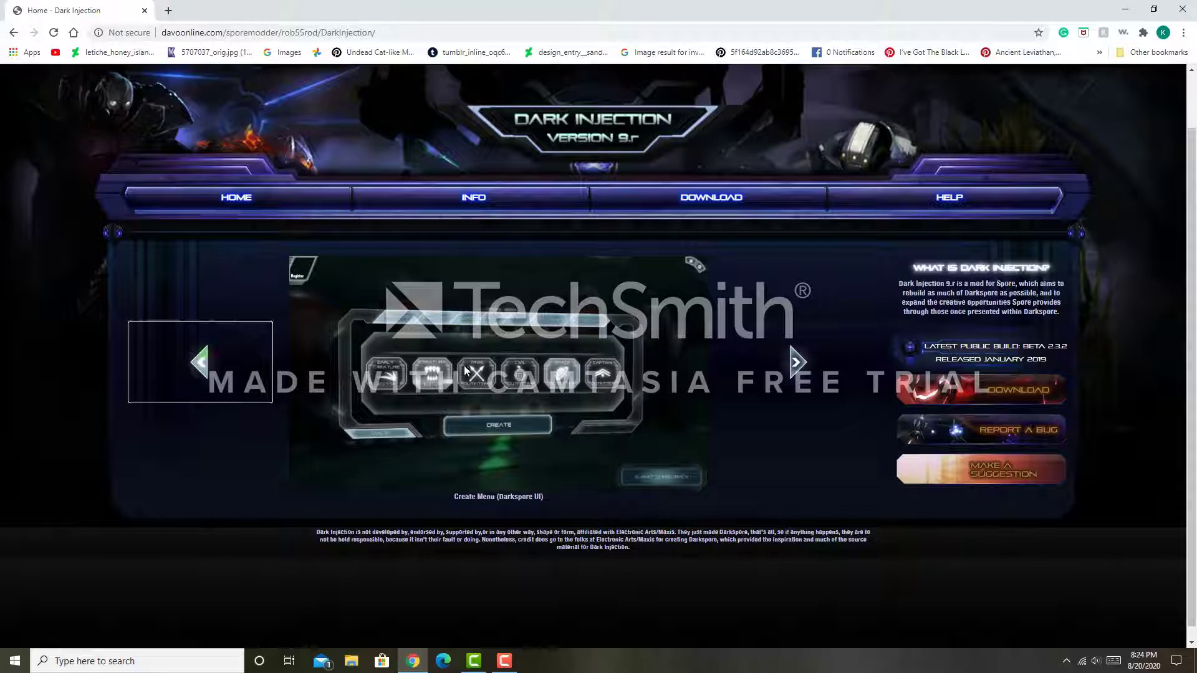
pyautogui.click(797, 362)
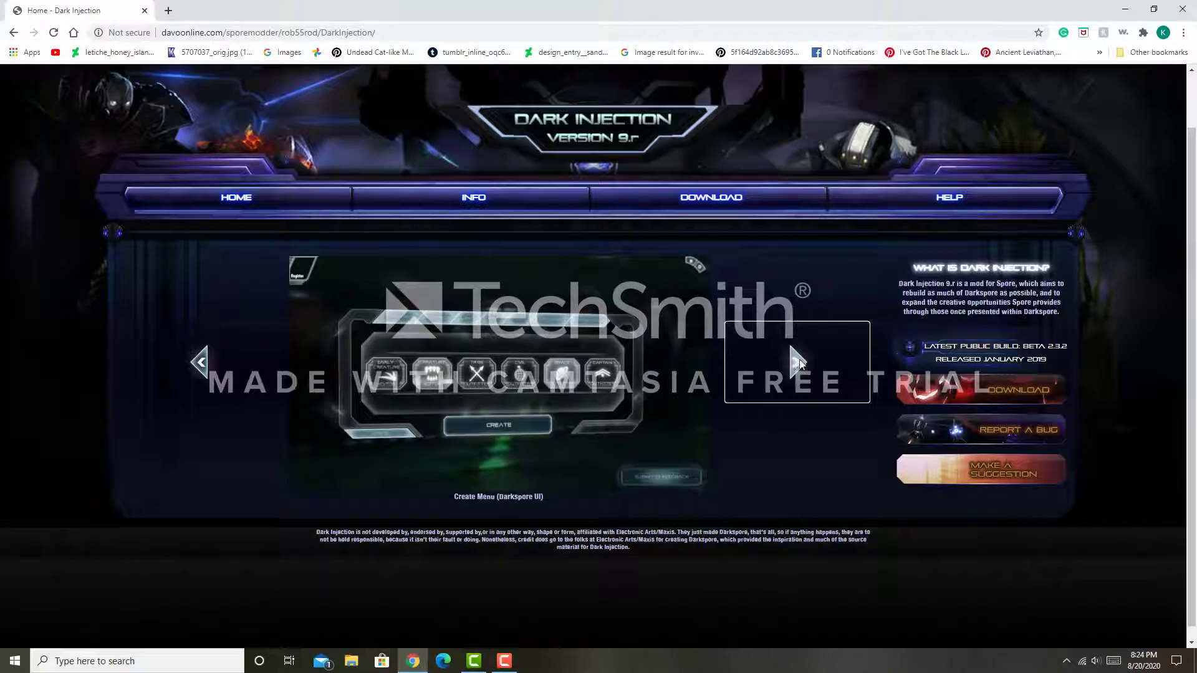
pyautogui.click(796, 361)
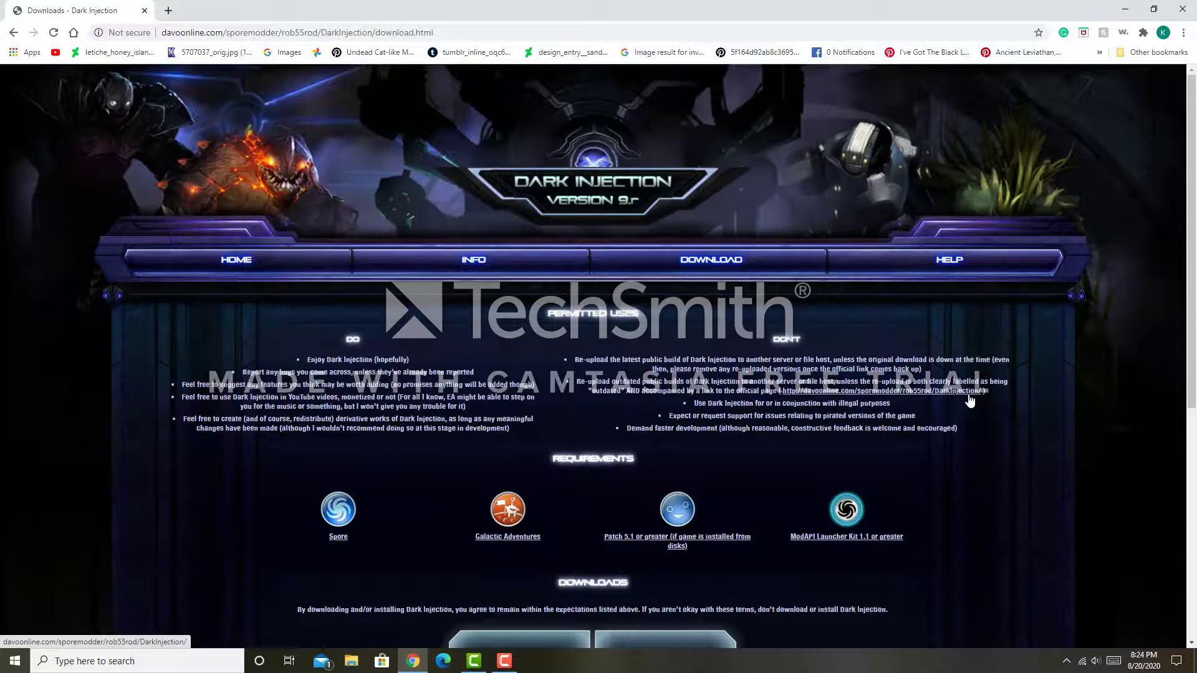
pyautogui.scroll(-3)
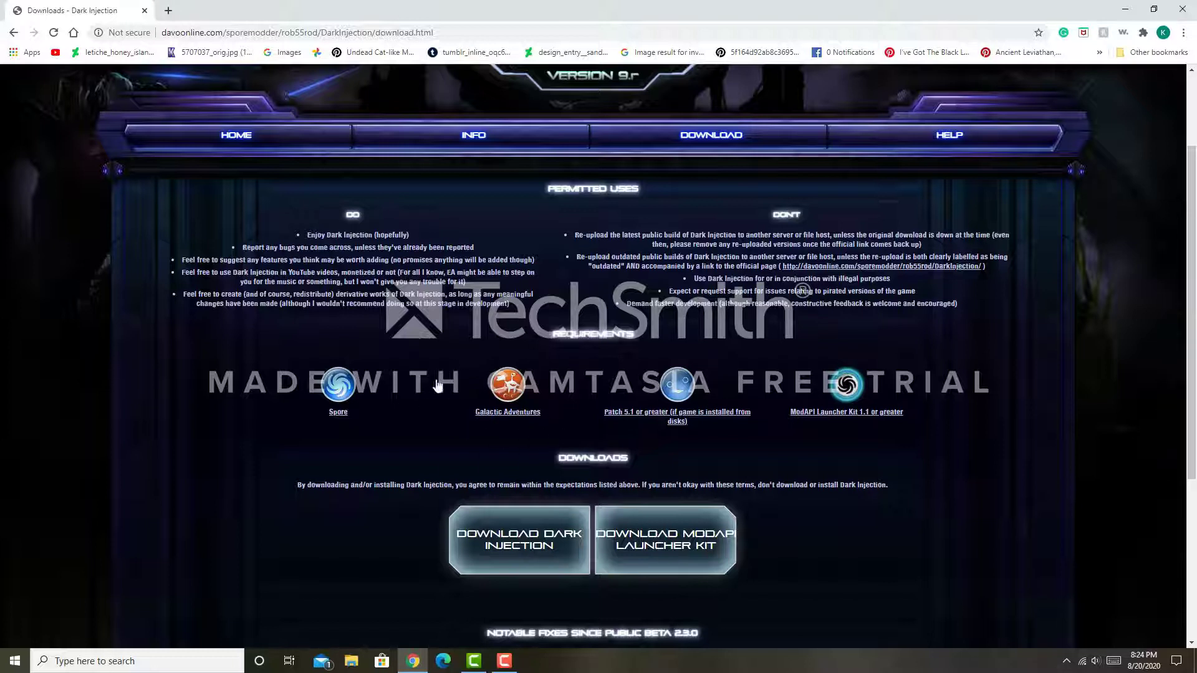
pyautogui.moveTo(502, 326)
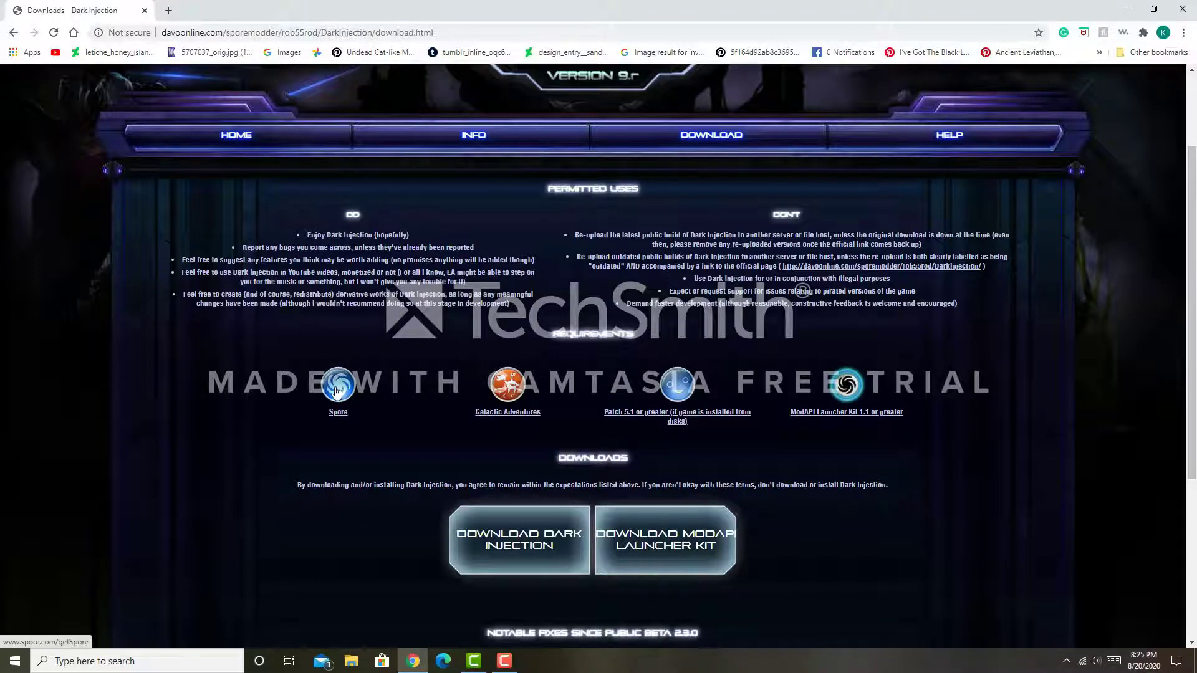
pyautogui.moveTo(508, 385)
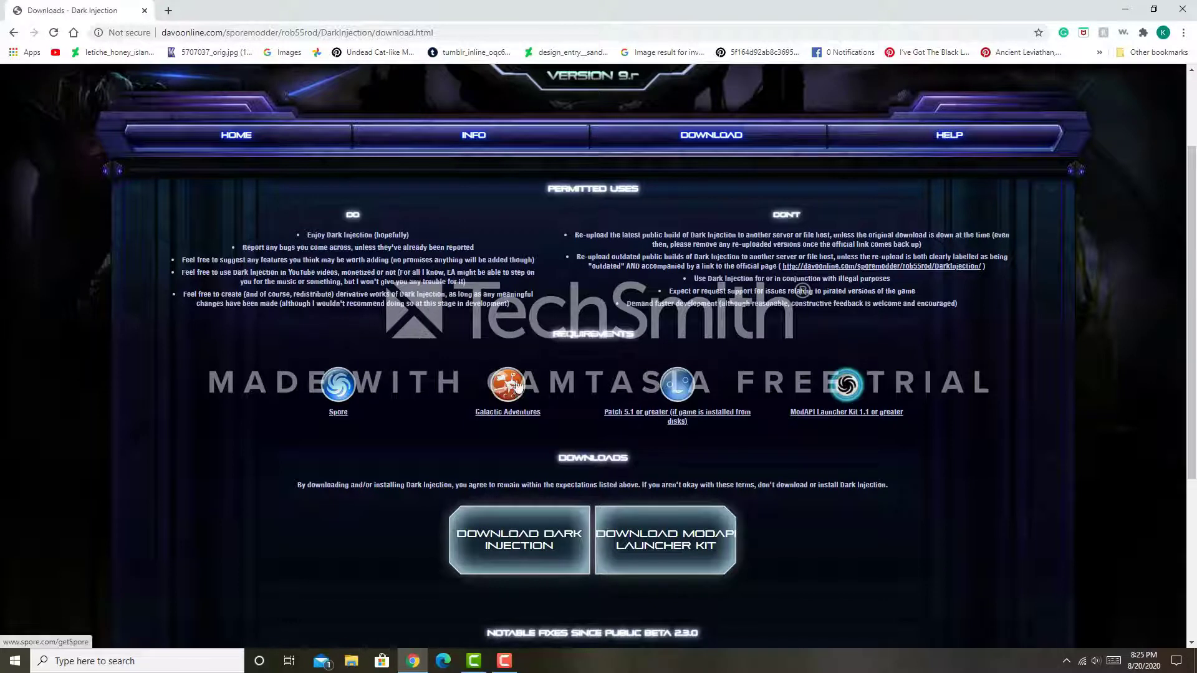
pyautogui.moveTo(458, 376)
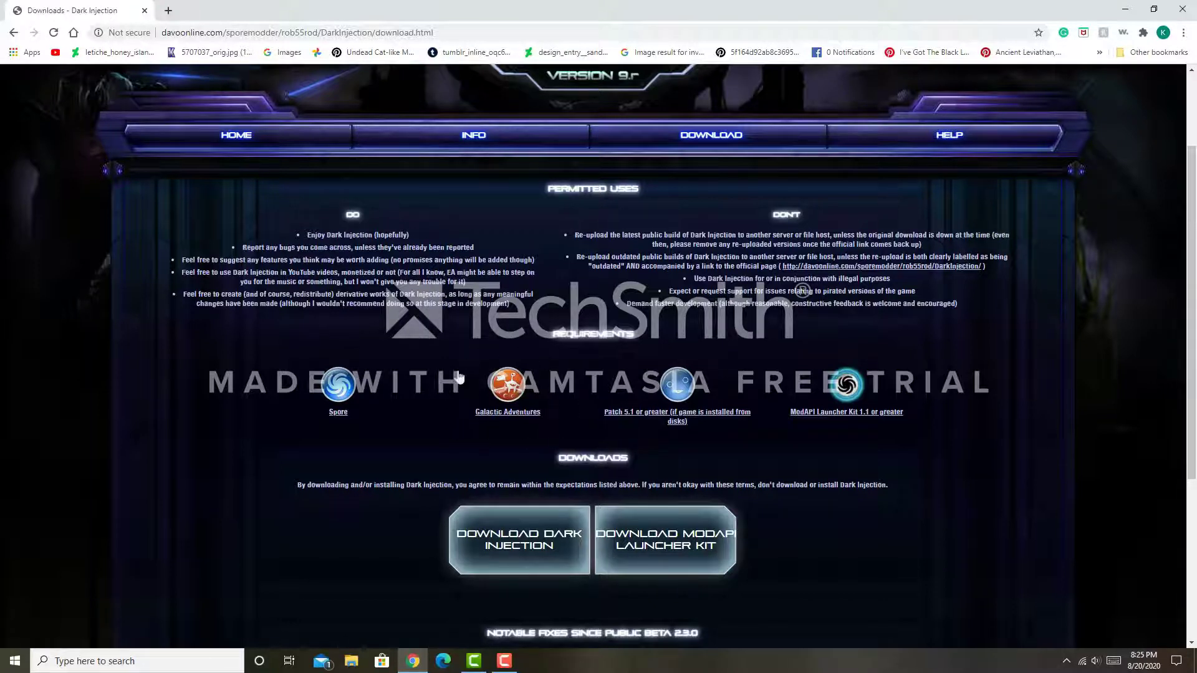
pyautogui.moveTo(547, 370)
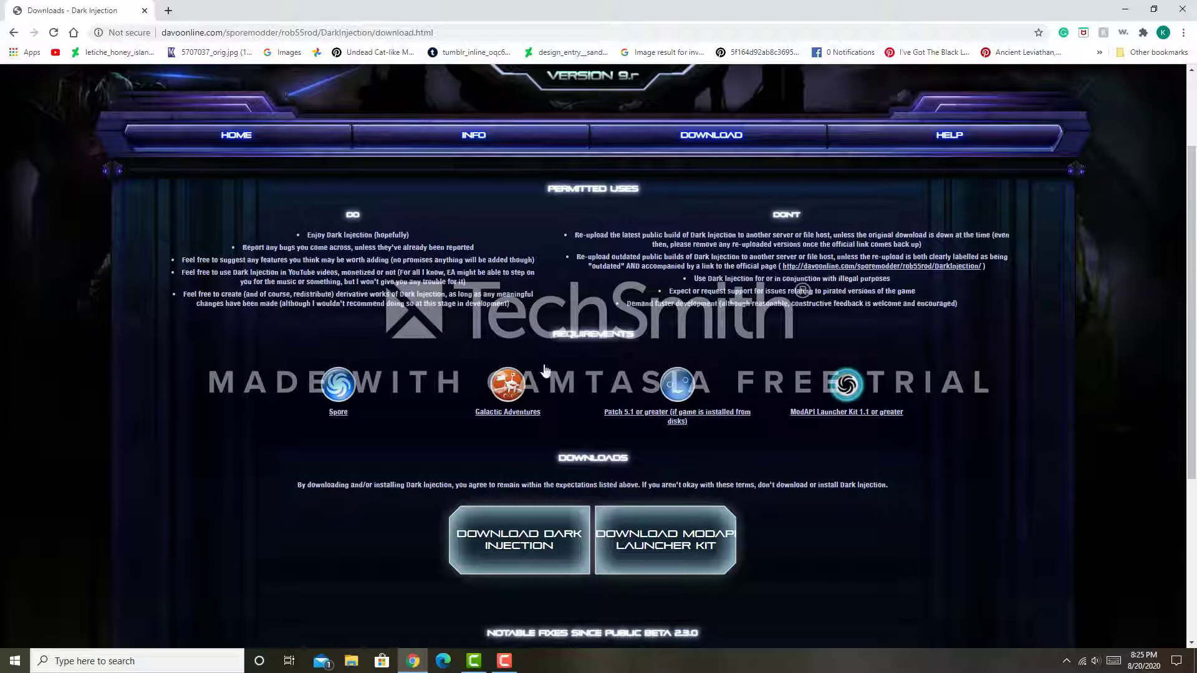
pyautogui.moveTo(518, 365)
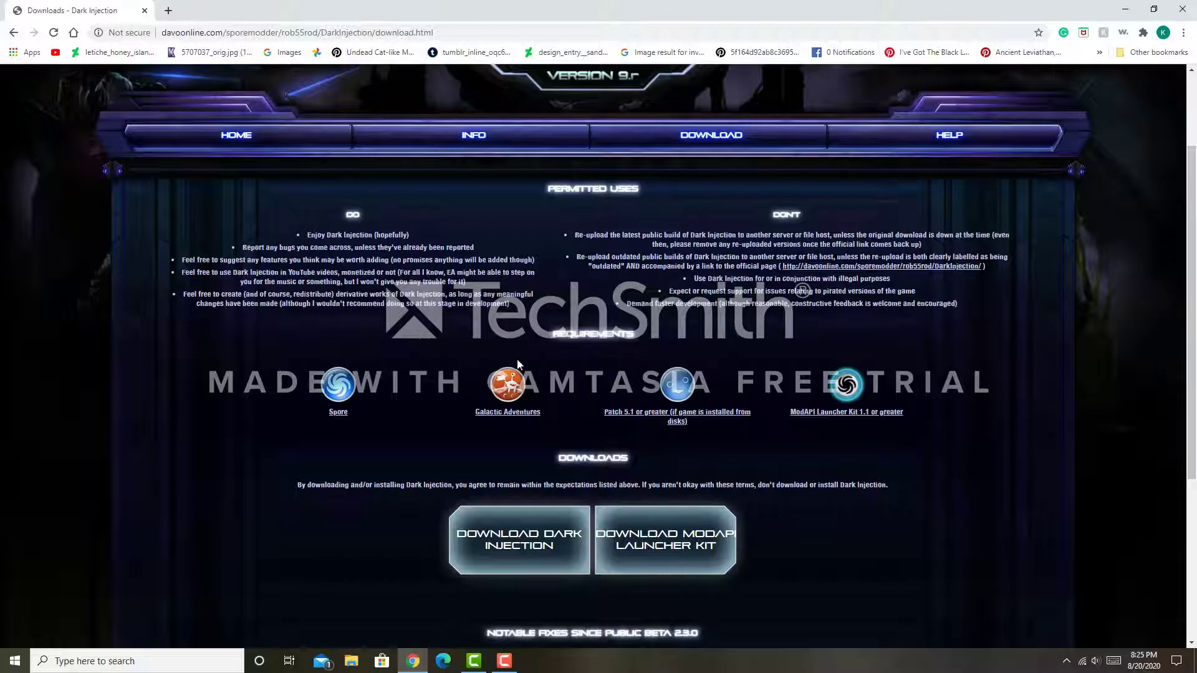
pyautogui.moveTo(649, 411)
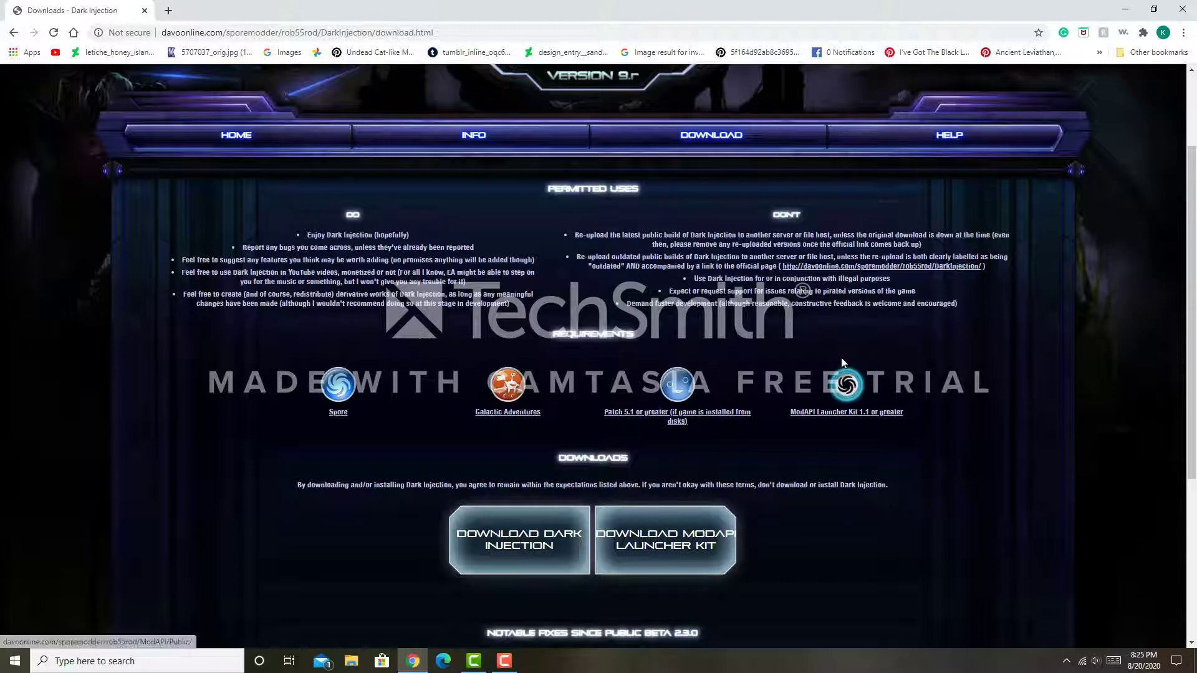
pyautogui.moveTo(836, 422)
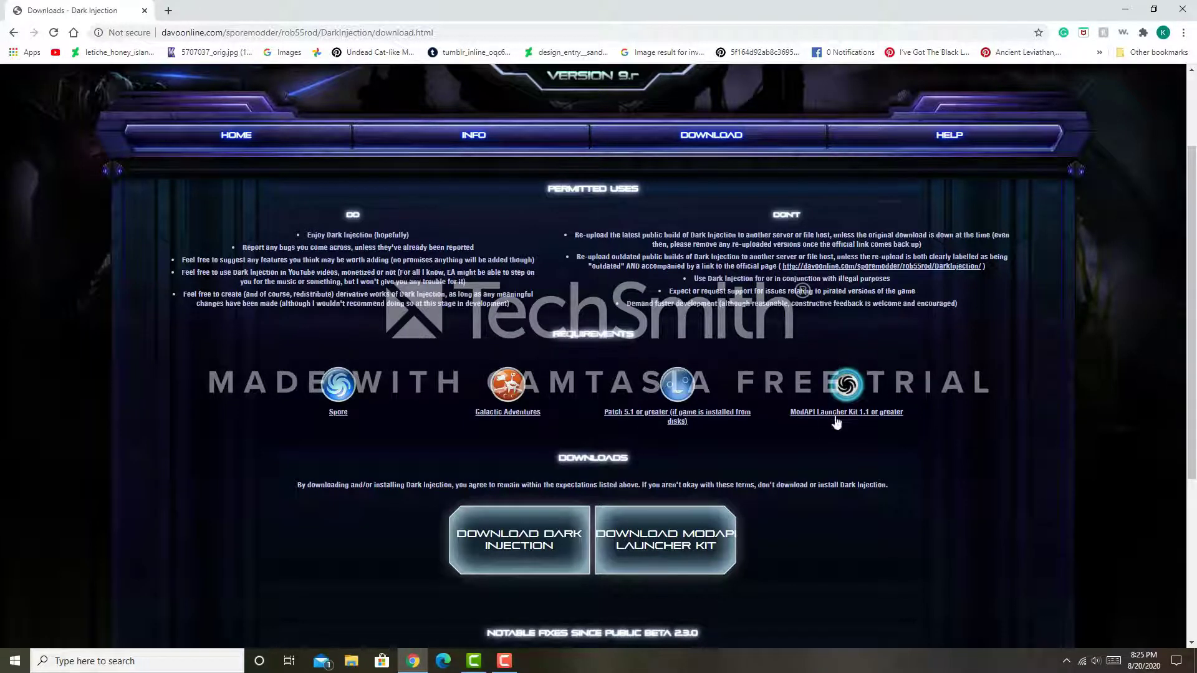
pyautogui.moveTo(871, 424)
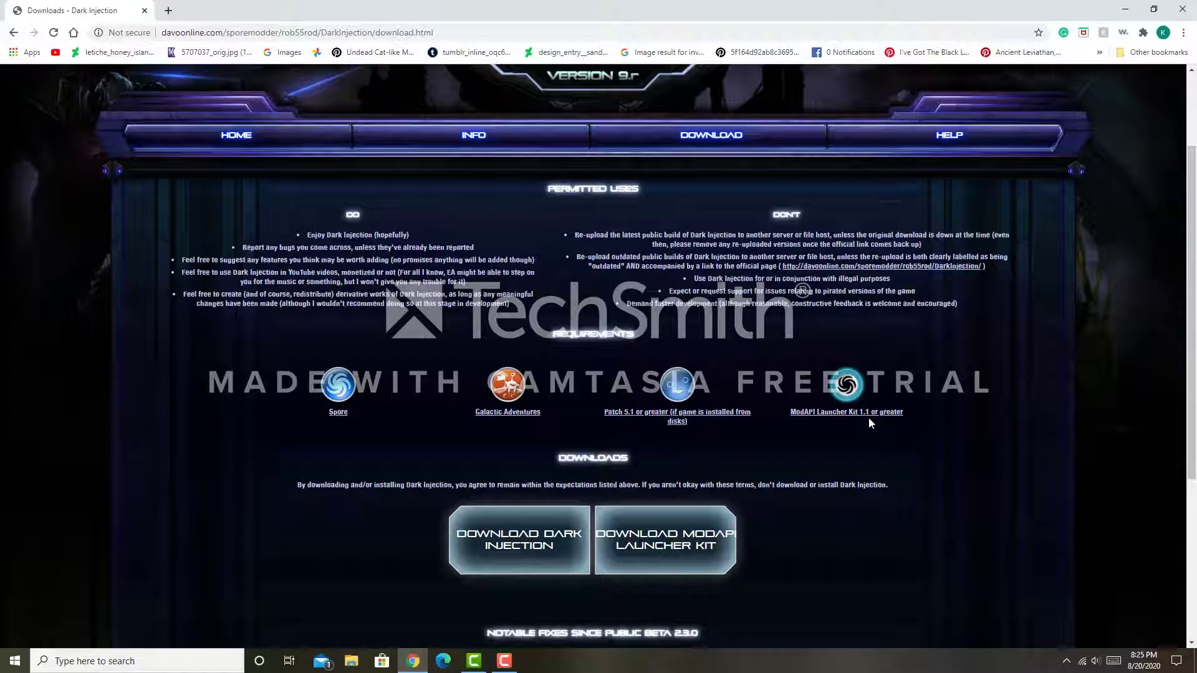
pyautogui.moveTo(903, 332)
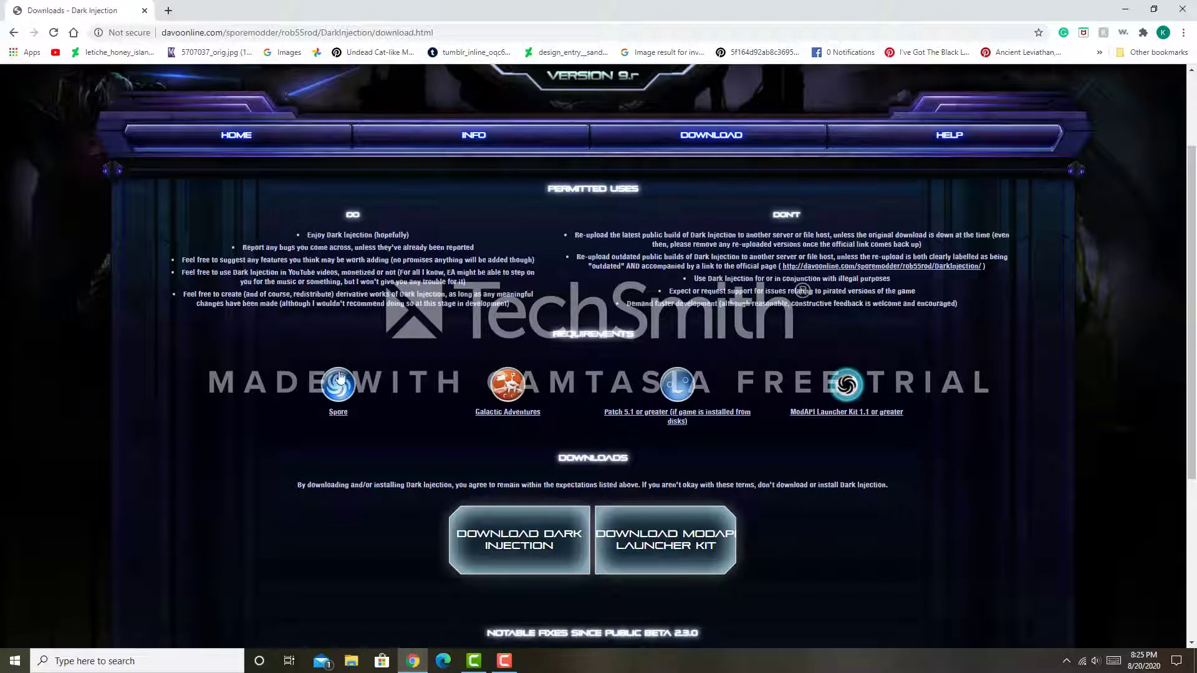
pyautogui.moveTo(508, 385)
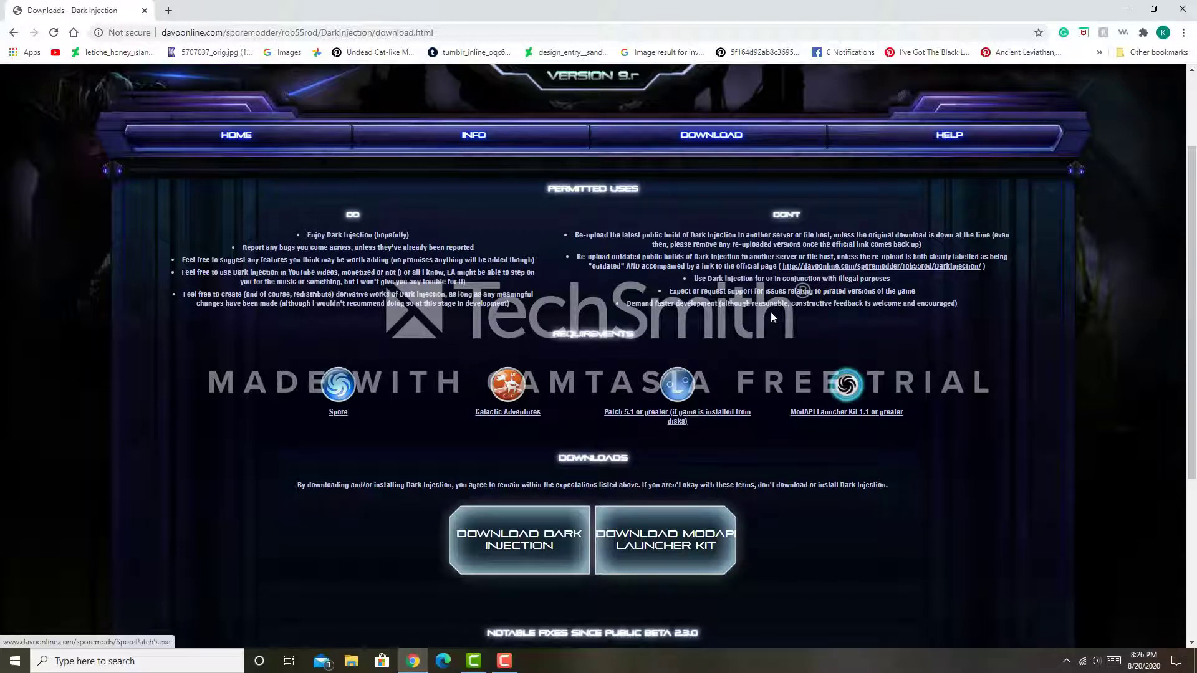
pyautogui.moveTo(846, 384)
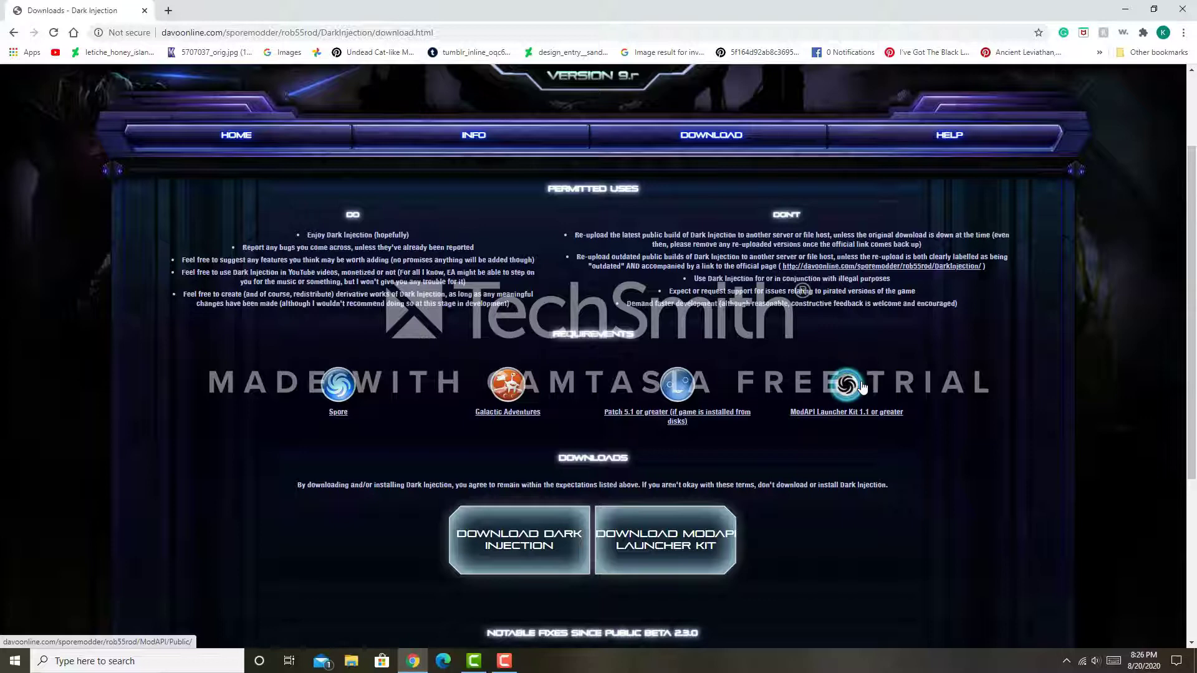
pyautogui.scroll(-3)
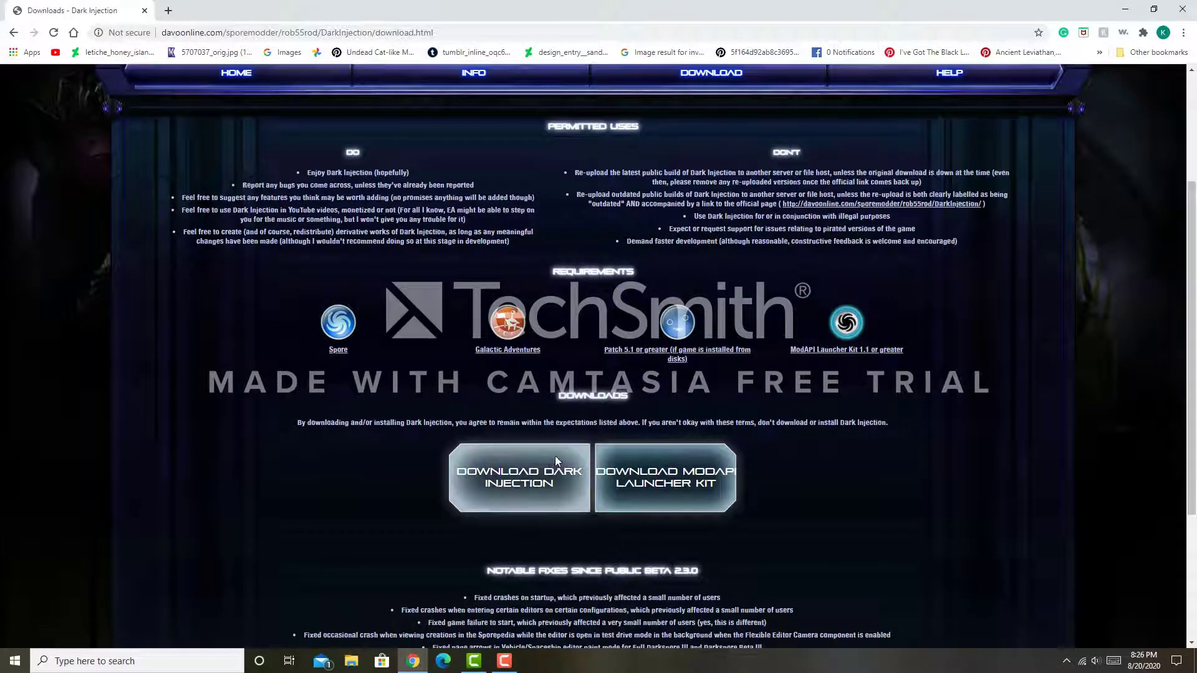
# Download the Dark Injection sporemod from Google Drive anyway despite the warning, then go back
pyautogui.click(519, 477)
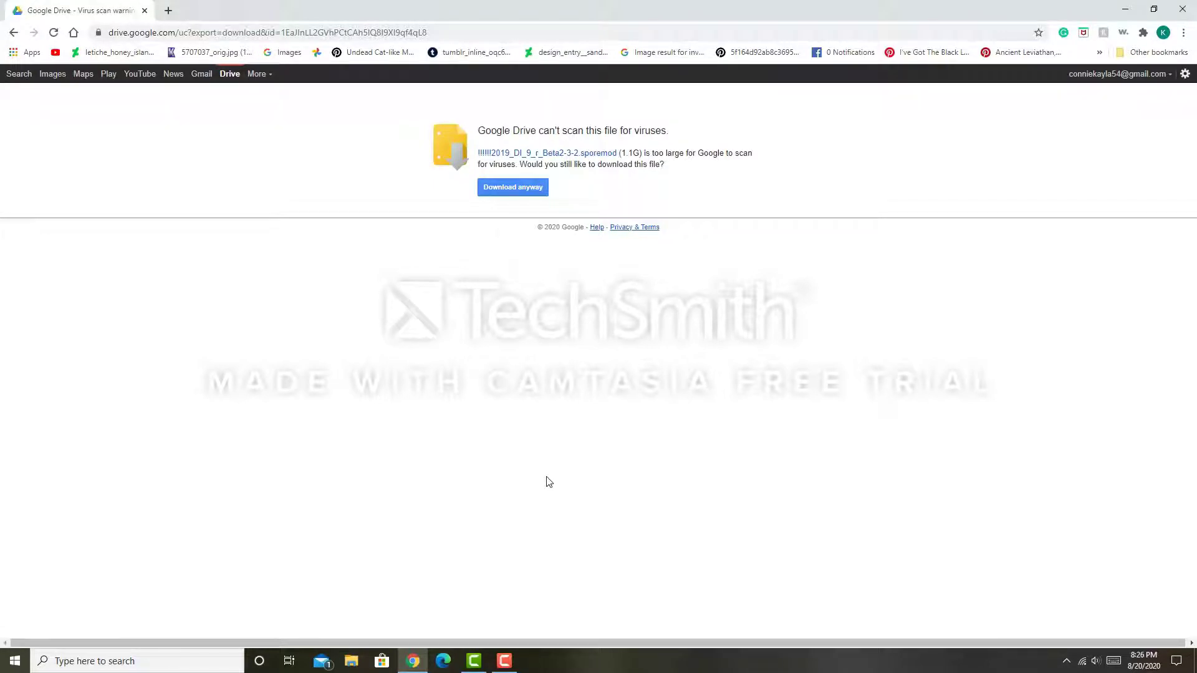
pyautogui.click(513, 187)
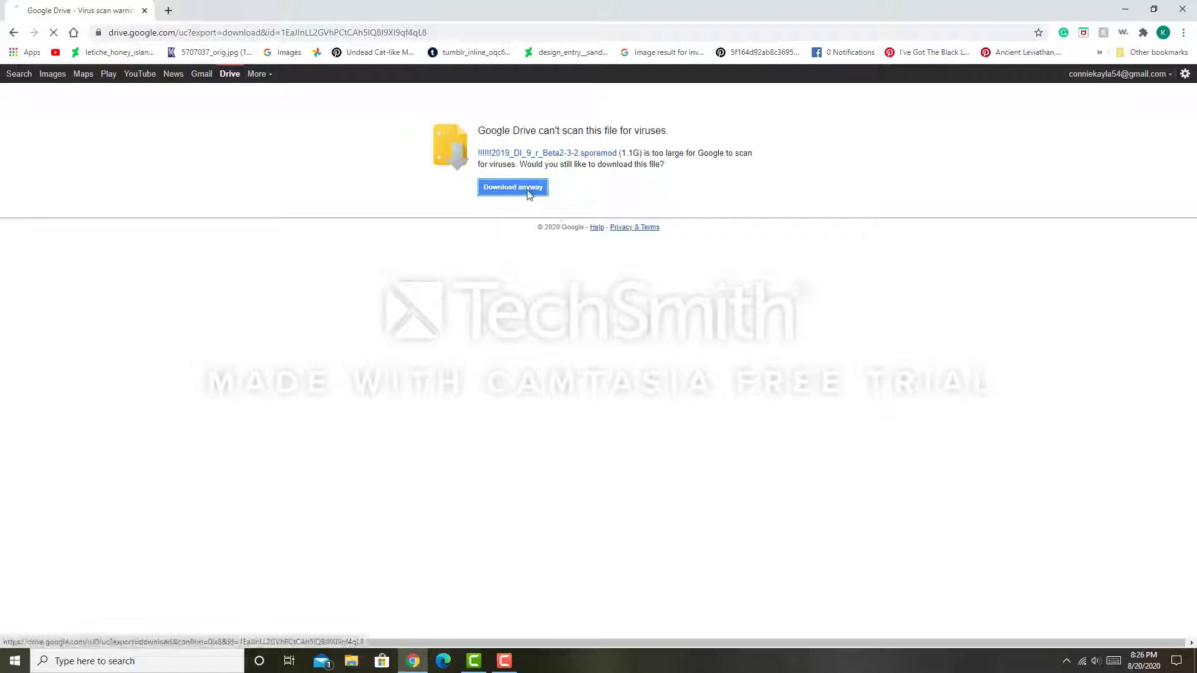
pyautogui.click(513, 187)
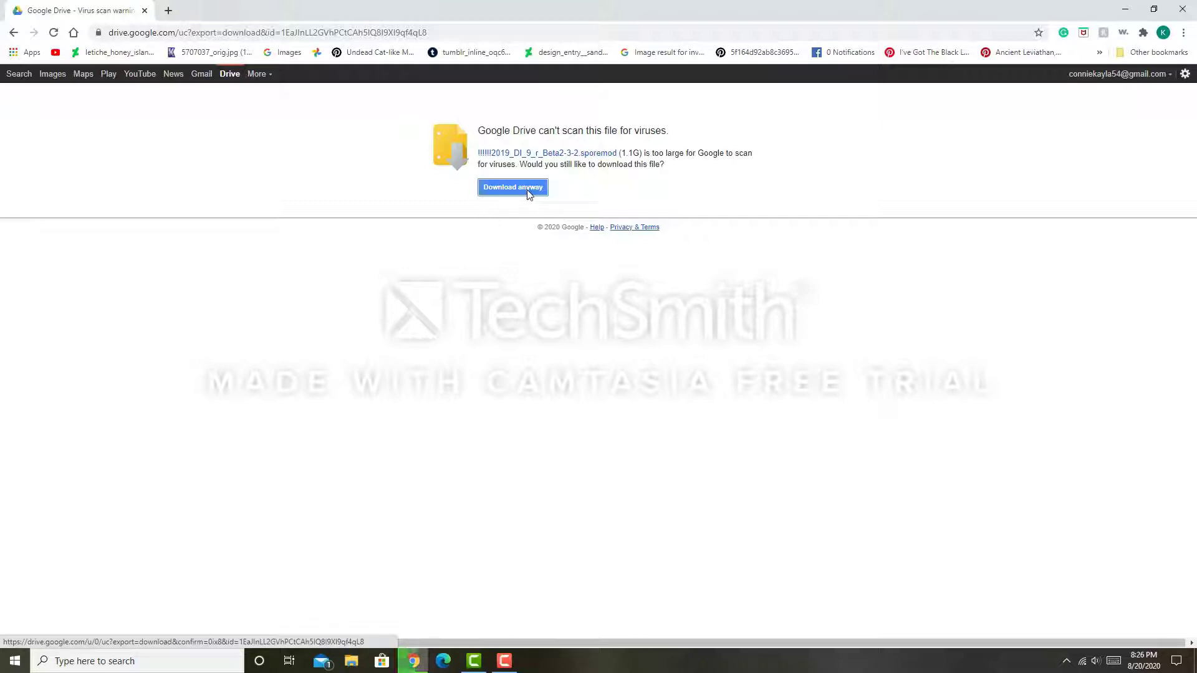
pyautogui.click(512, 187)
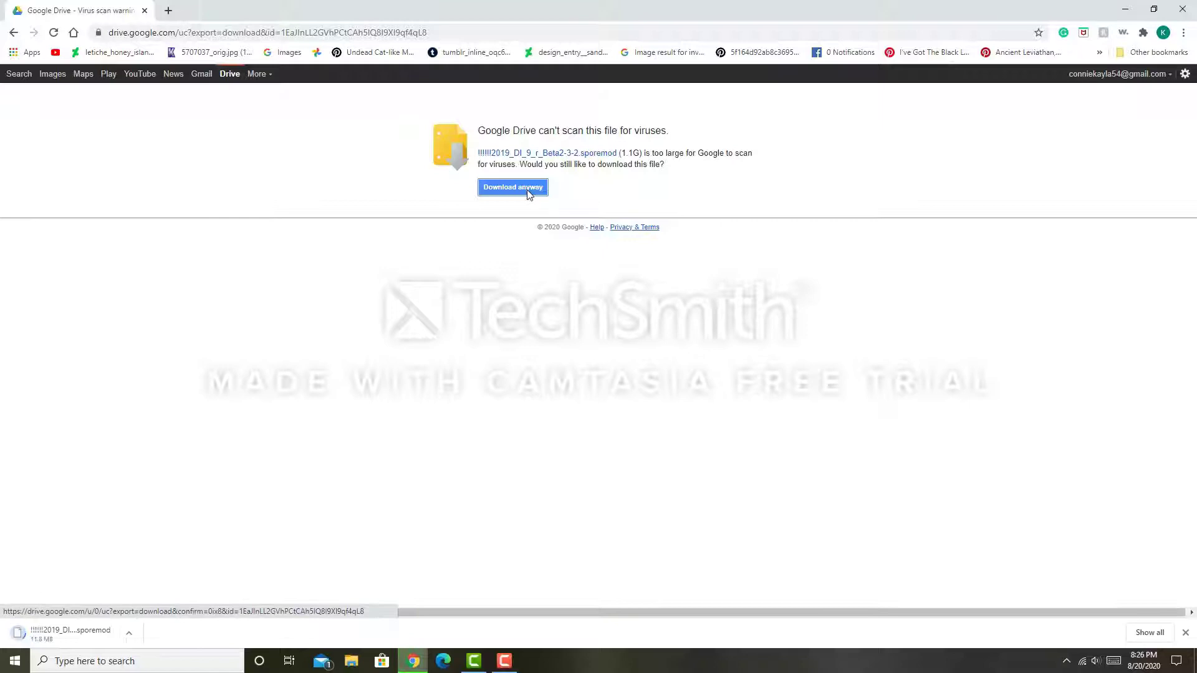
pyautogui.click(513, 187)
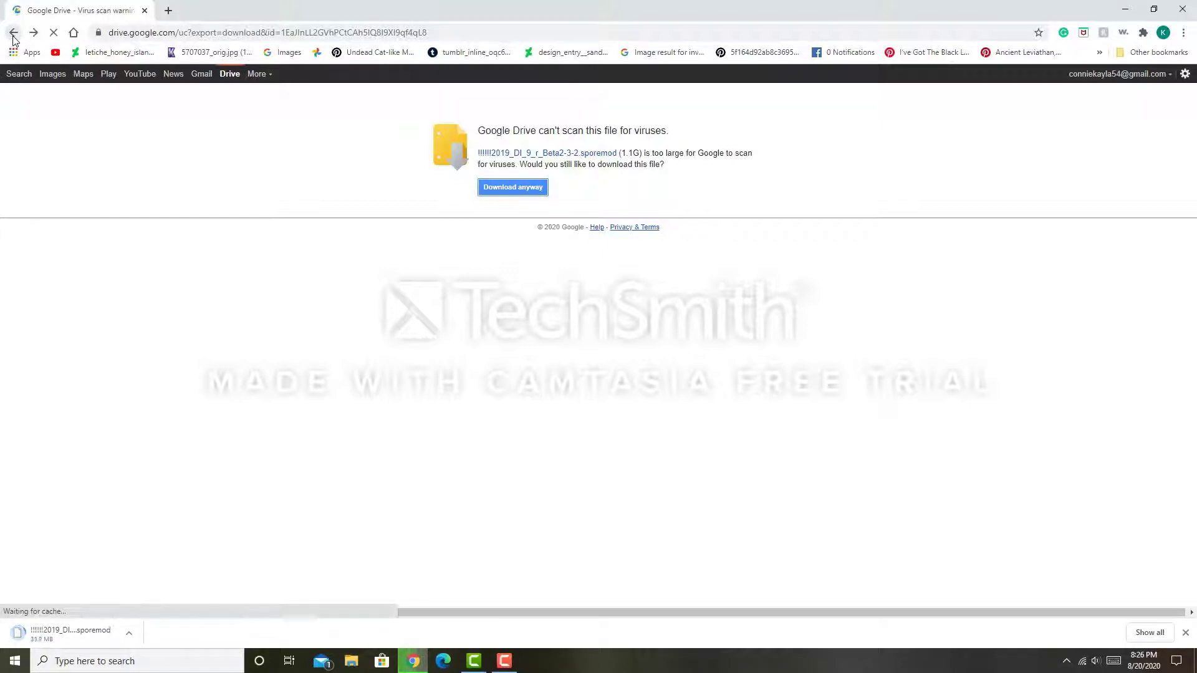
pyautogui.click(12, 32)
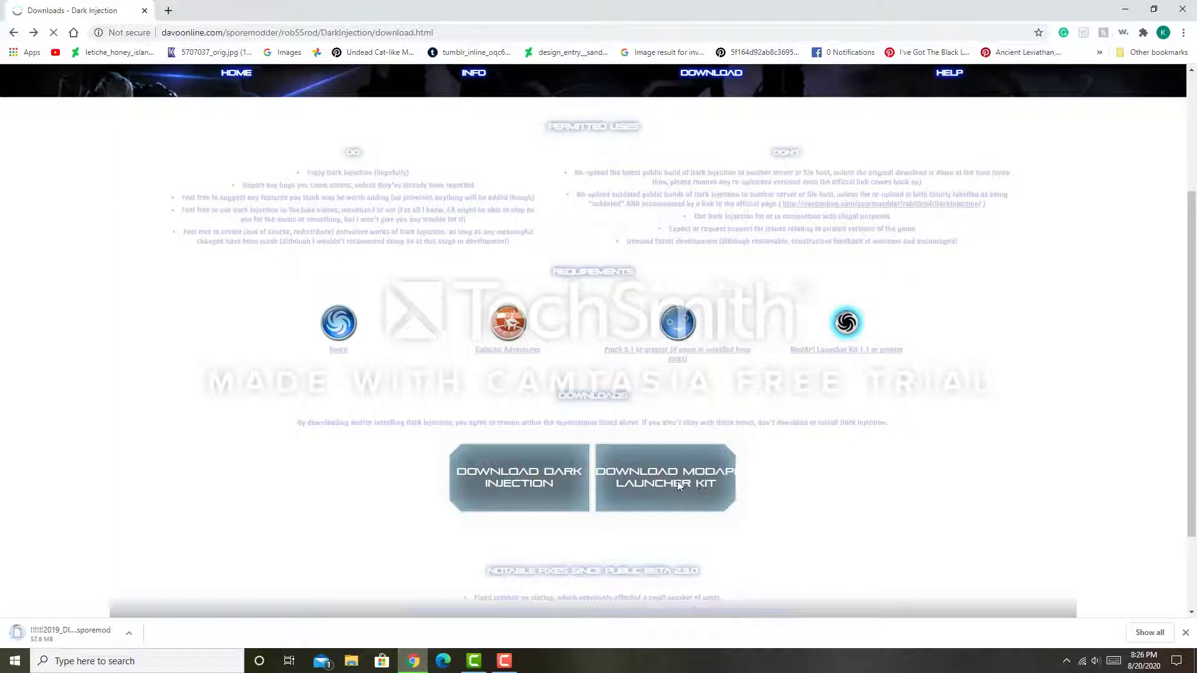
# Open the Spore ModAPI Launcher Kit page and start downloading its setup file
pyautogui.click(665, 477)
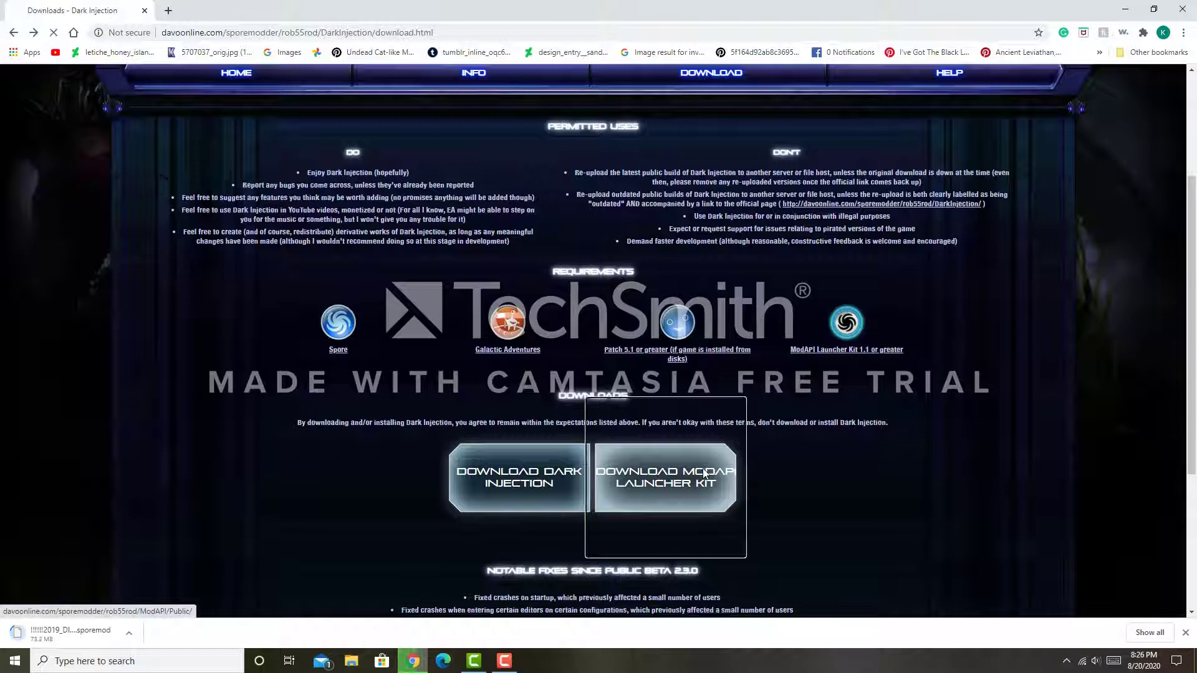
pyautogui.click(665, 476)
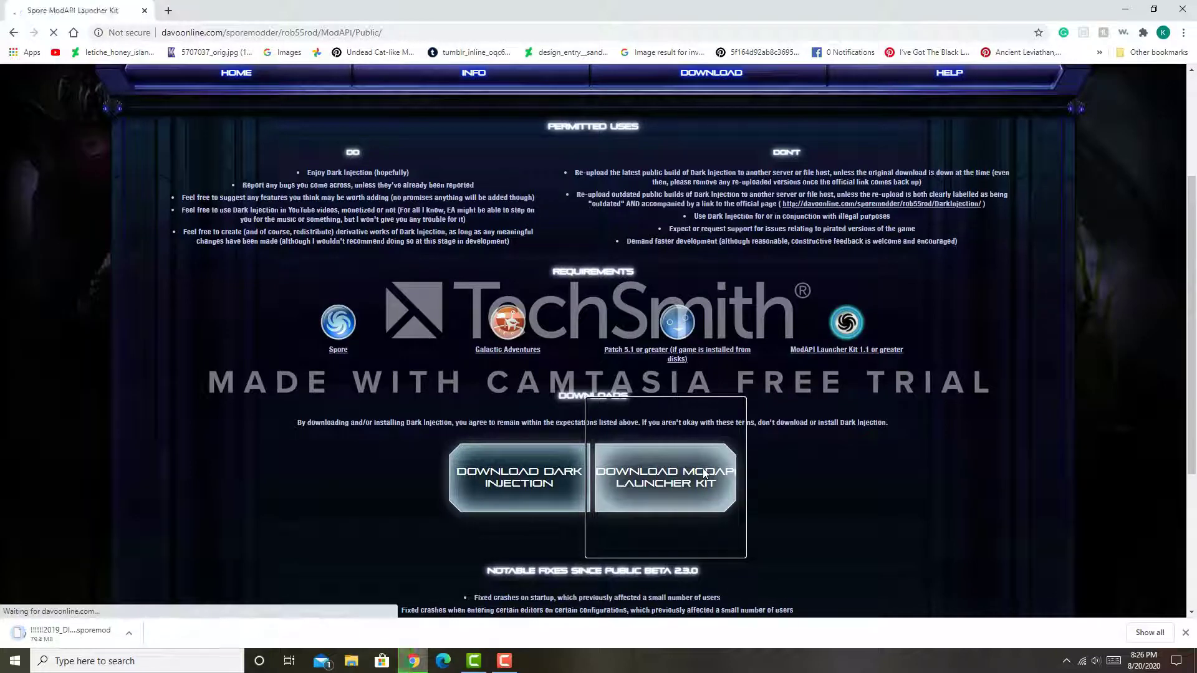
pyautogui.click(666, 477)
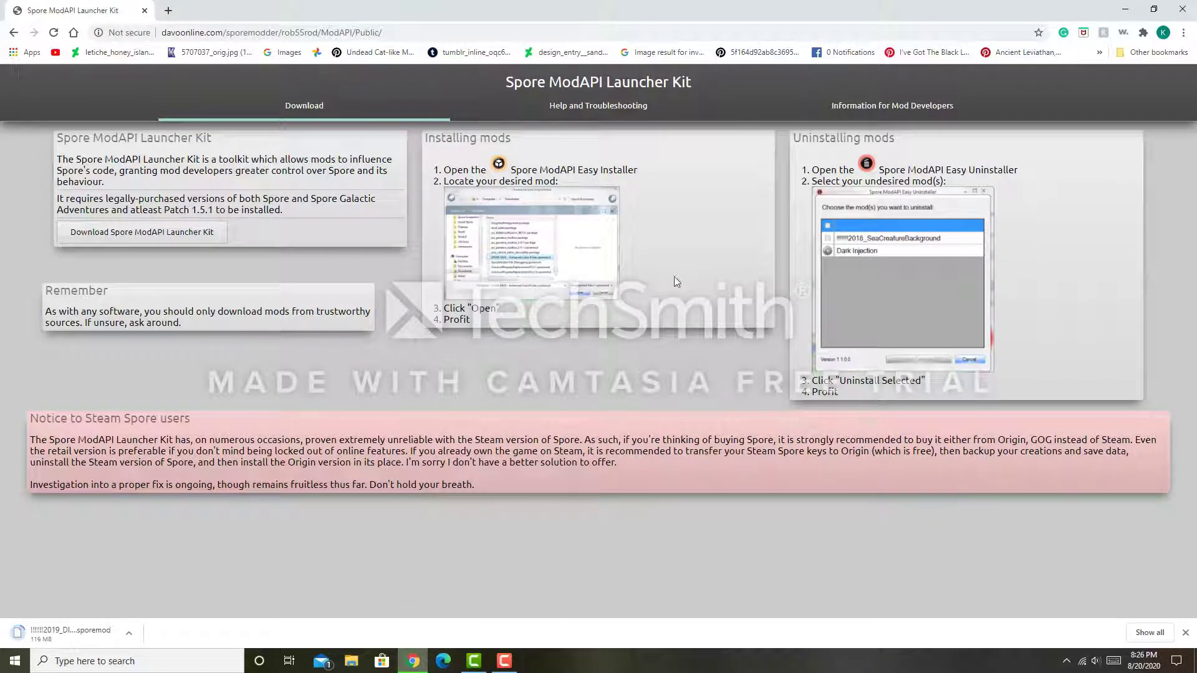
pyautogui.moveTo(434, 348)
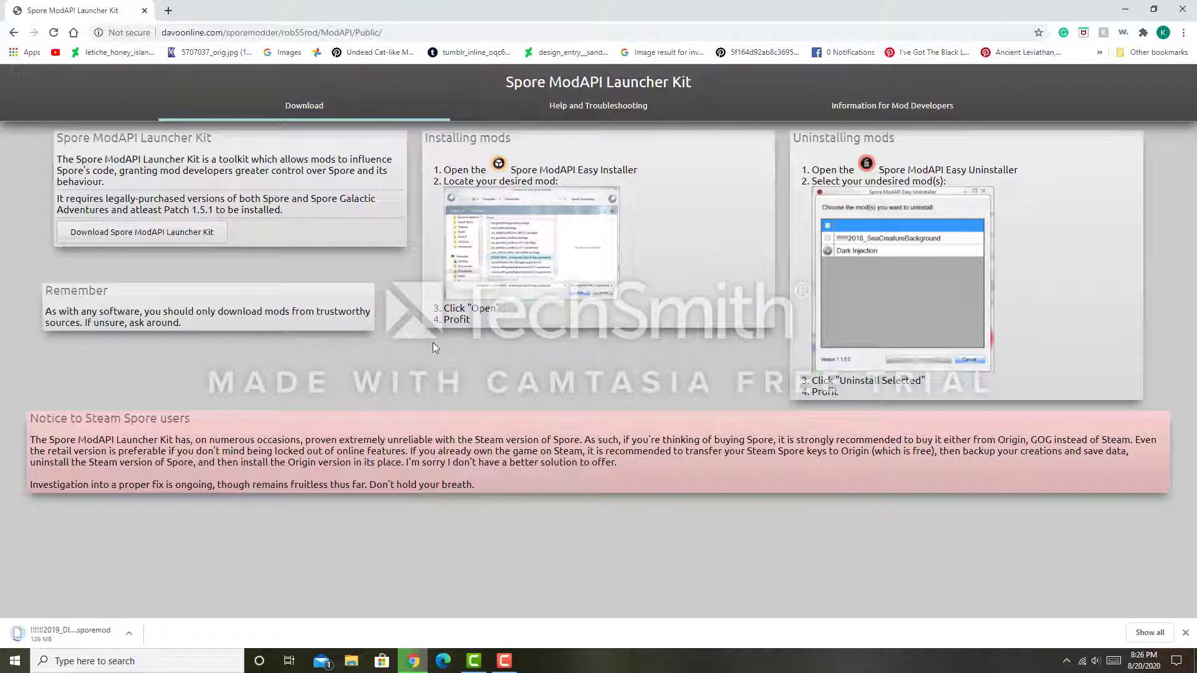
pyautogui.moveTo(744, 284)
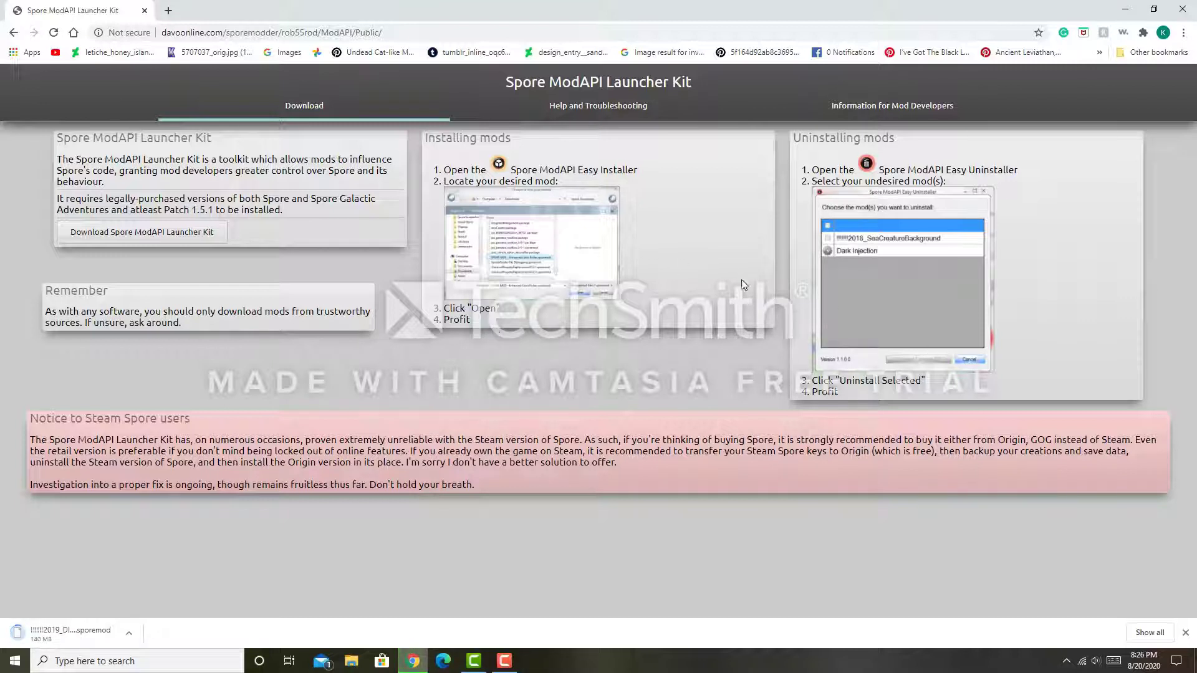
pyautogui.moveTo(588, 222)
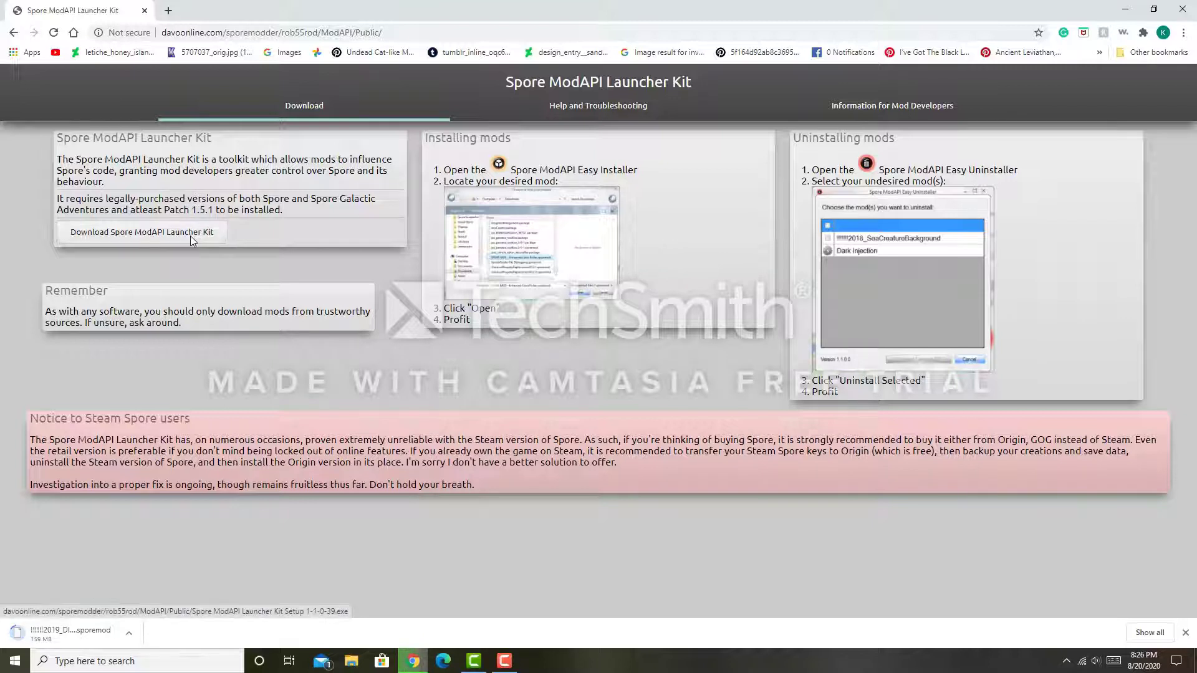
pyautogui.click(139, 232)
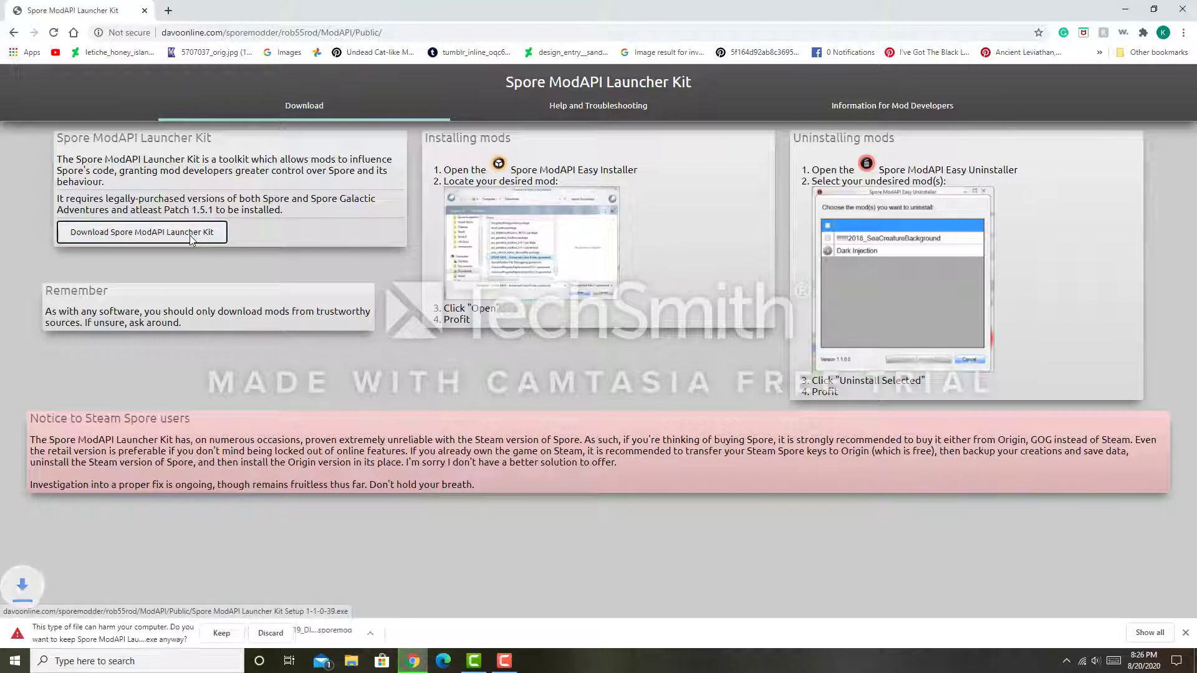
# Keep the flagged Launcher Kit setup download and run it
pyautogui.click(222, 634)
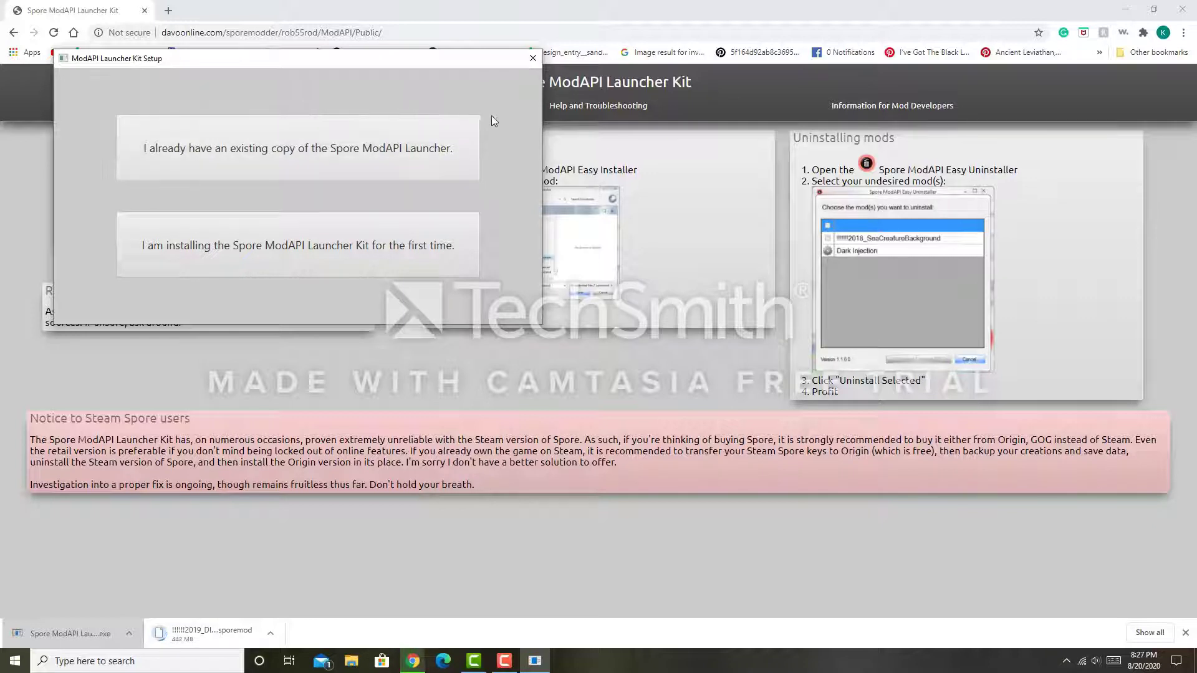
pyautogui.moveTo(439, 94)
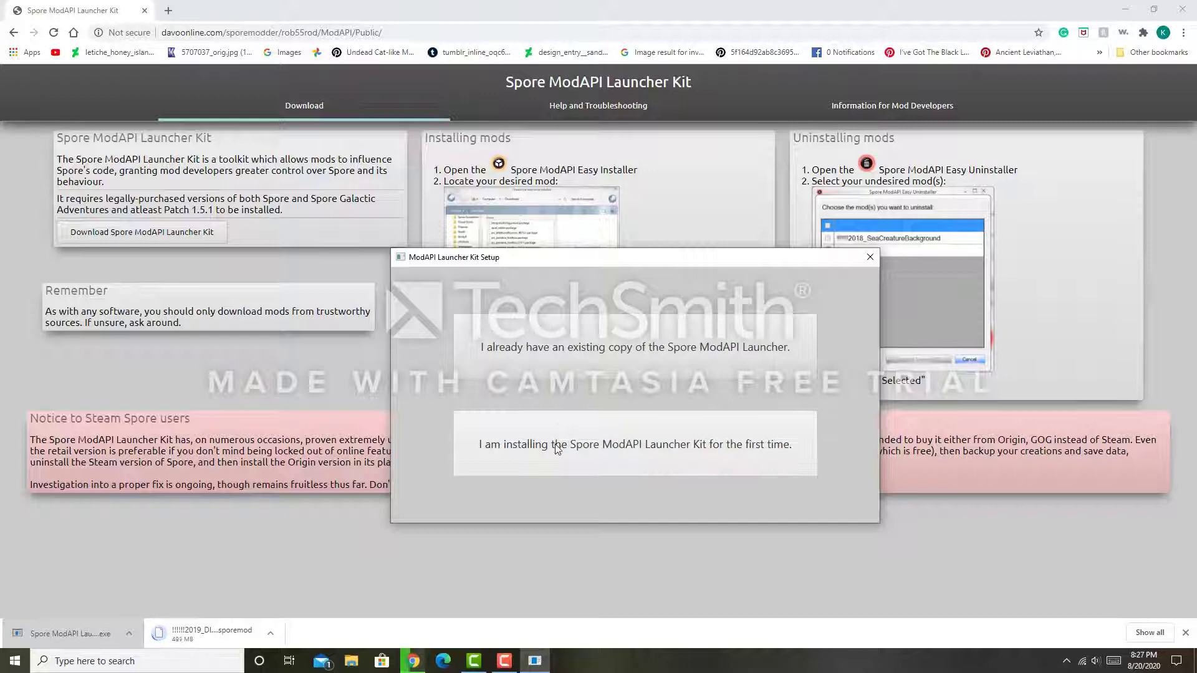
# Install the Launcher Kit as a first-time install to the default ProgramData path with shortcuts
pyautogui.click(634, 444)
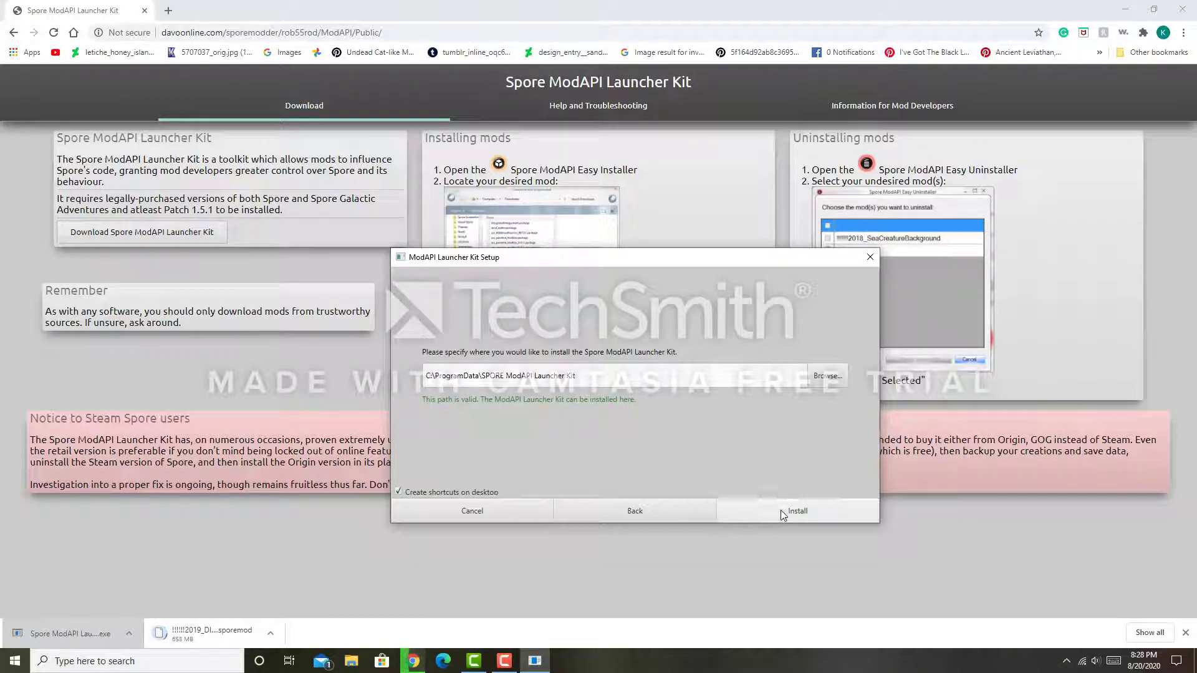
pyautogui.click(797, 511)
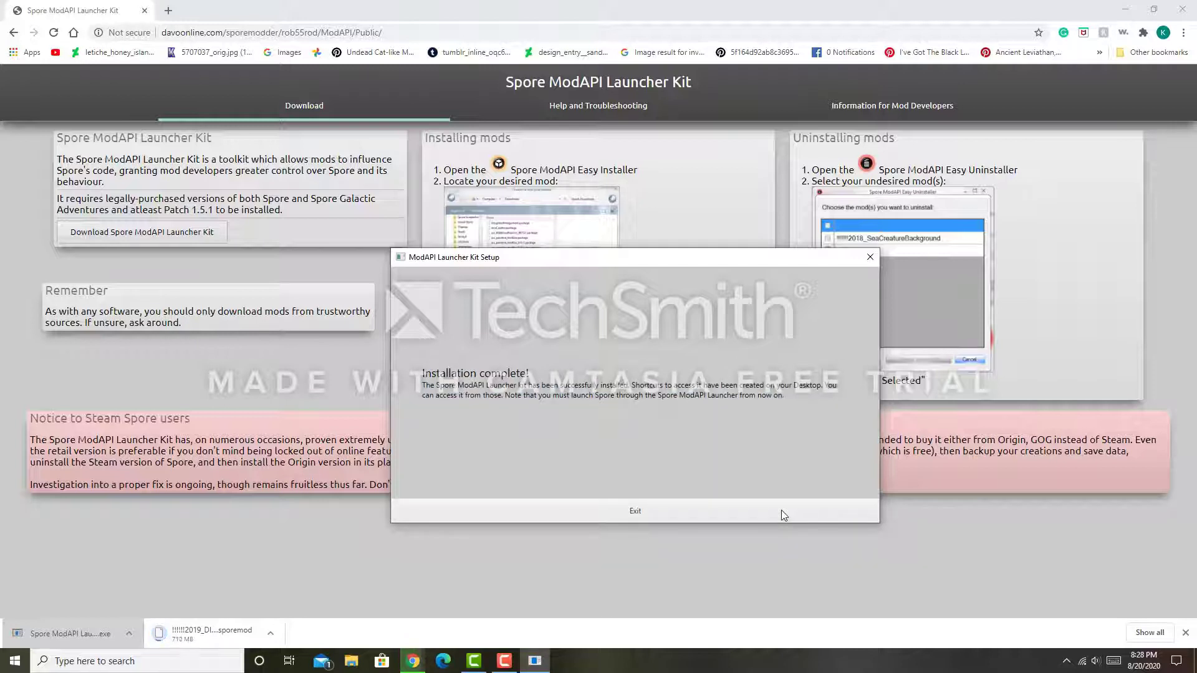
# Exit setup and browse File Explorer to C:\ProgramData
pyautogui.click(635, 511)
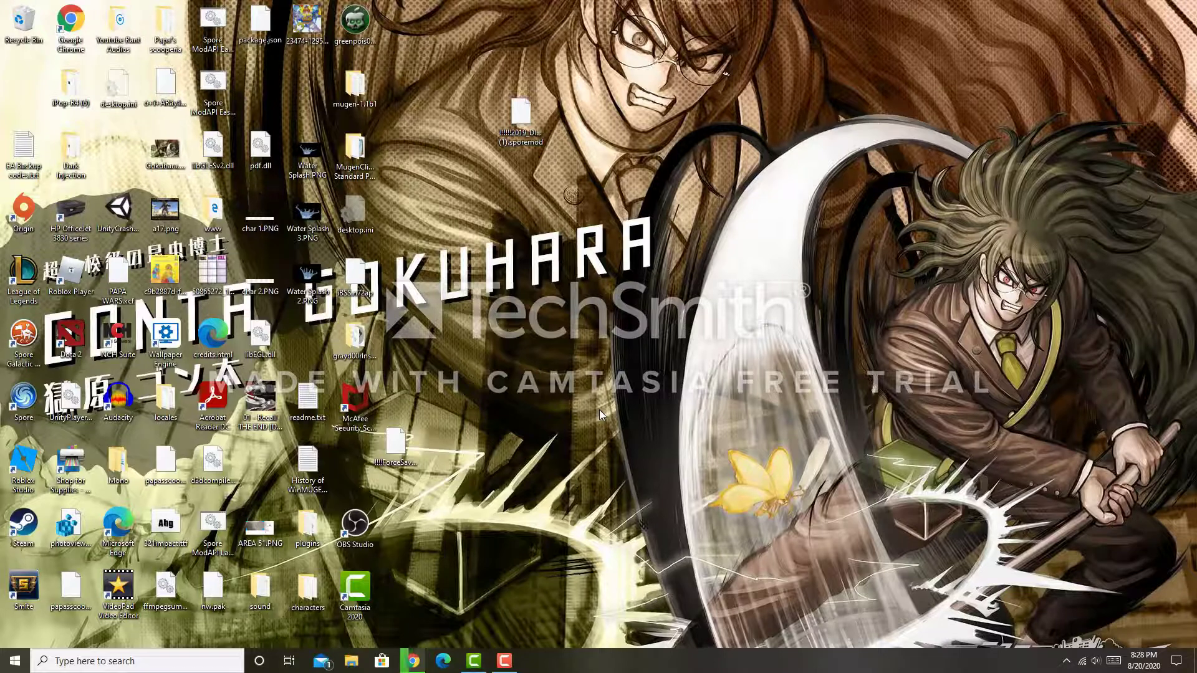
pyautogui.click(351, 661)
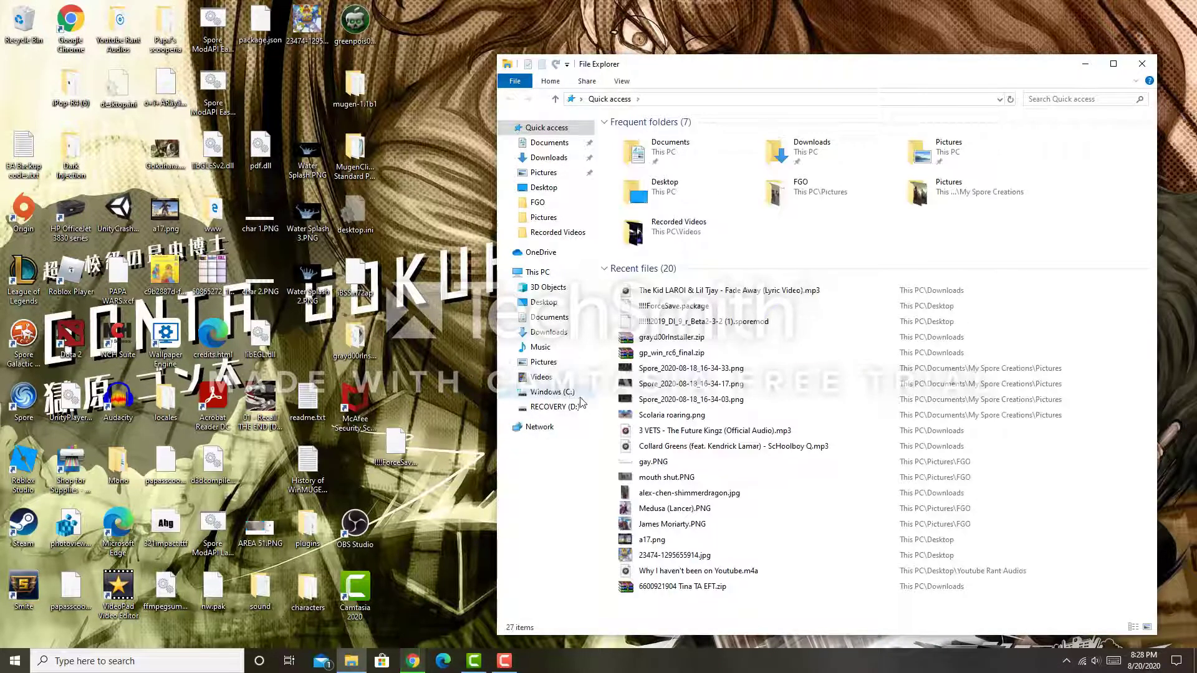
pyautogui.click(553, 391)
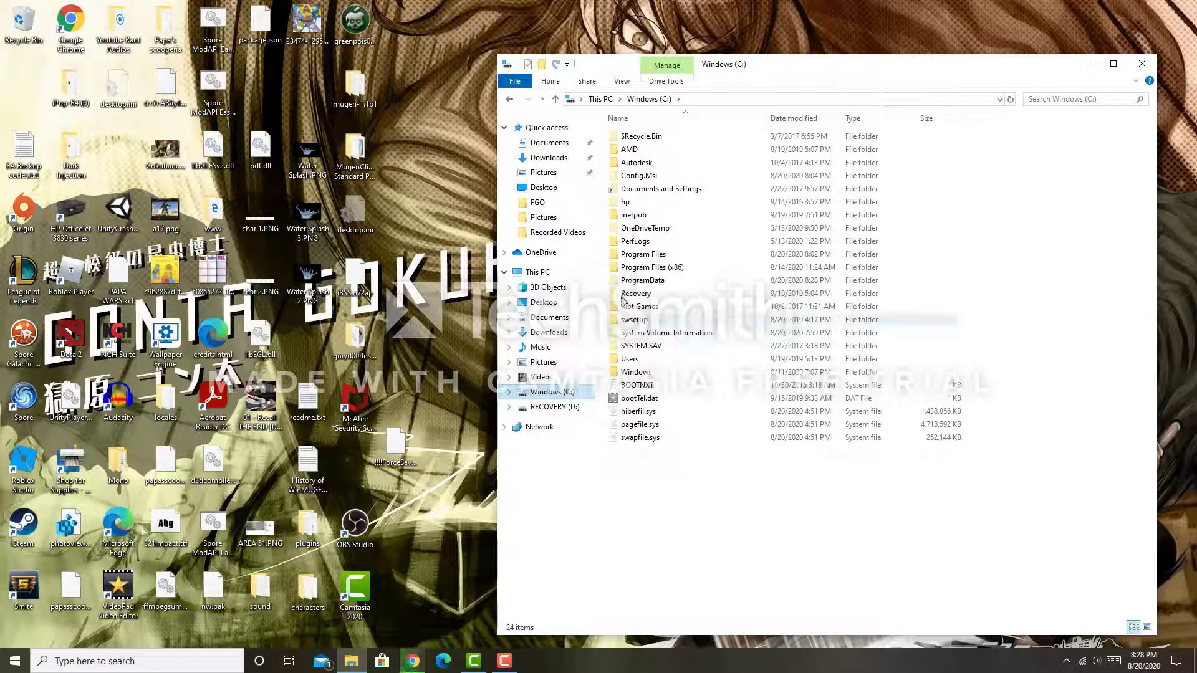
pyautogui.click(643, 280)
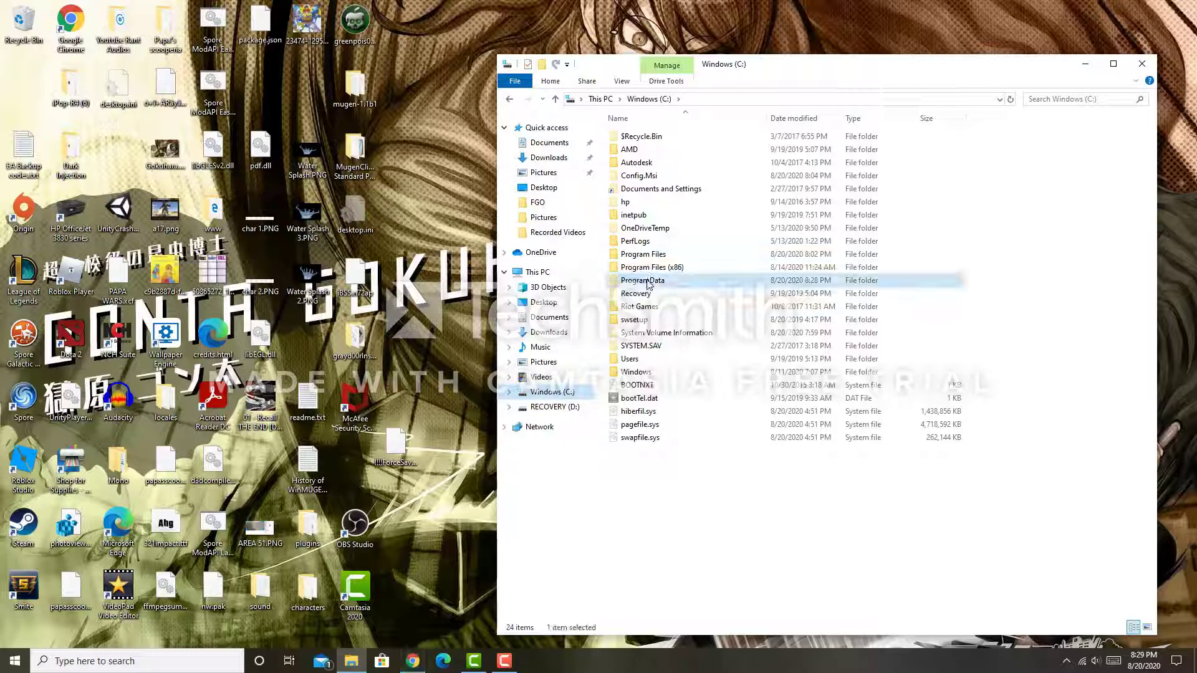
pyautogui.doubleClick(643, 280)
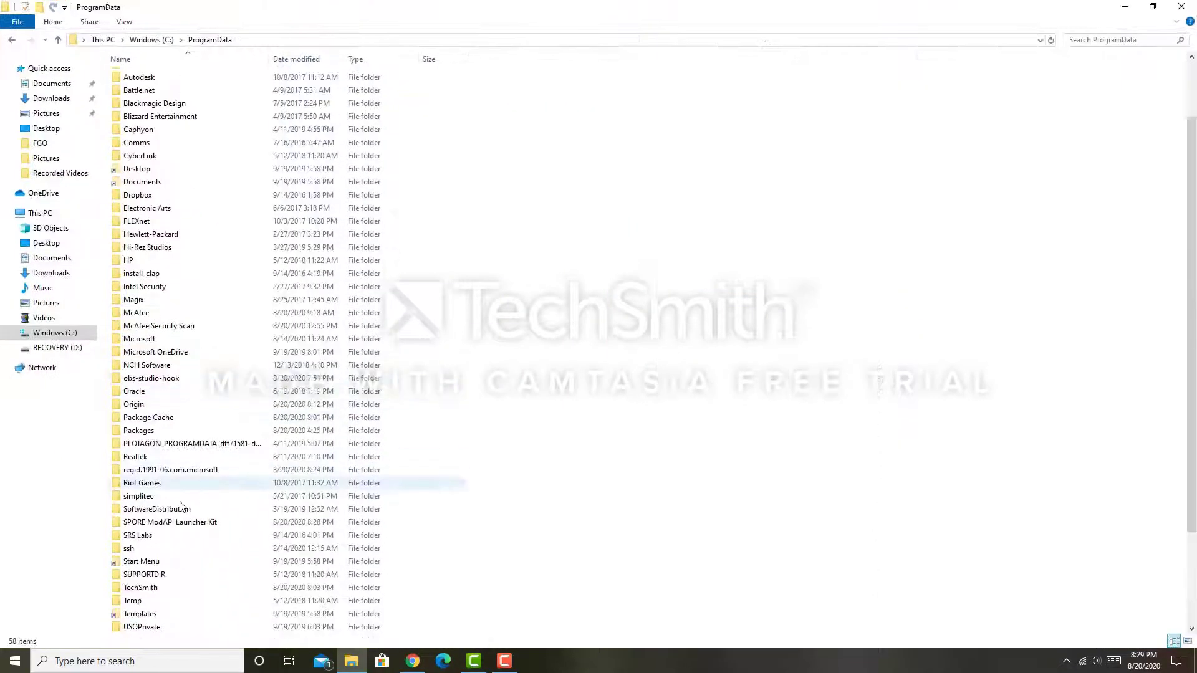
# Open the SPORE ModAPI Launcher Kit folder and inspect its launcher, installer and DLL files
pyautogui.click(169, 522)
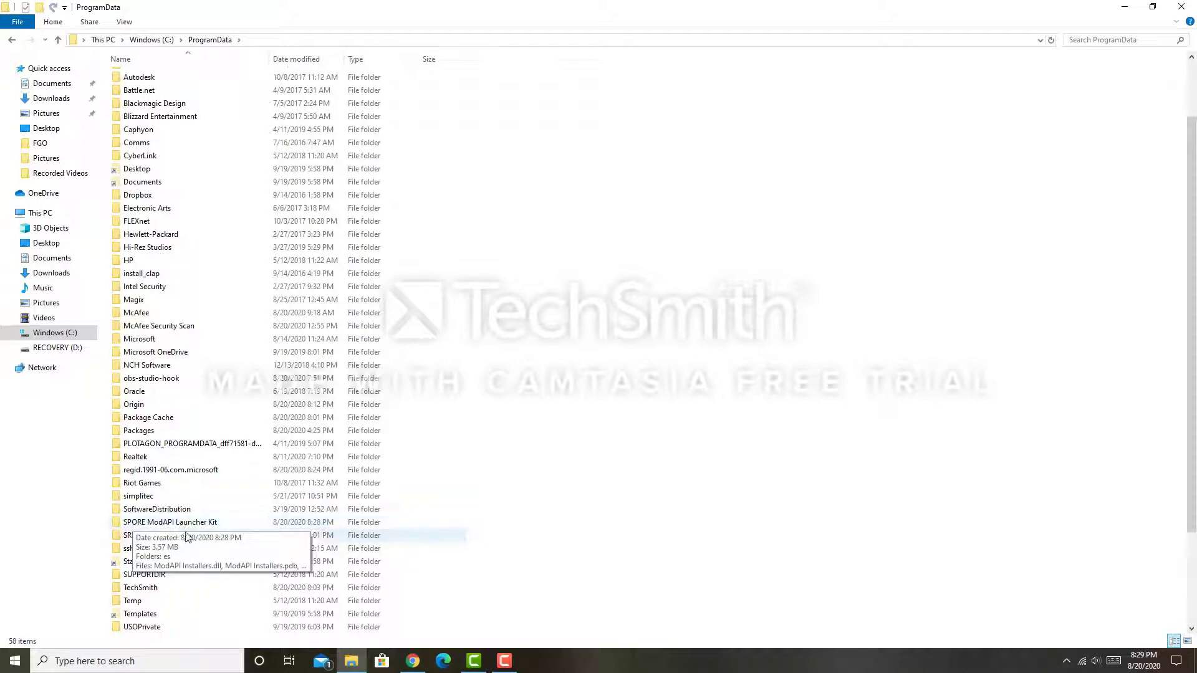
pyautogui.click(169, 523)
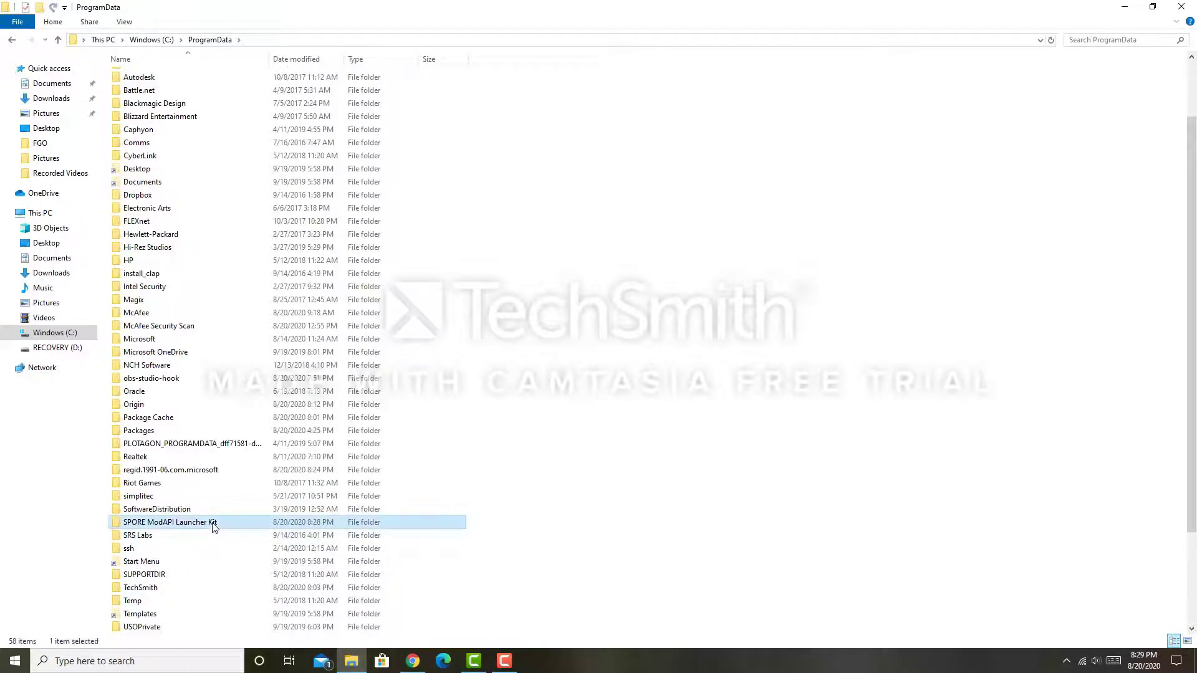
pyautogui.doubleClick(170, 523)
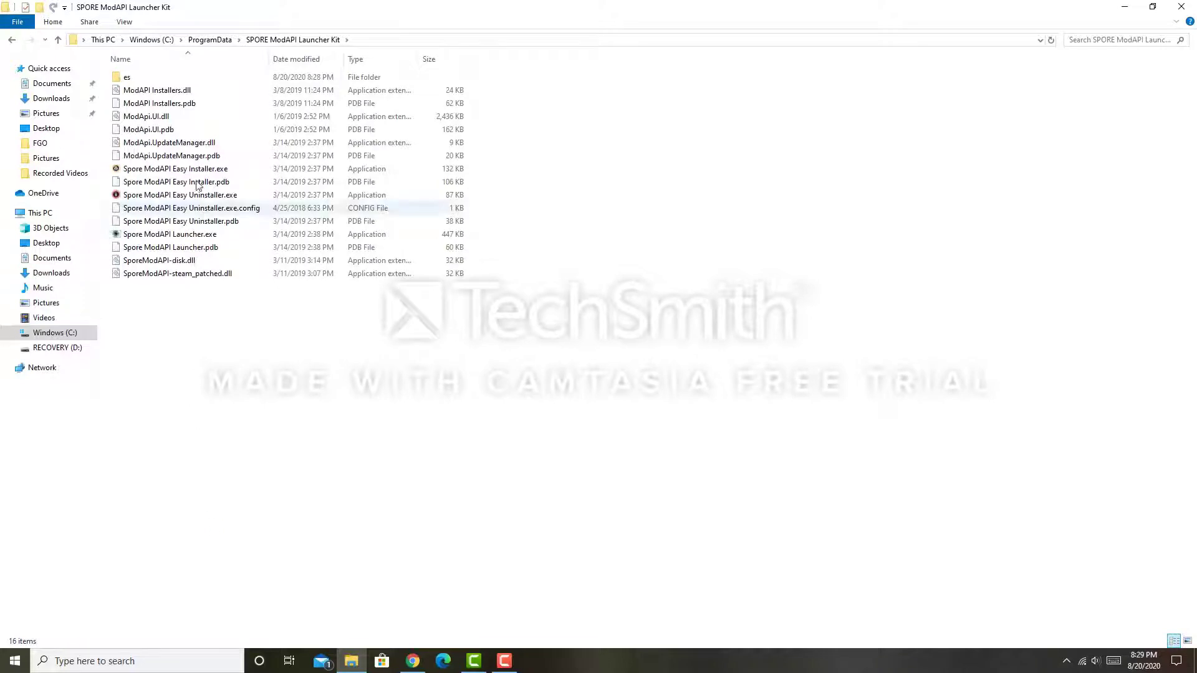
pyautogui.click(171, 156)
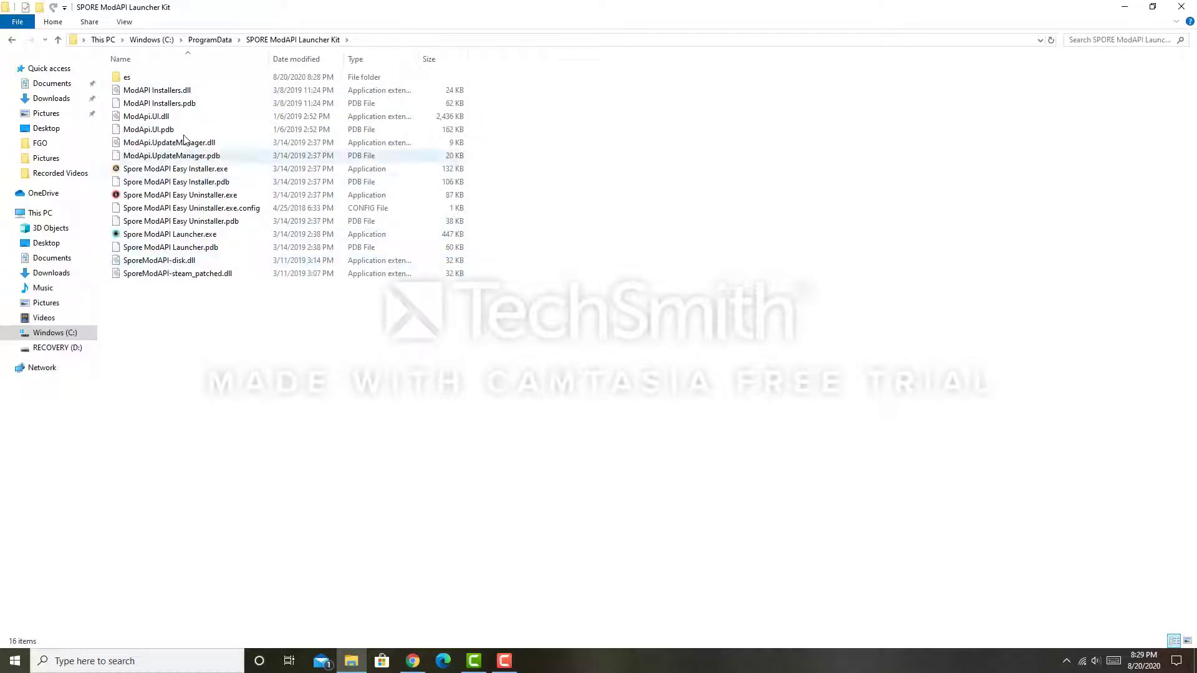
pyautogui.click(171, 235)
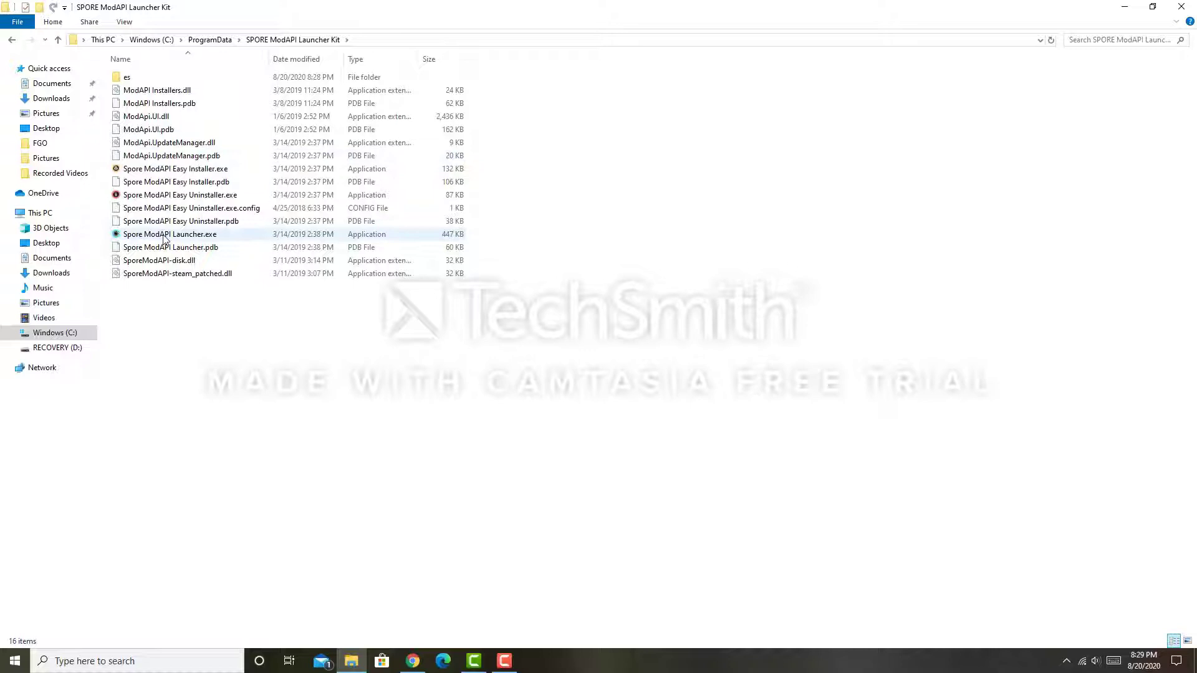
pyautogui.click(180, 195)
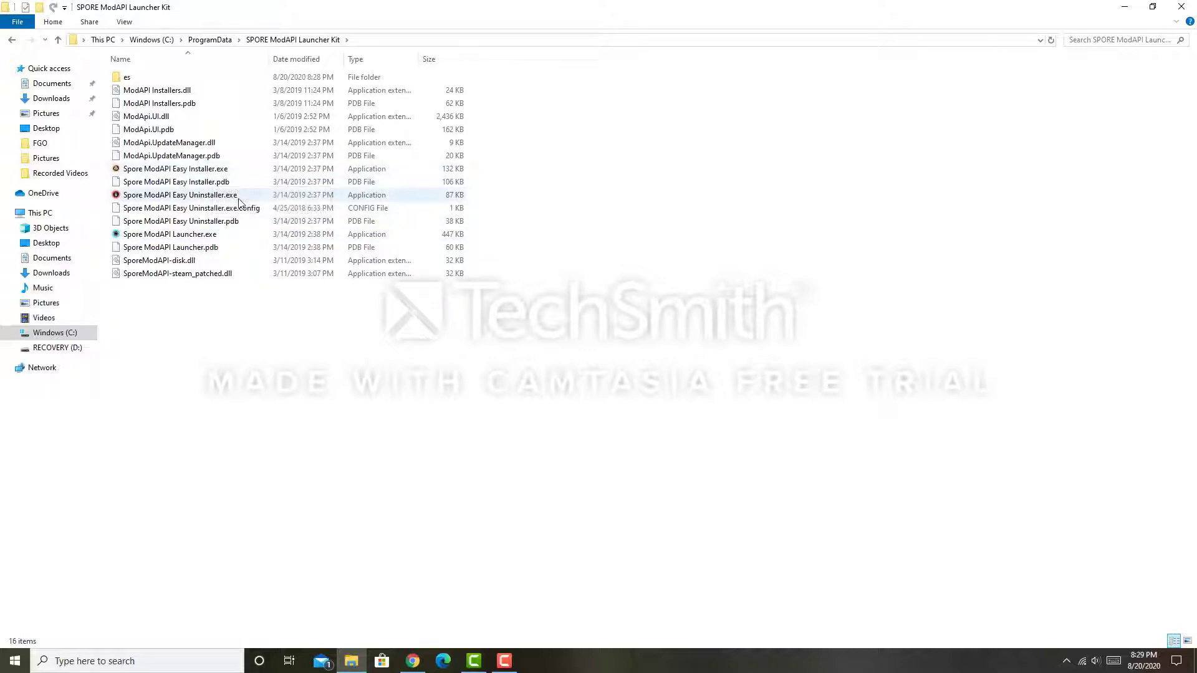
pyautogui.moveTo(181, 194)
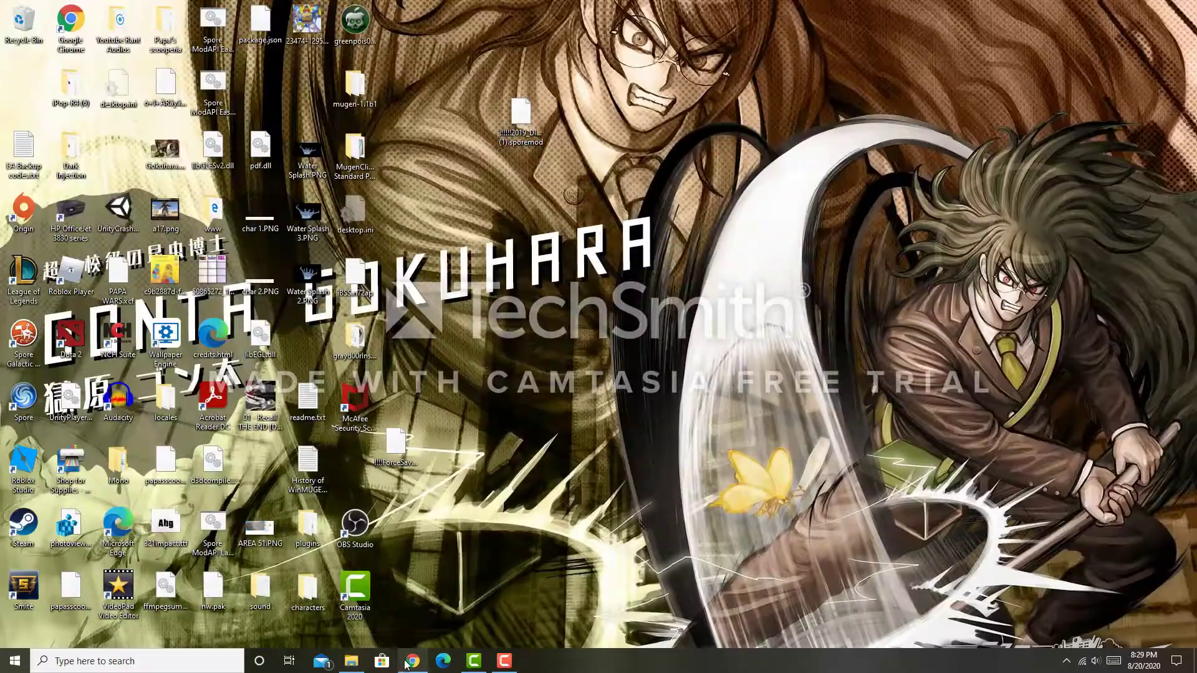
# Show Chrome's Downloads page listing the Launcher Kit setup and sporemod downloads
pyautogui.click(412, 661)
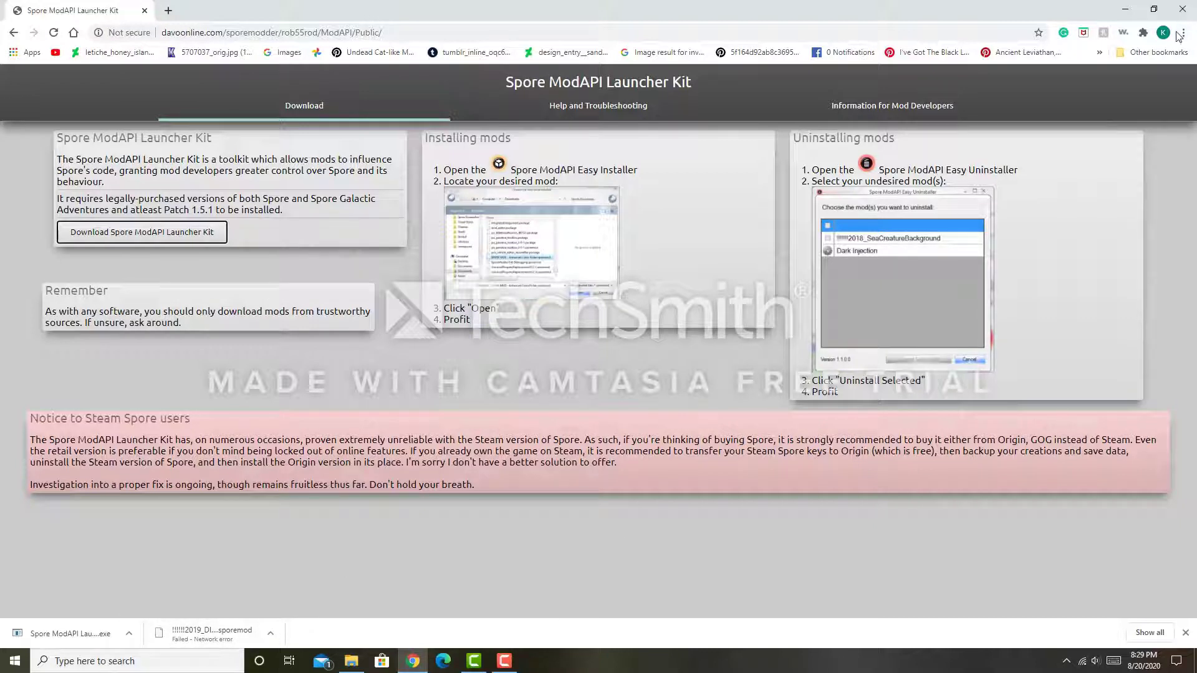
pyautogui.click(1185, 32)
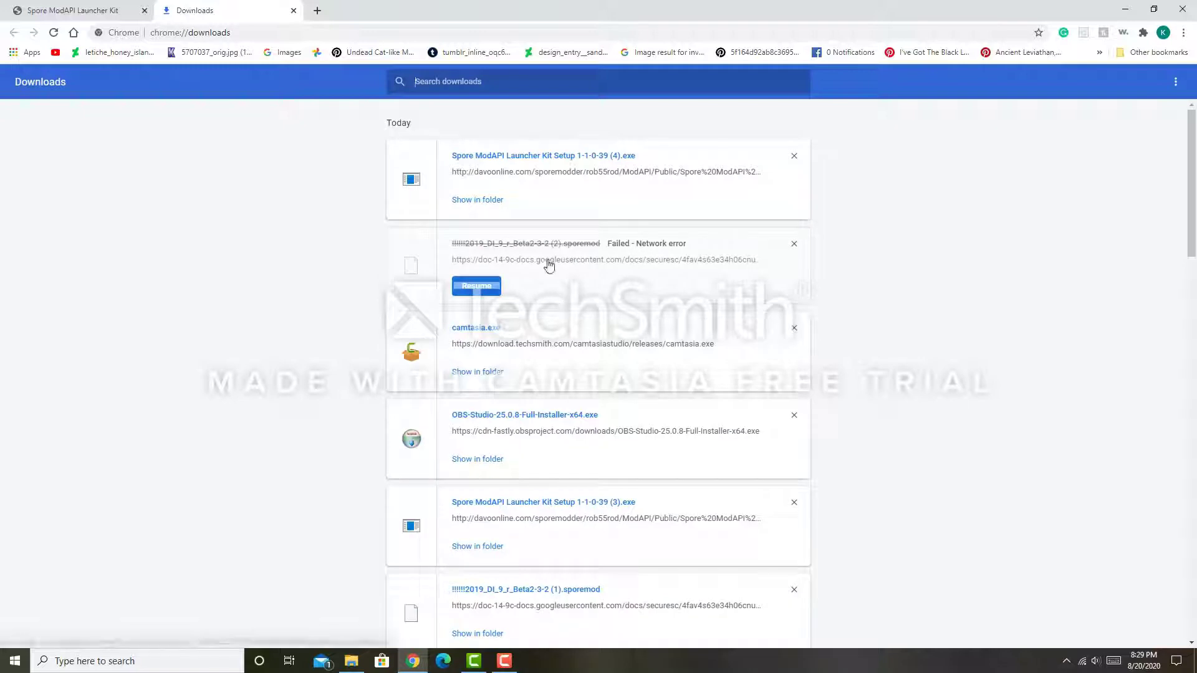
pyautogui.scroll(-3)
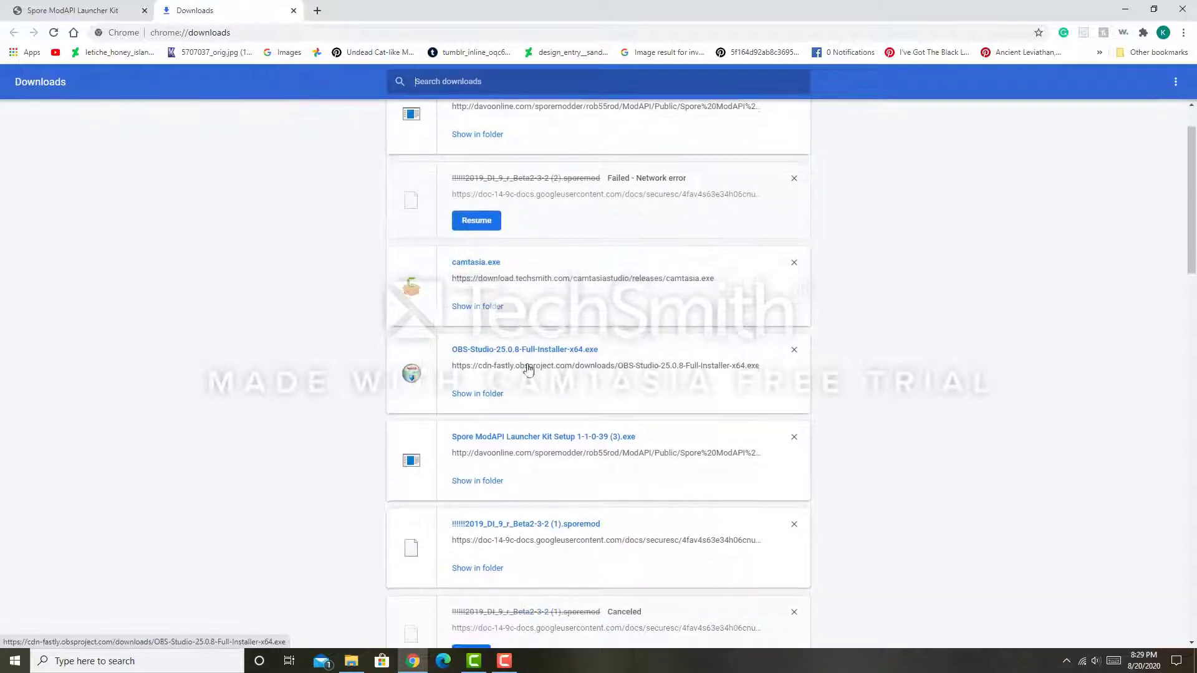
pyautogui.scroll(-3)
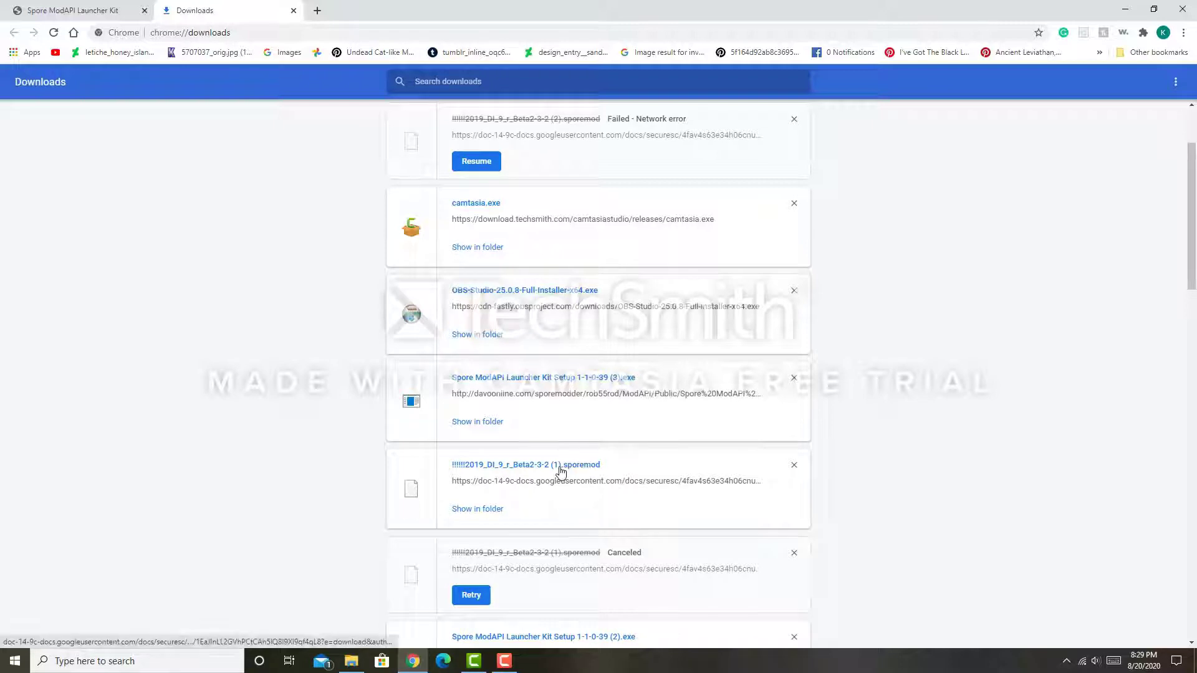
pyautogui.moveTo(492, 471)
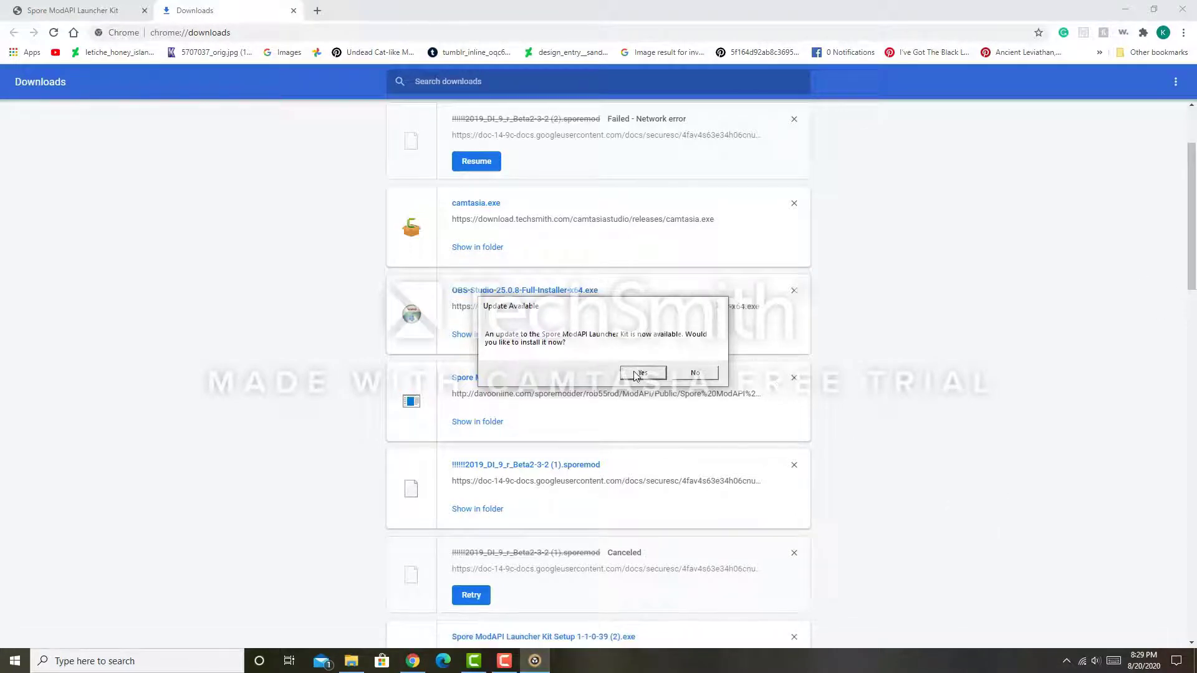
# Install the kit update, exit the updater, and close the stuck loading window from the taskbar
pyautogui.click(644, 373)
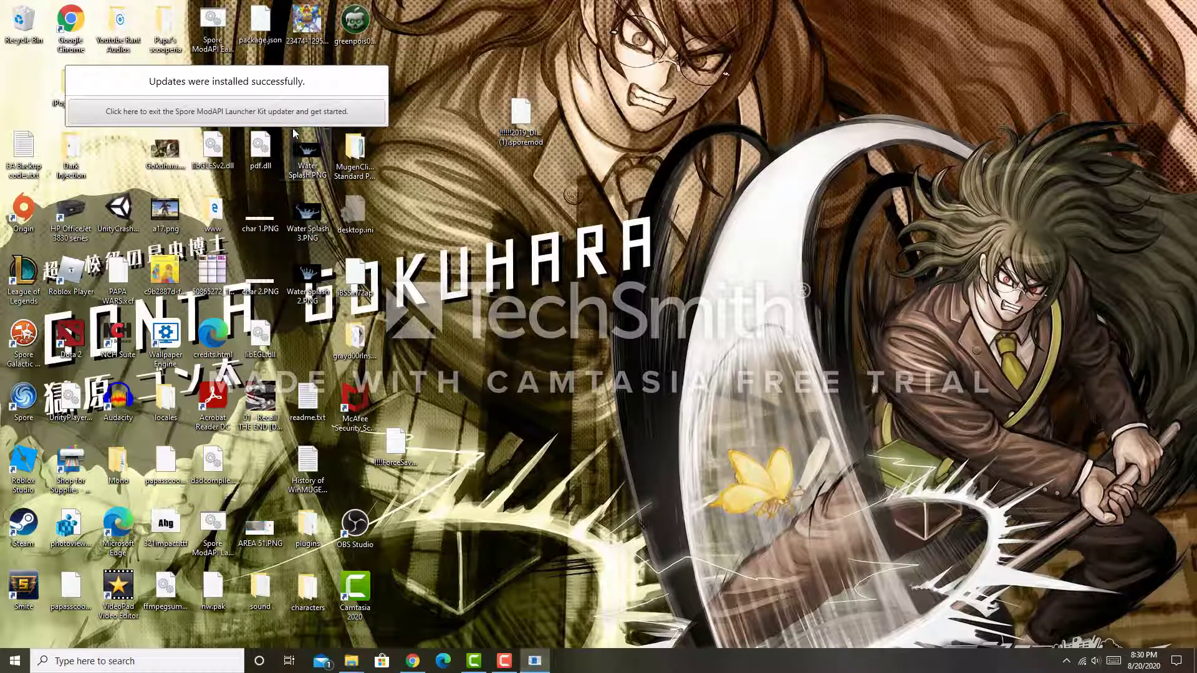
pyautogui.click(227, 111)
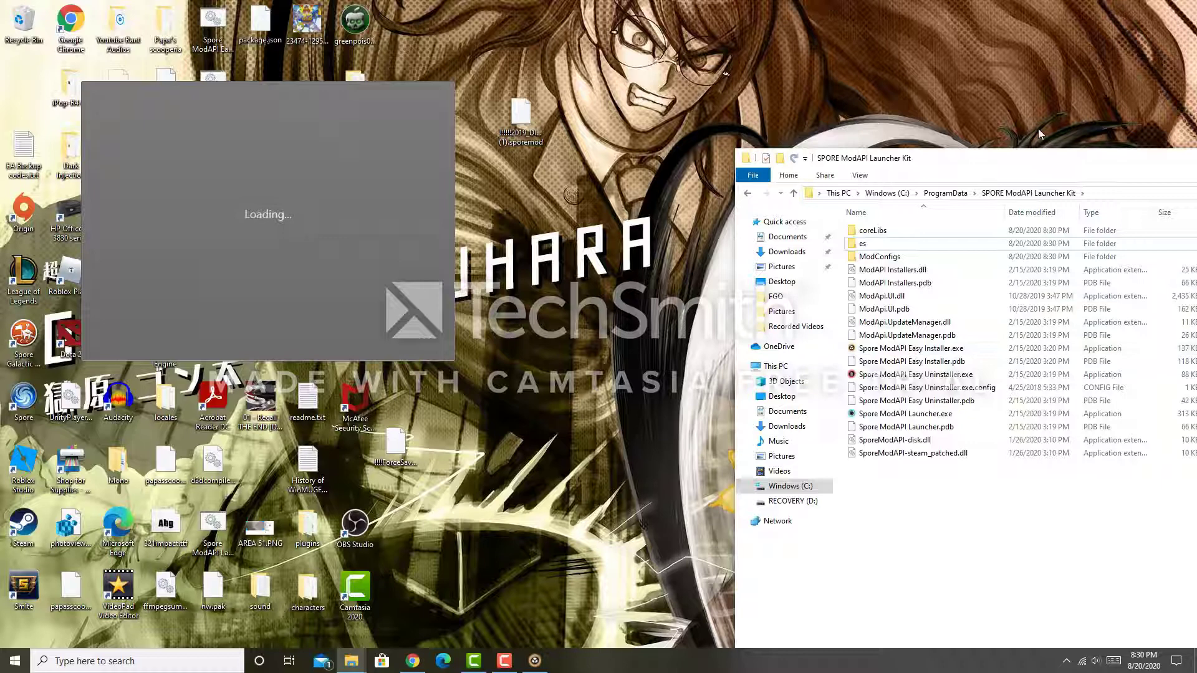
pyautogui.moveTo(787, 321)
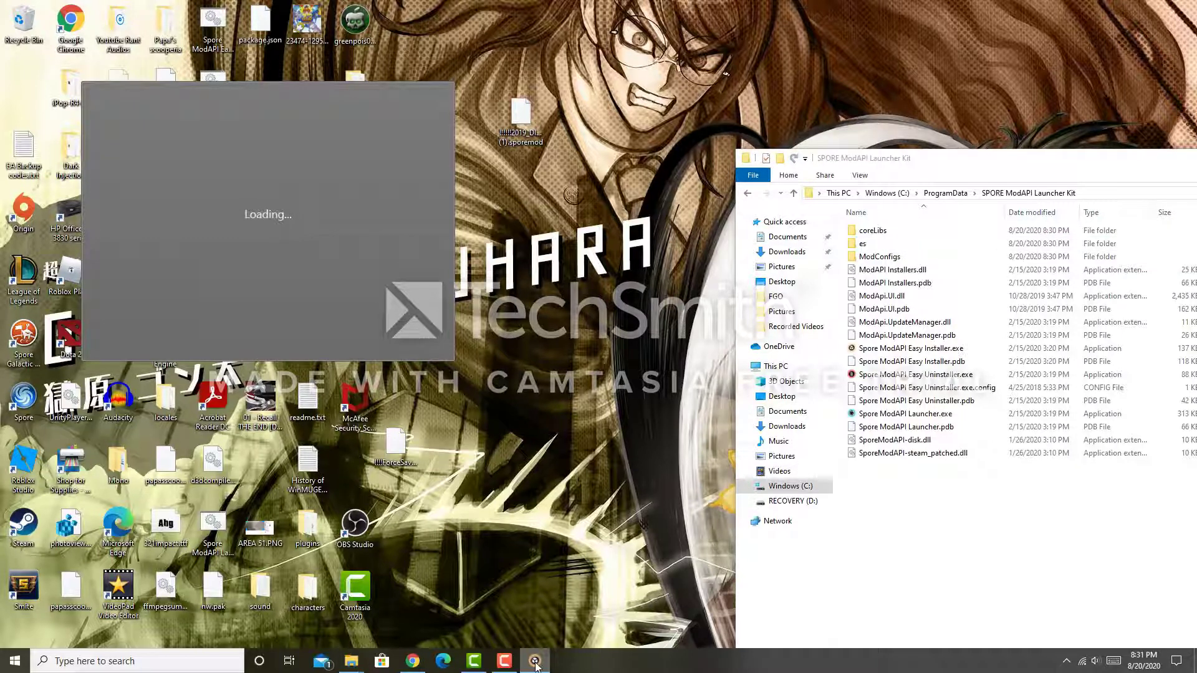
pyautogui.rightClick(535, 661)
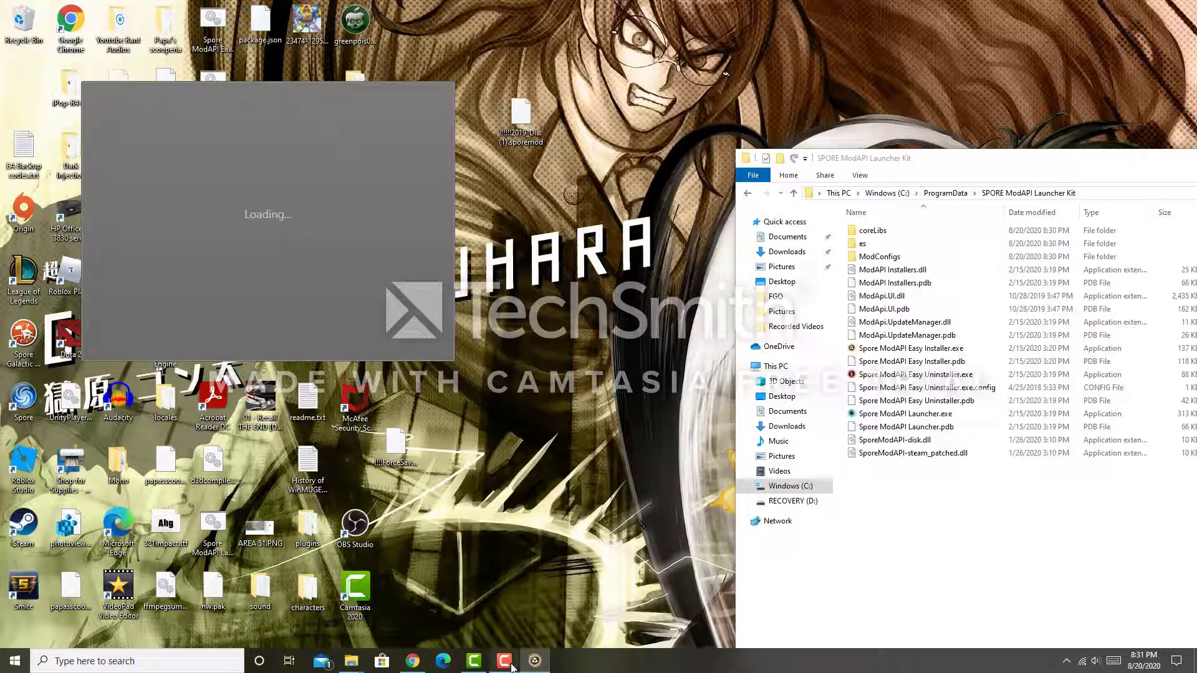
pyautogui.click(534, 661)
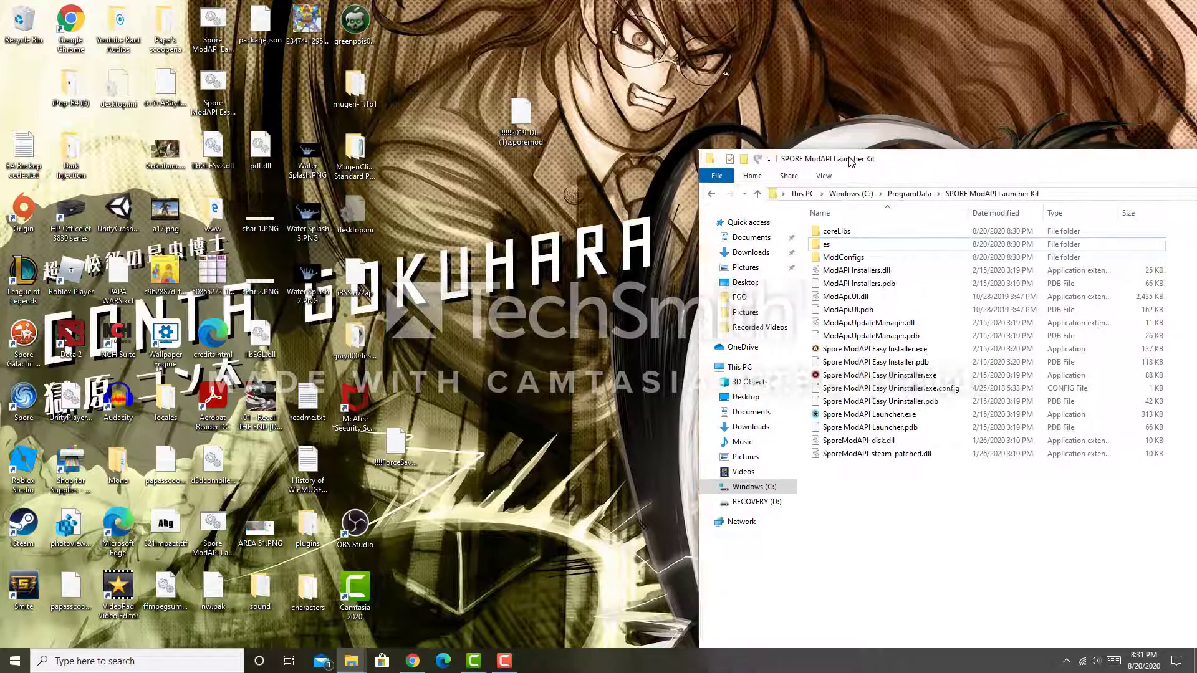
# Run Spore ModAPI Easy Installer.exe from the kit folder to choose a mod to install
pyautogui.moveTo(828, 159); pyautogui.dragTo(724, 113)
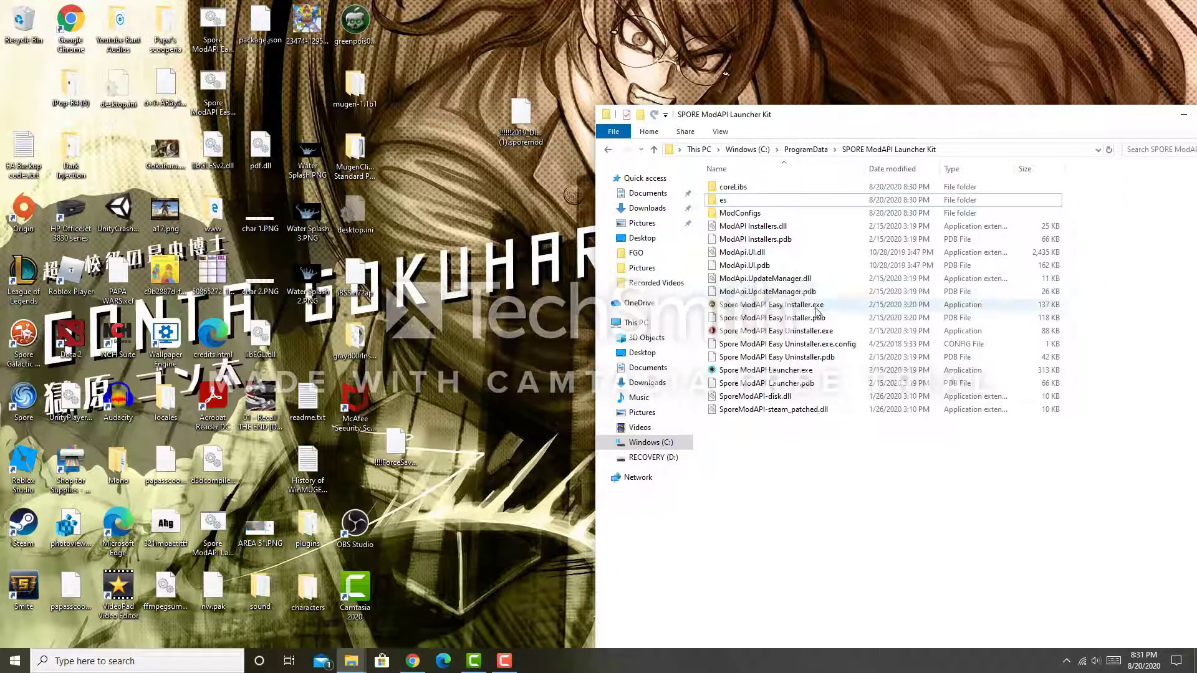
pyautogui.moveTo(794, 305)
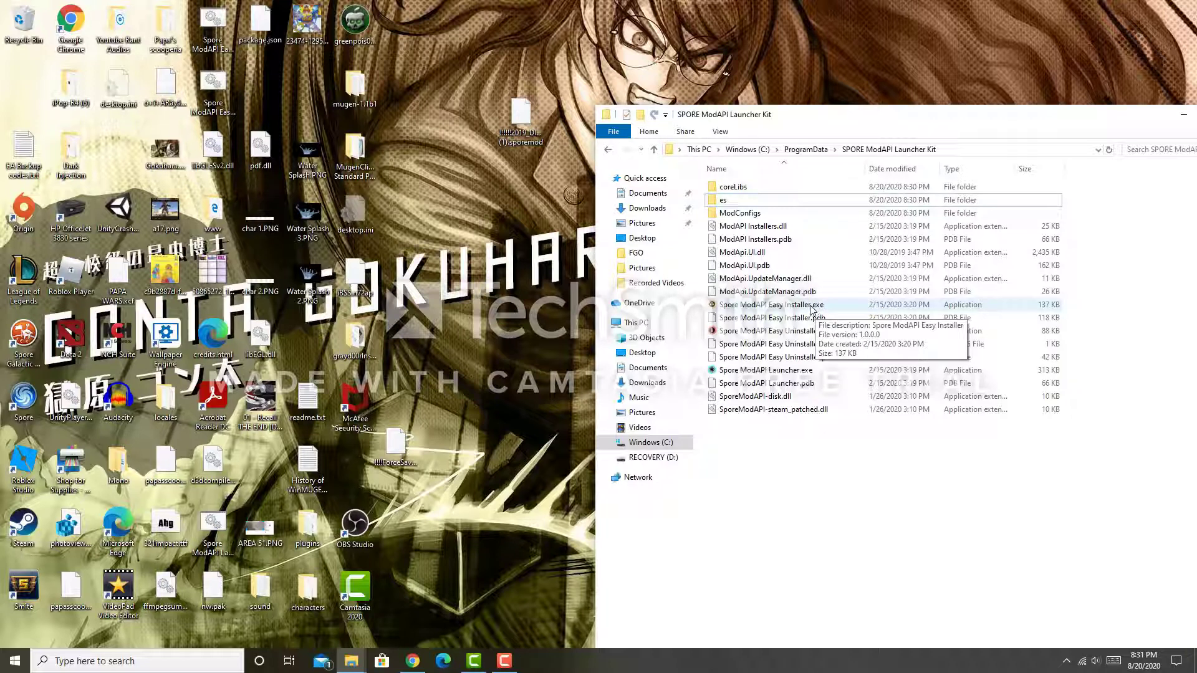
pyautogui.click(774, 305)
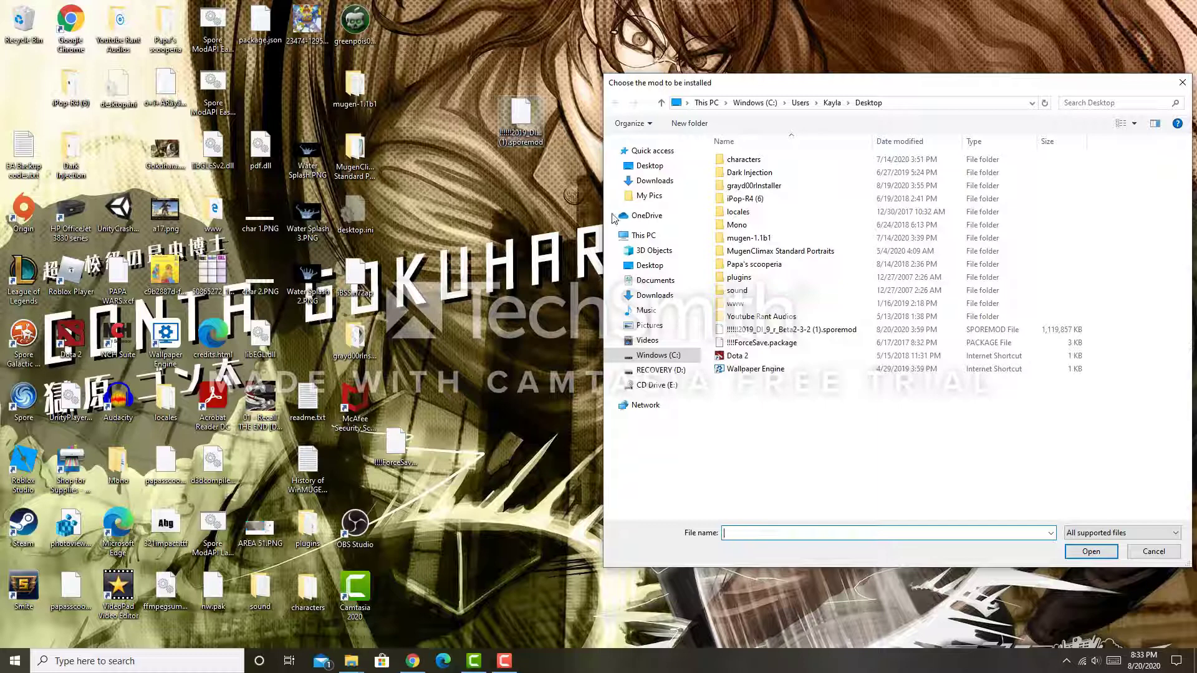
# Choose the Dark Injection beta sporemod file on the Desktop as the file name
pyautogui.click(787, 330)
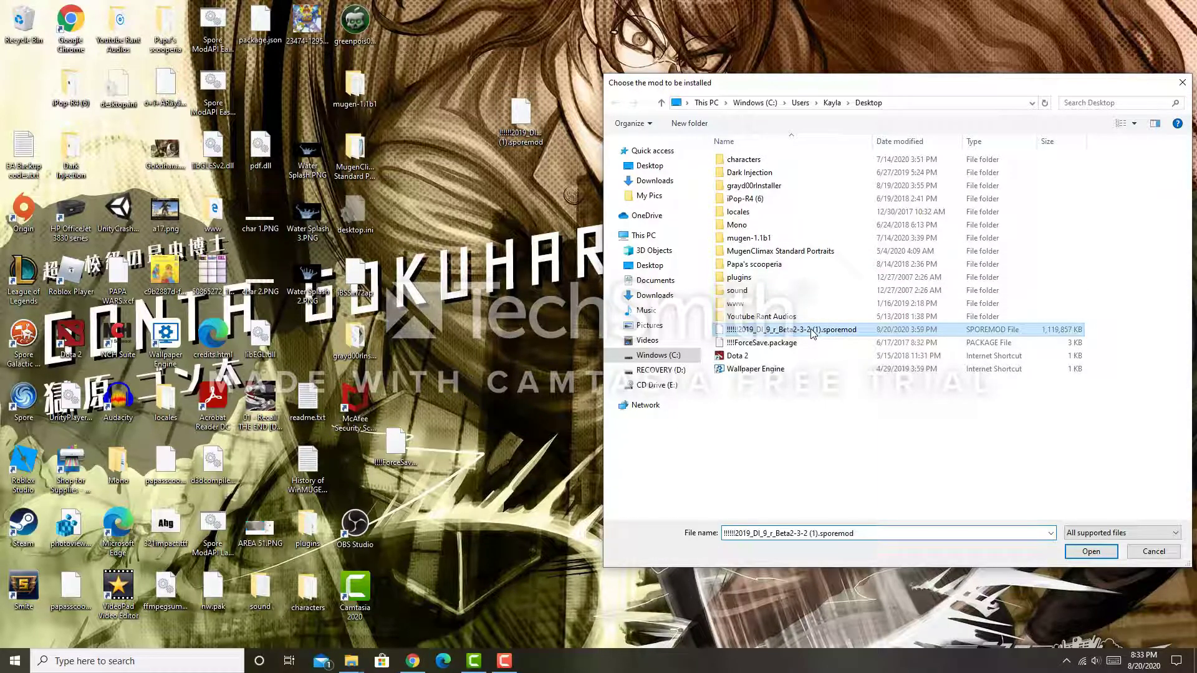
pyautogui.moveTo(794, 335)
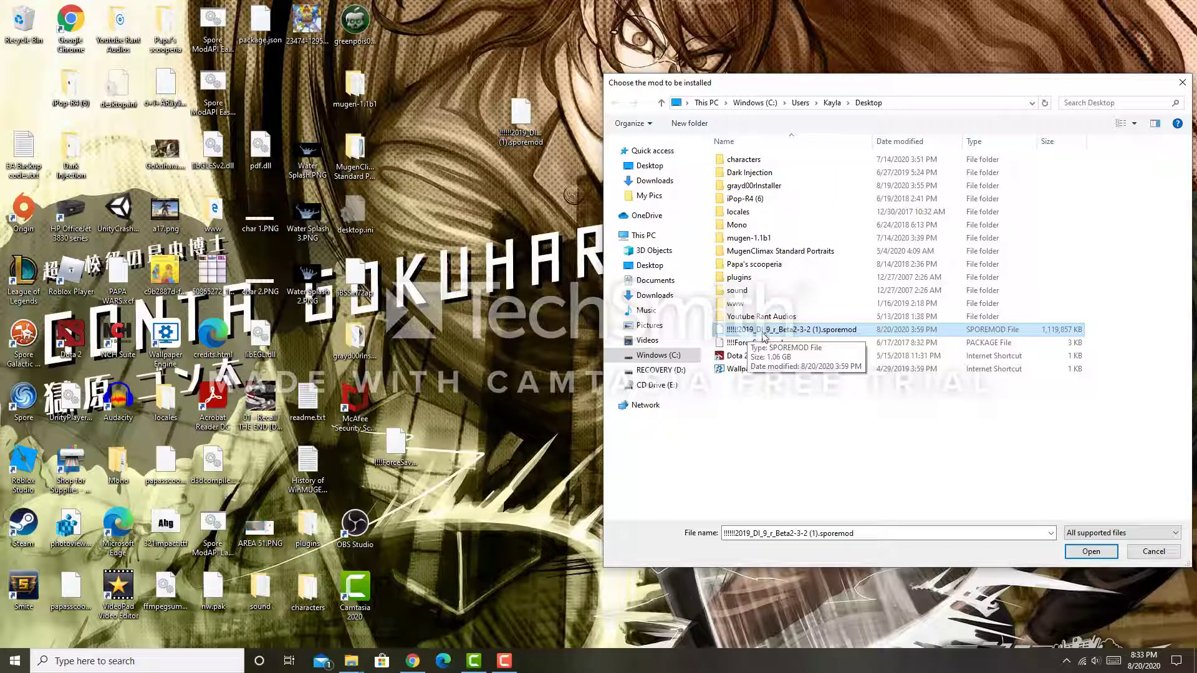
pyautogui.moveTo(769, 335)
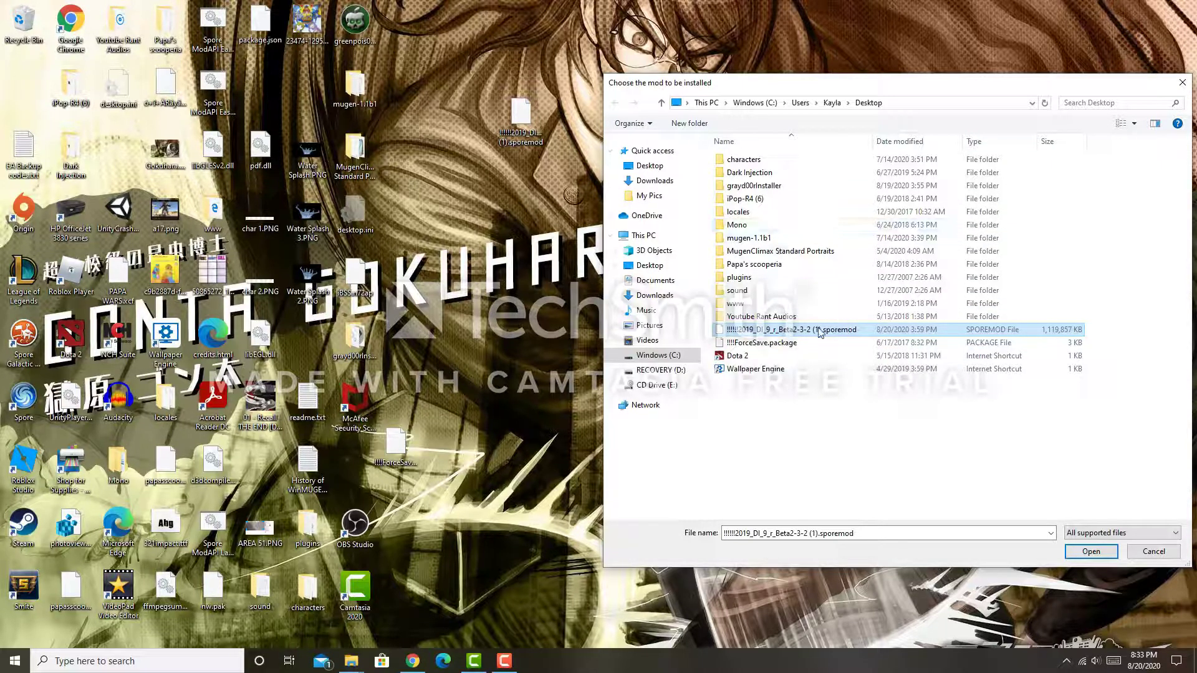
pyautogui.moveTo(795, 329)
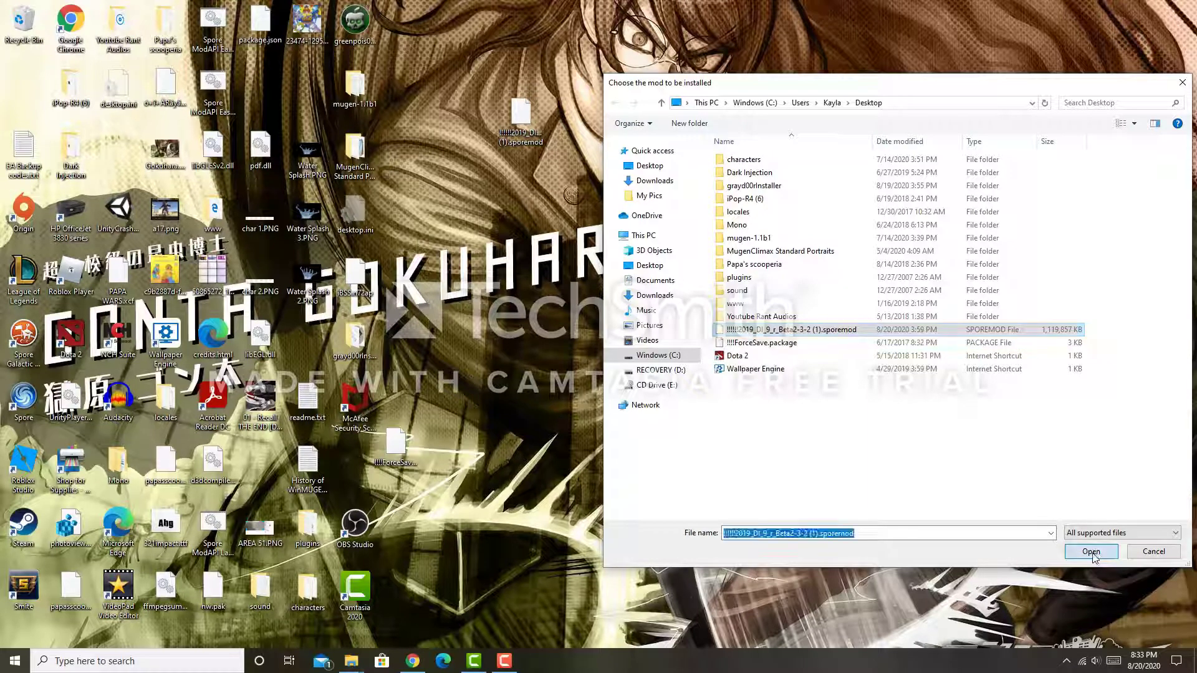
# Load the Dark Injection sporemod so its installer opens
pyautogui.click(1090, 551)
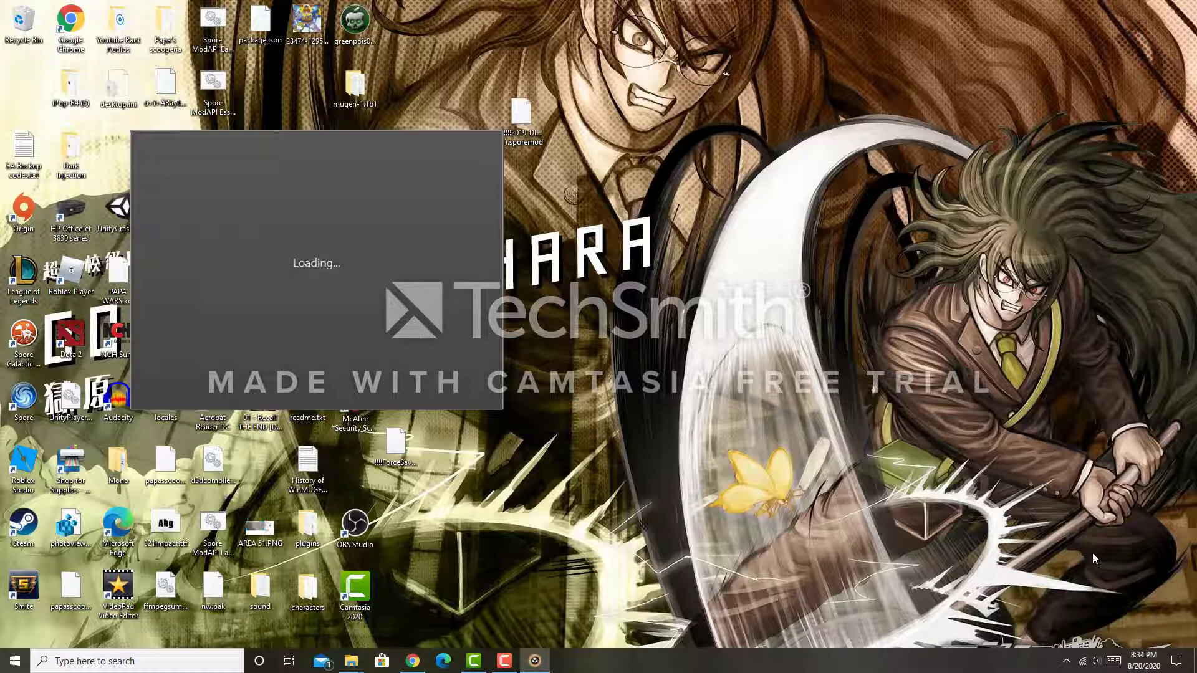
pyautogui.moveTo(554, 649)
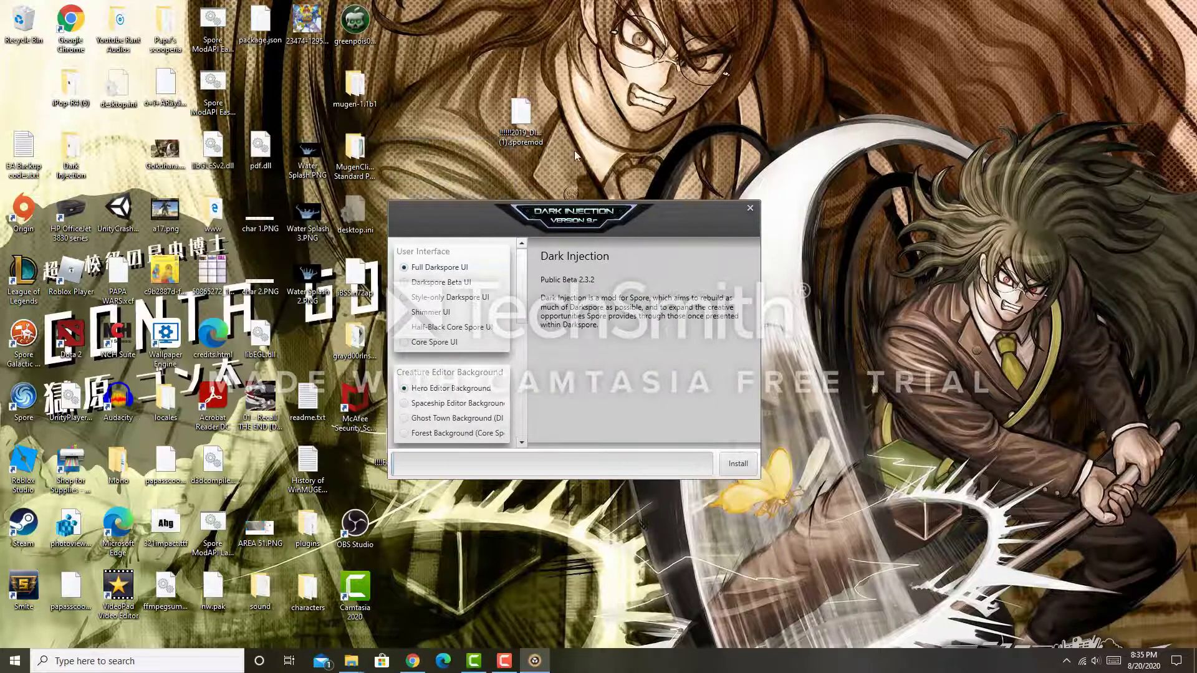
pyautogui.moveTo(546, 338)
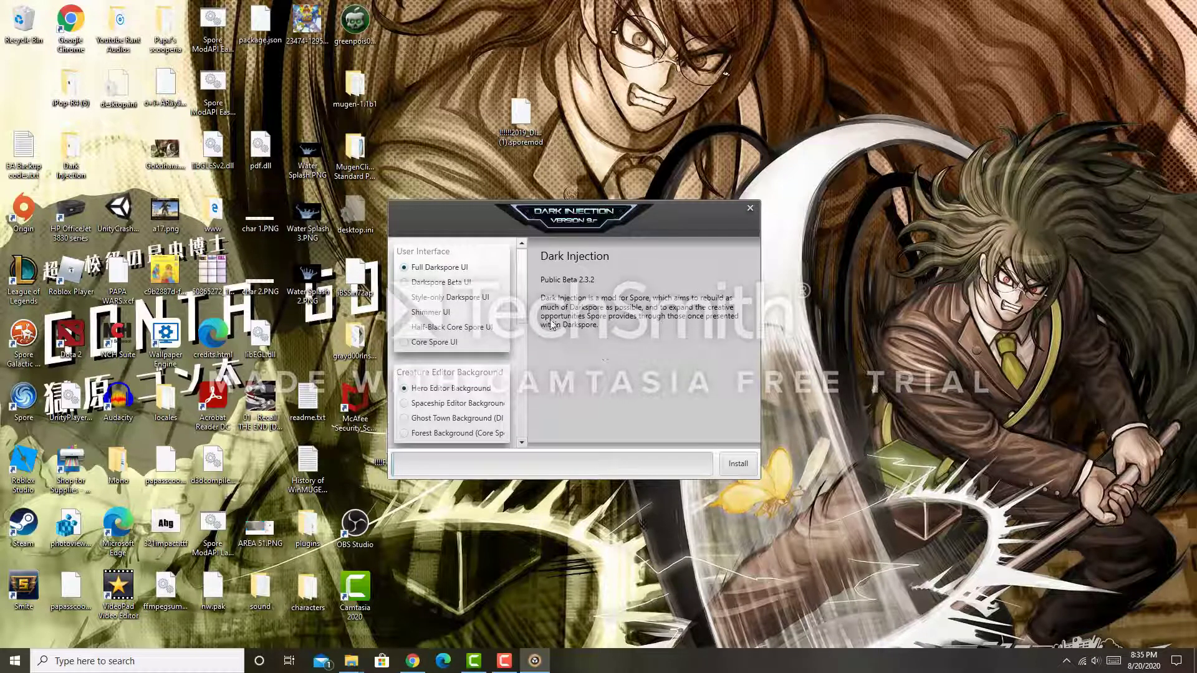
pyautogui.scroll(-3)
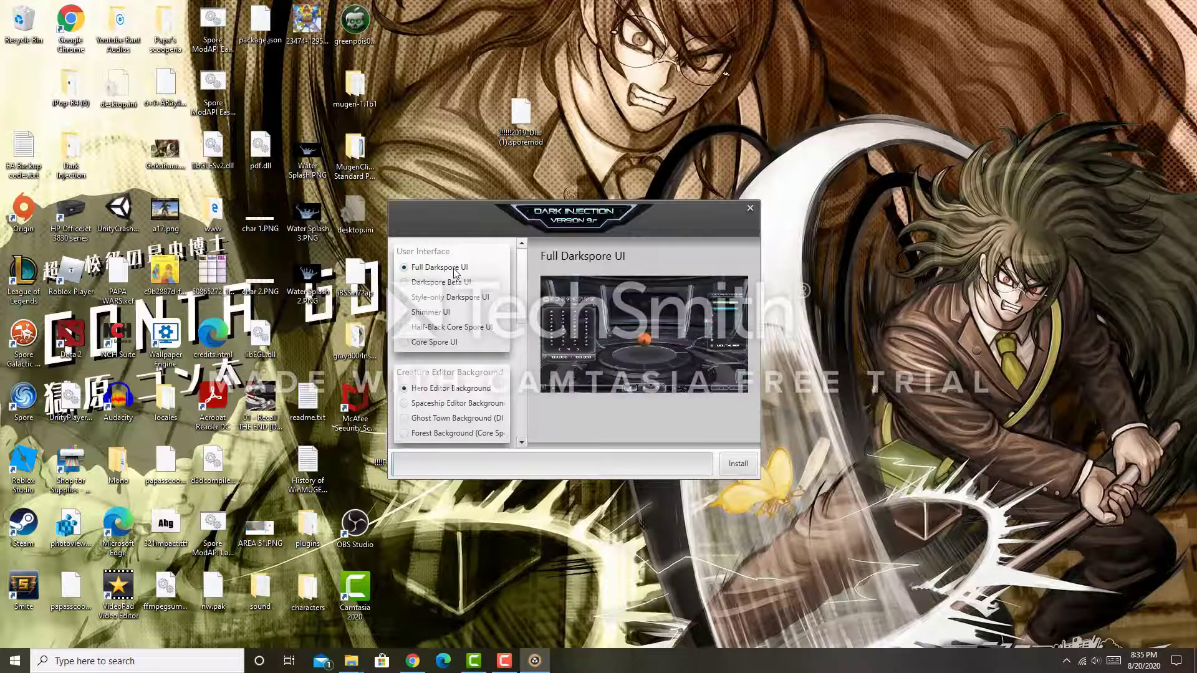
pyautogui.click(440, 281)
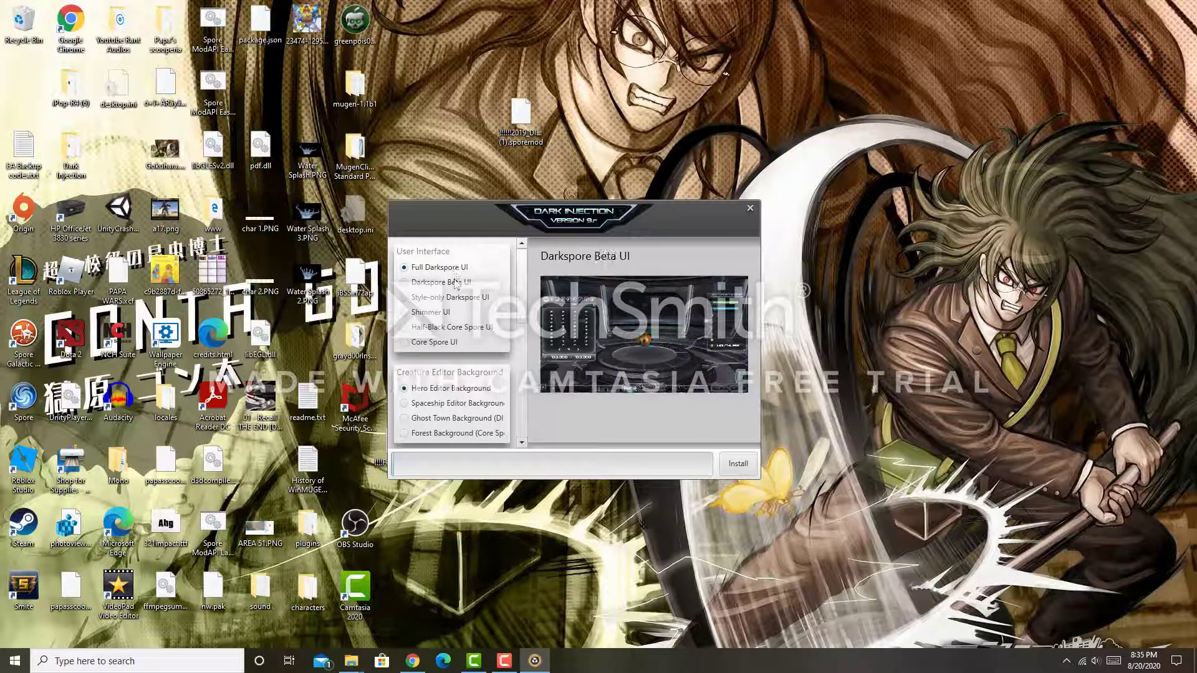
pyautogui.click(431, 311)
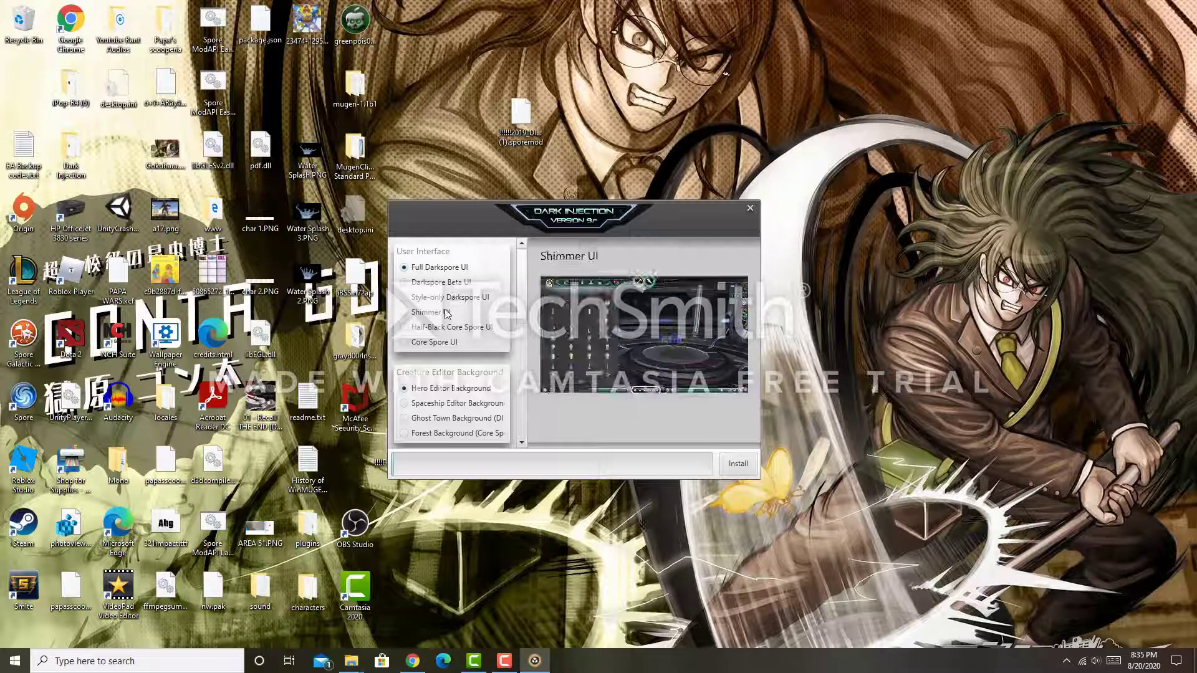
pyautogui.click(434, 342)
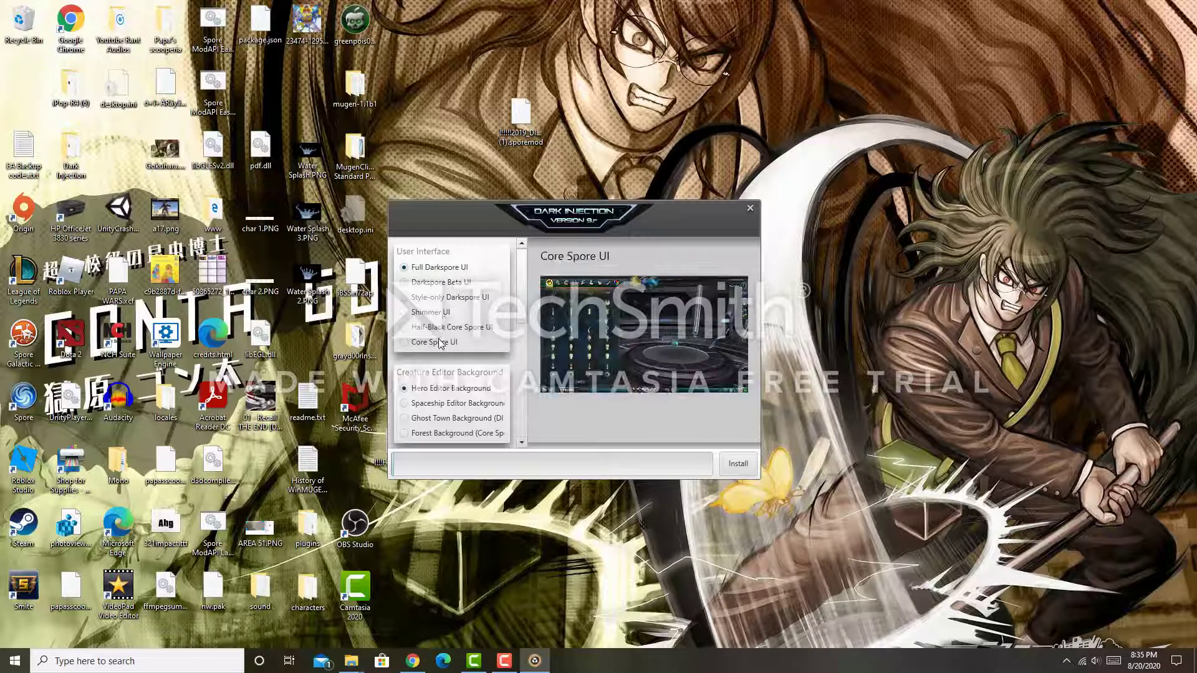
pyautogui.click(430, 312)
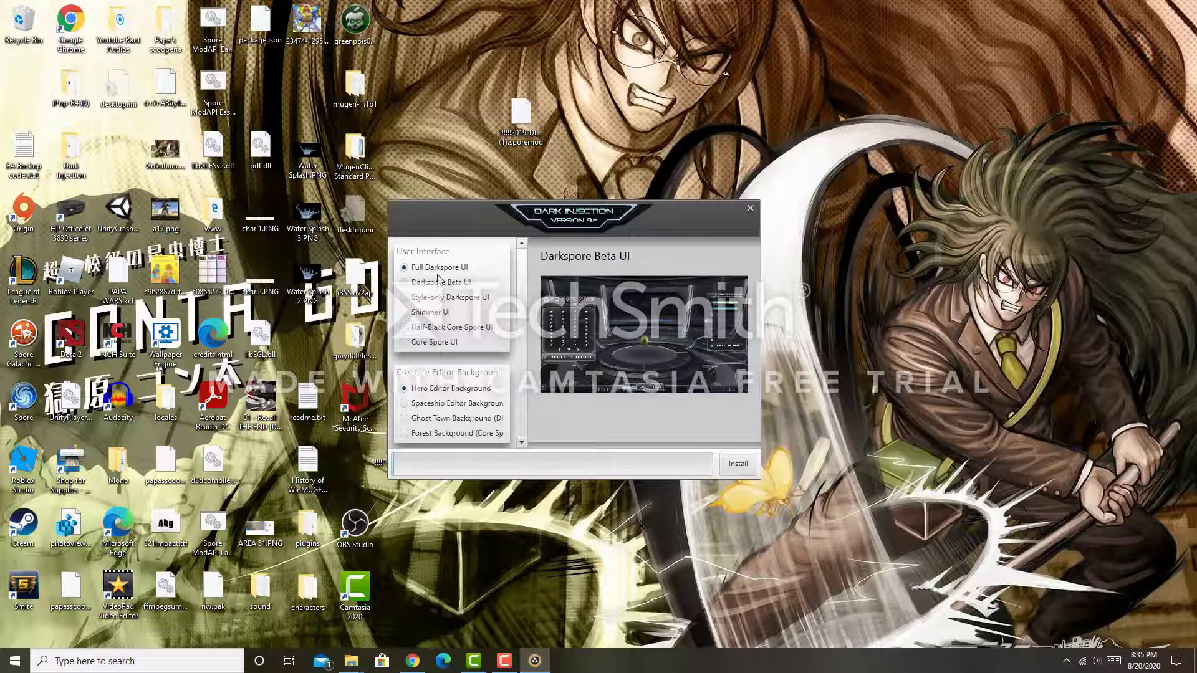
pyautogui.click(404, 267)
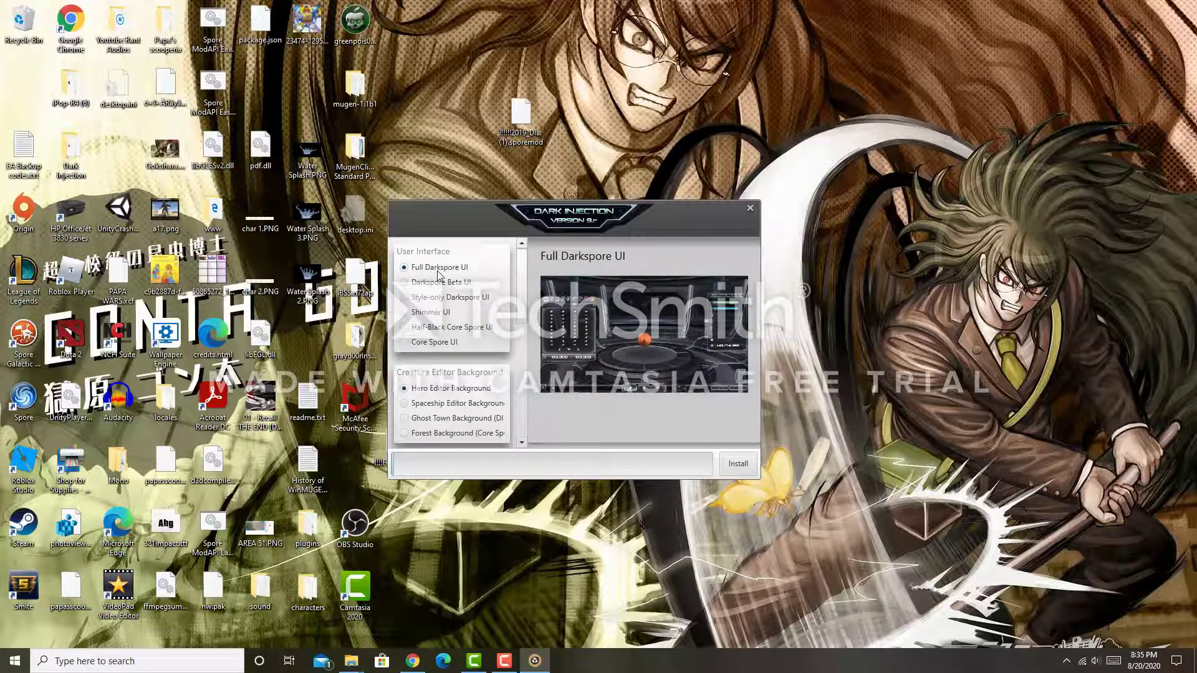
pyautogui.click(442, 282)
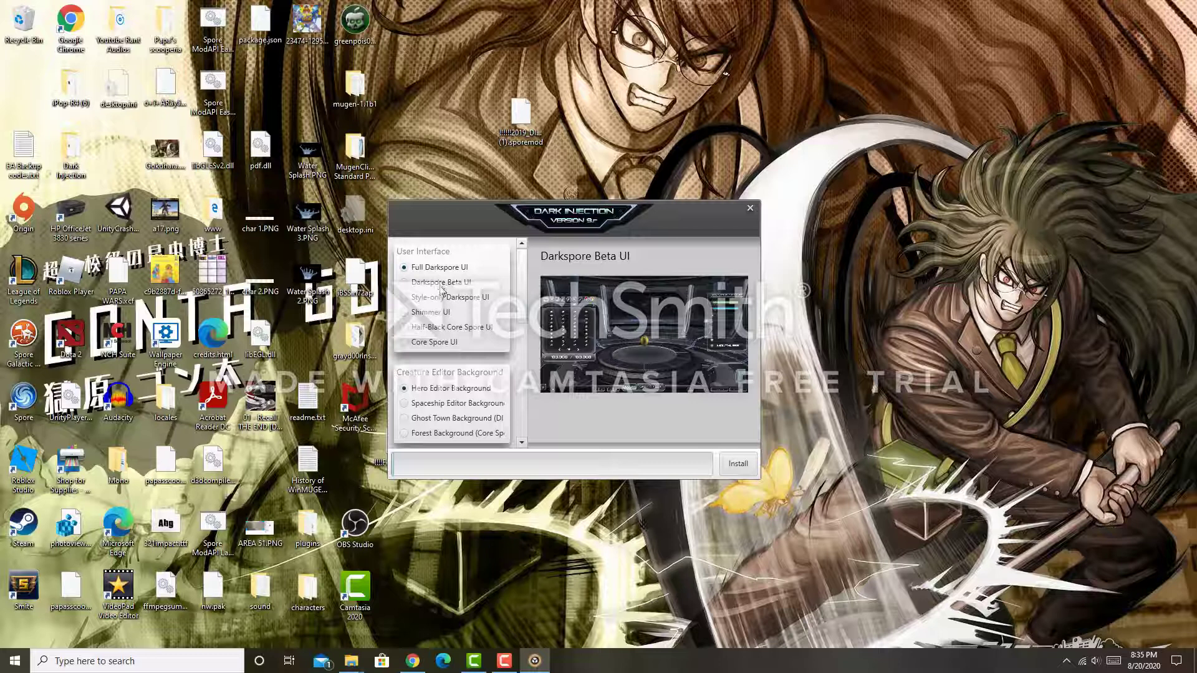
pyautogui.click(454, 297)
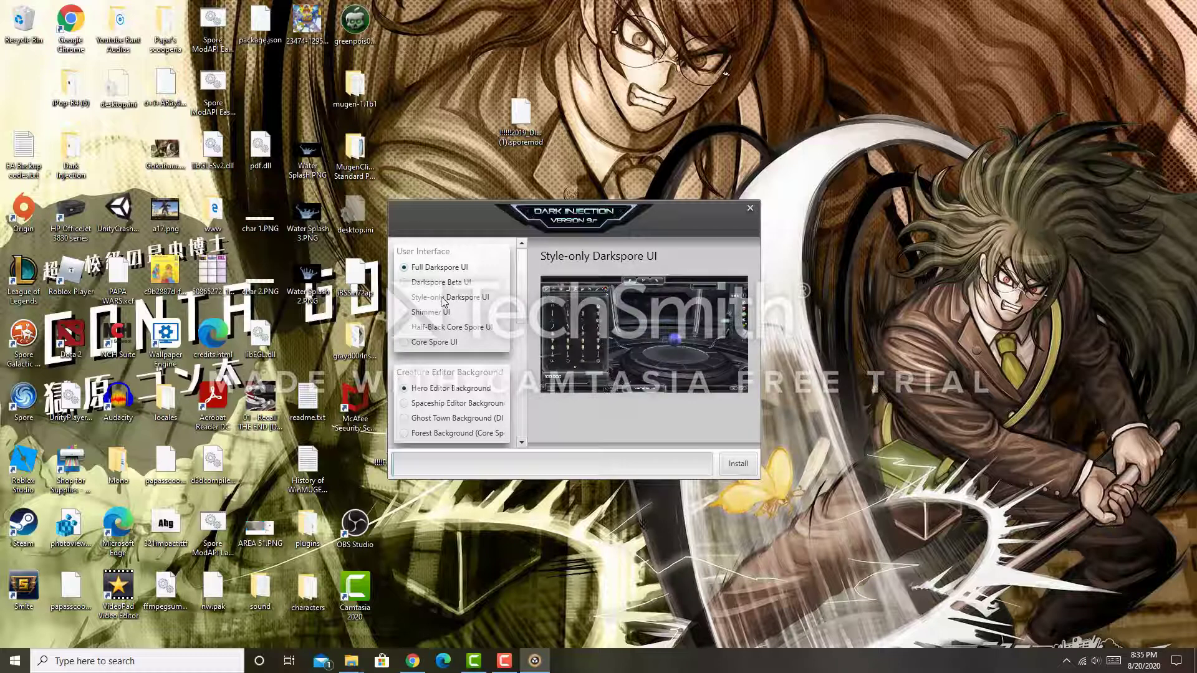
pyautogui.click(419, 267)
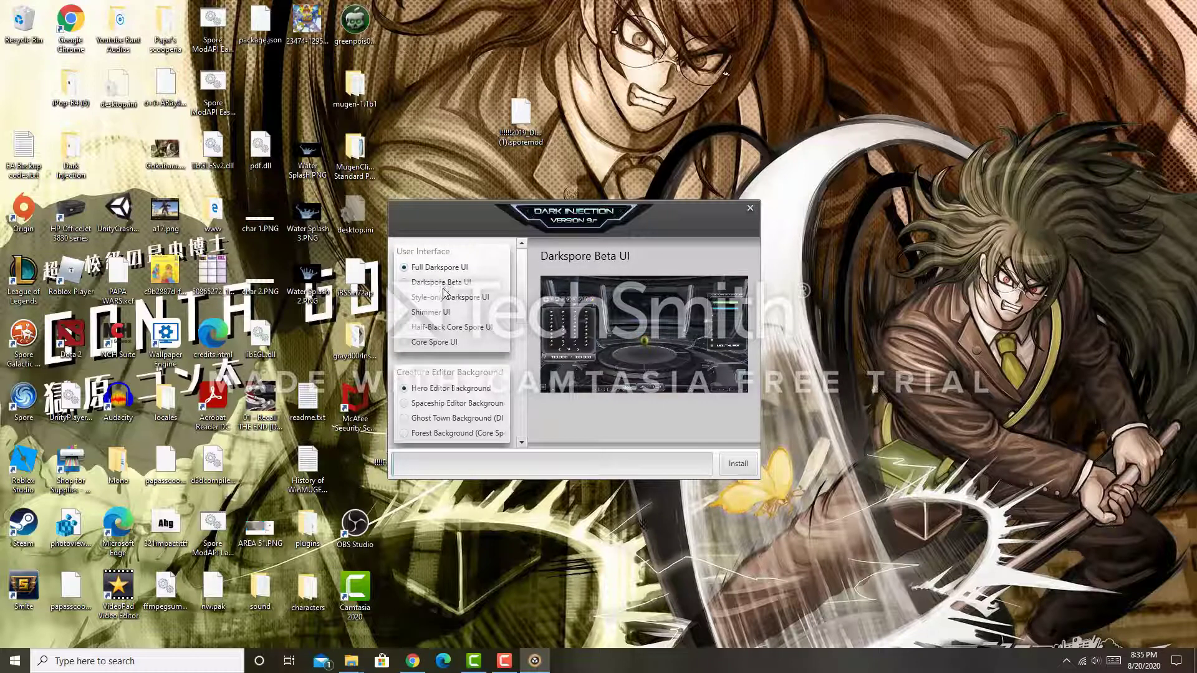
pyautogui.click(452, 297)
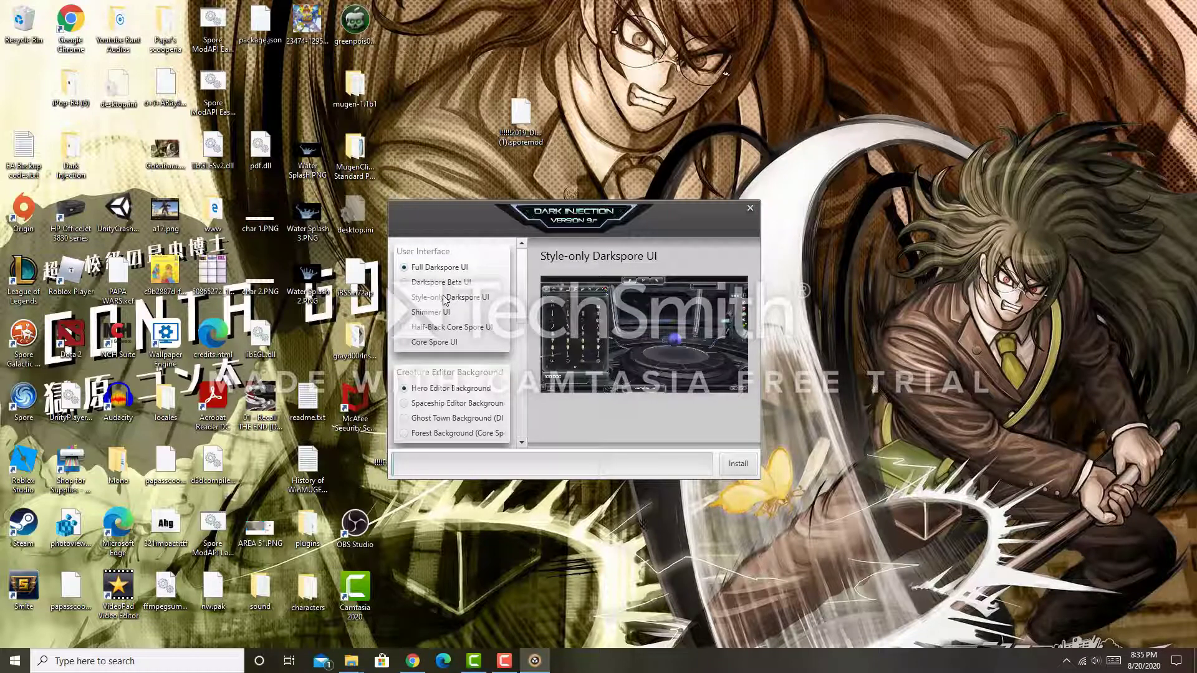
pyautogui.click(432, 311)
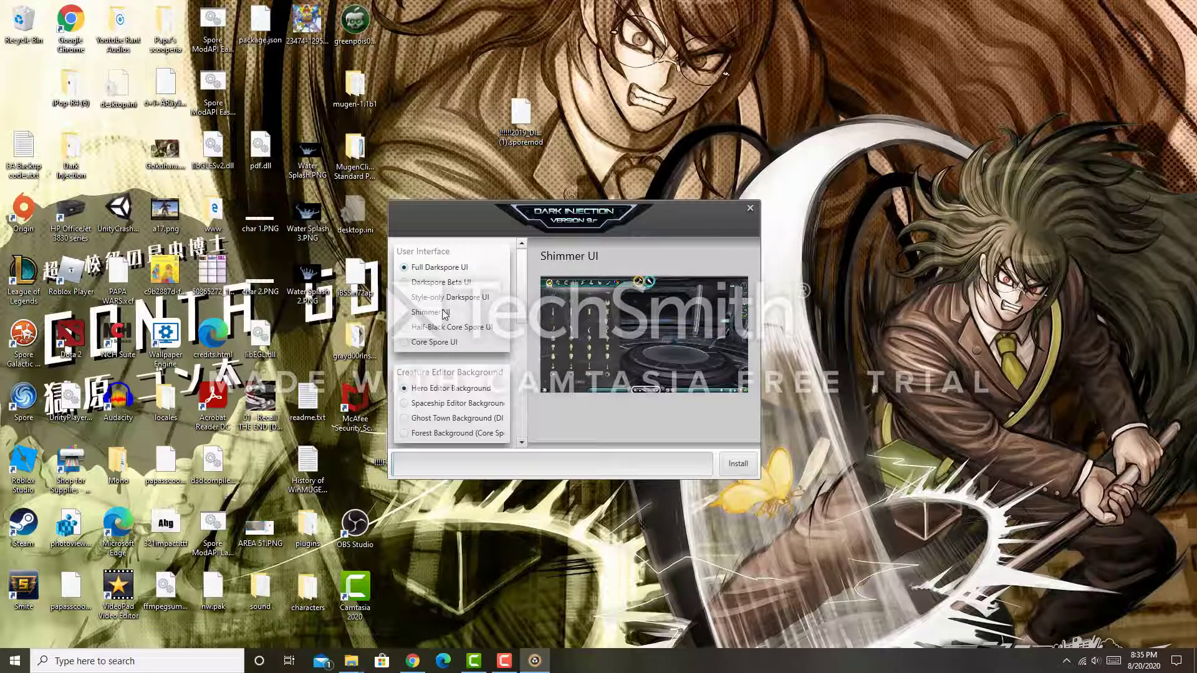
pyautogui.click(450, 327)
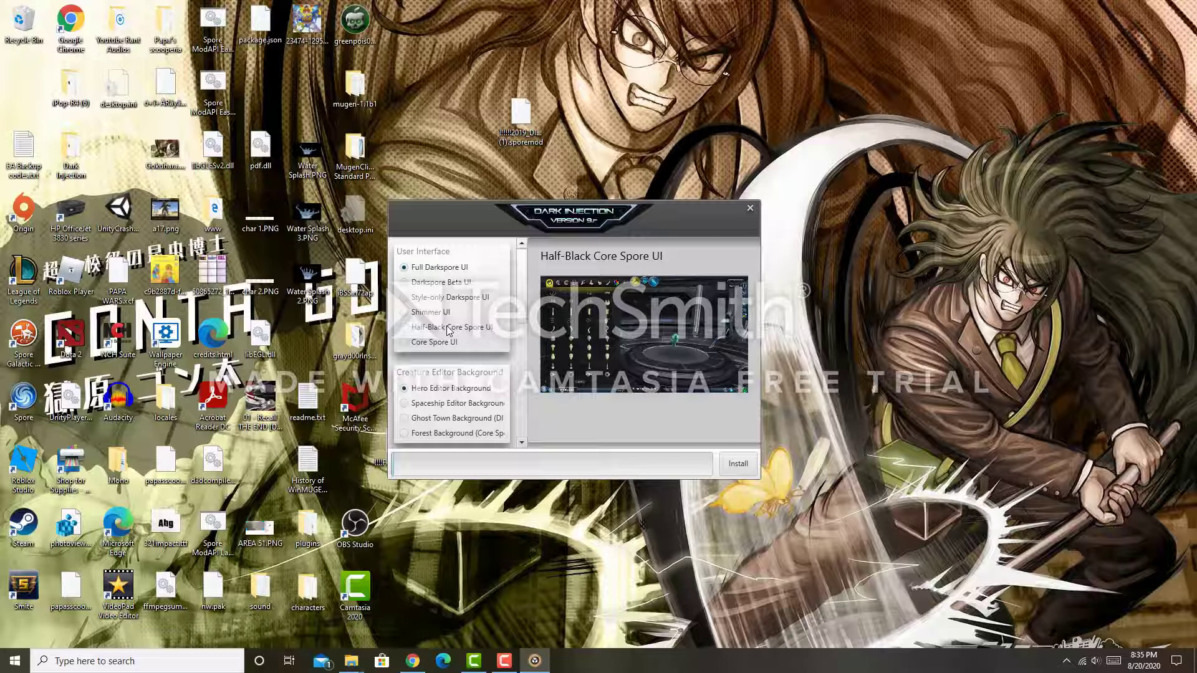
pyautogui.click(434, 342)
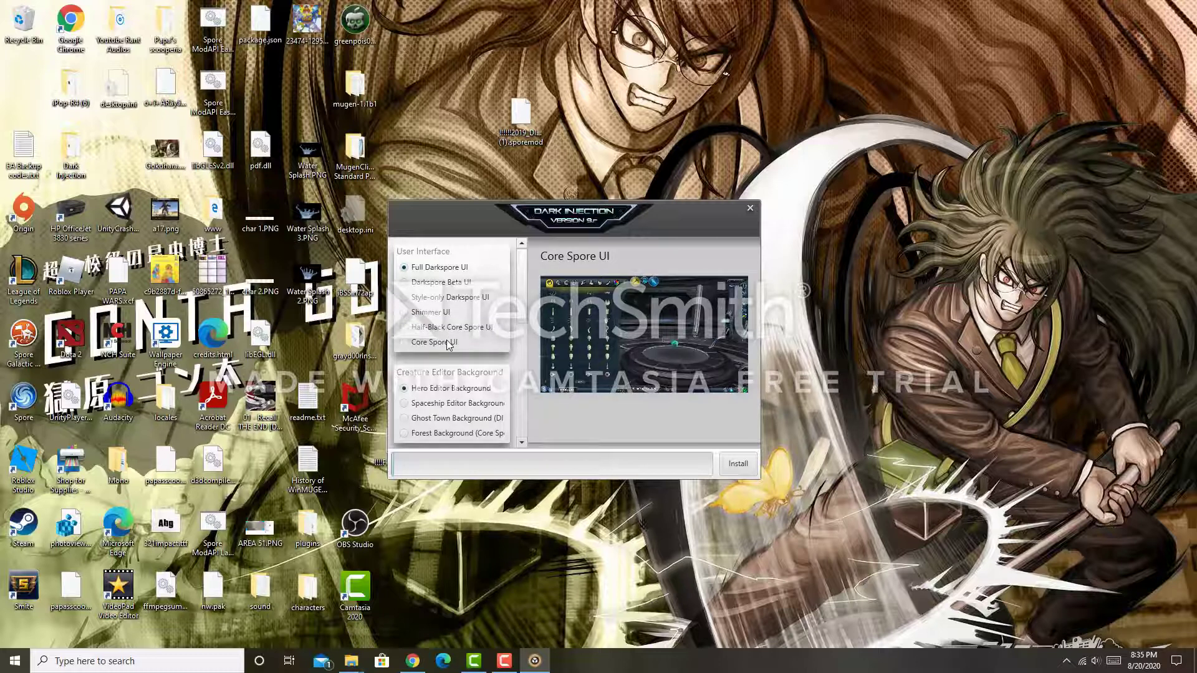
pyautogui.click(441, 282)
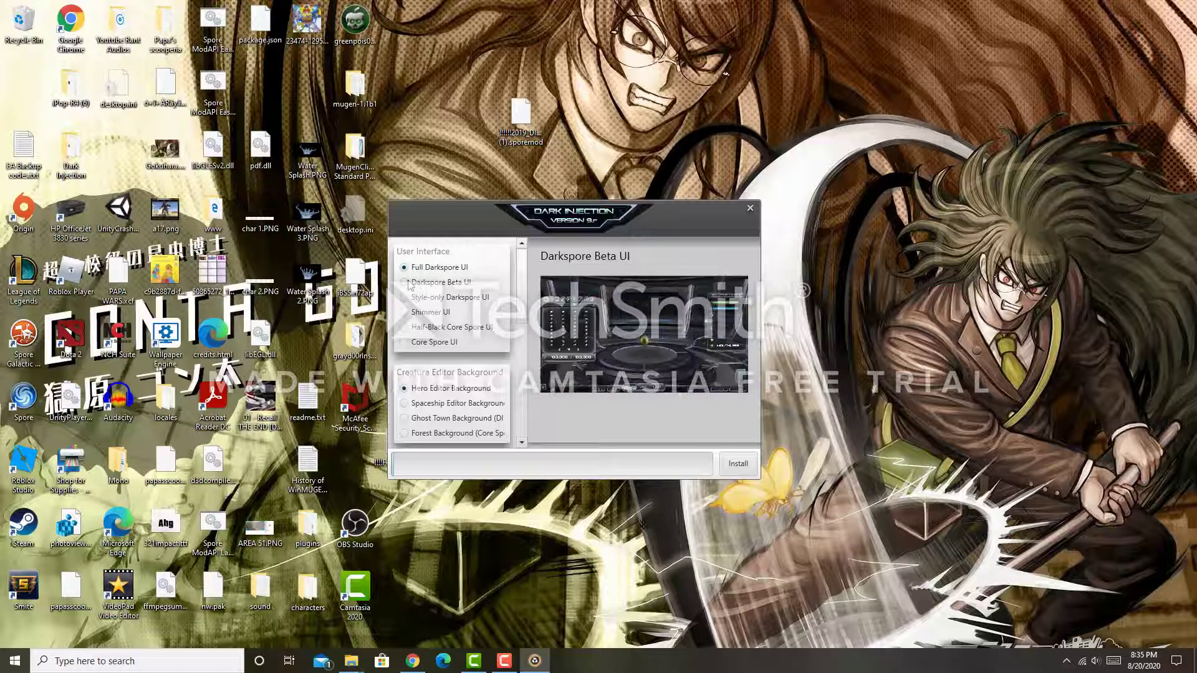
pyautogui.click(415, 267)
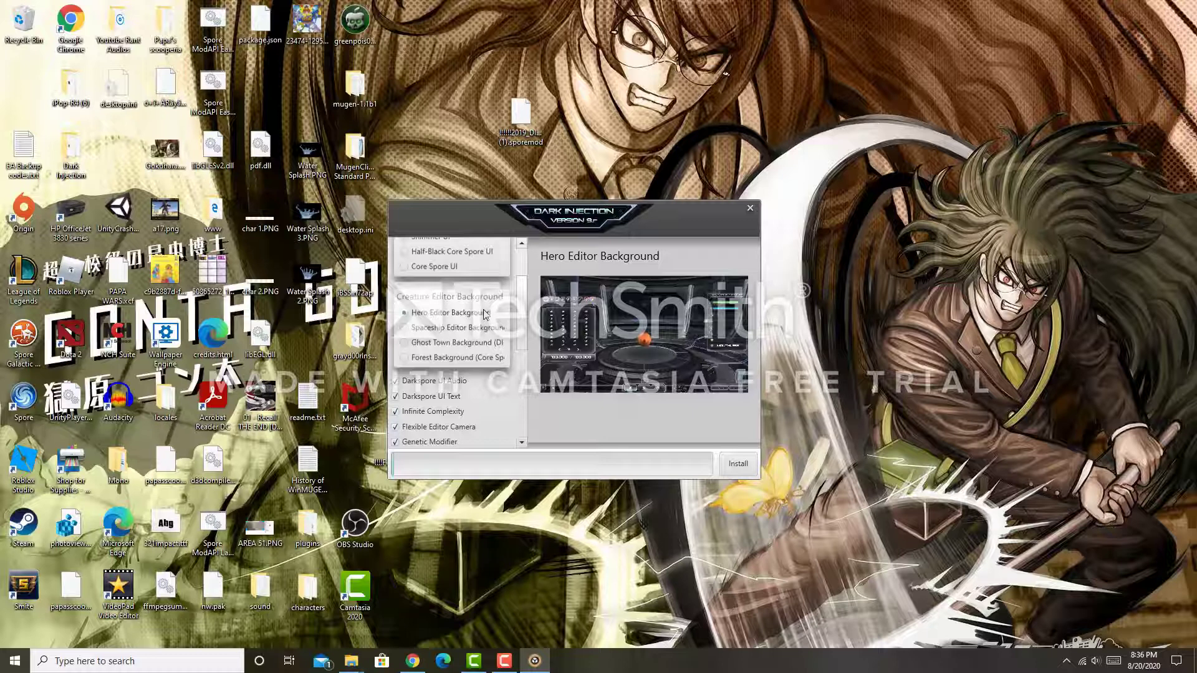
pyautogui.click(453, 328)
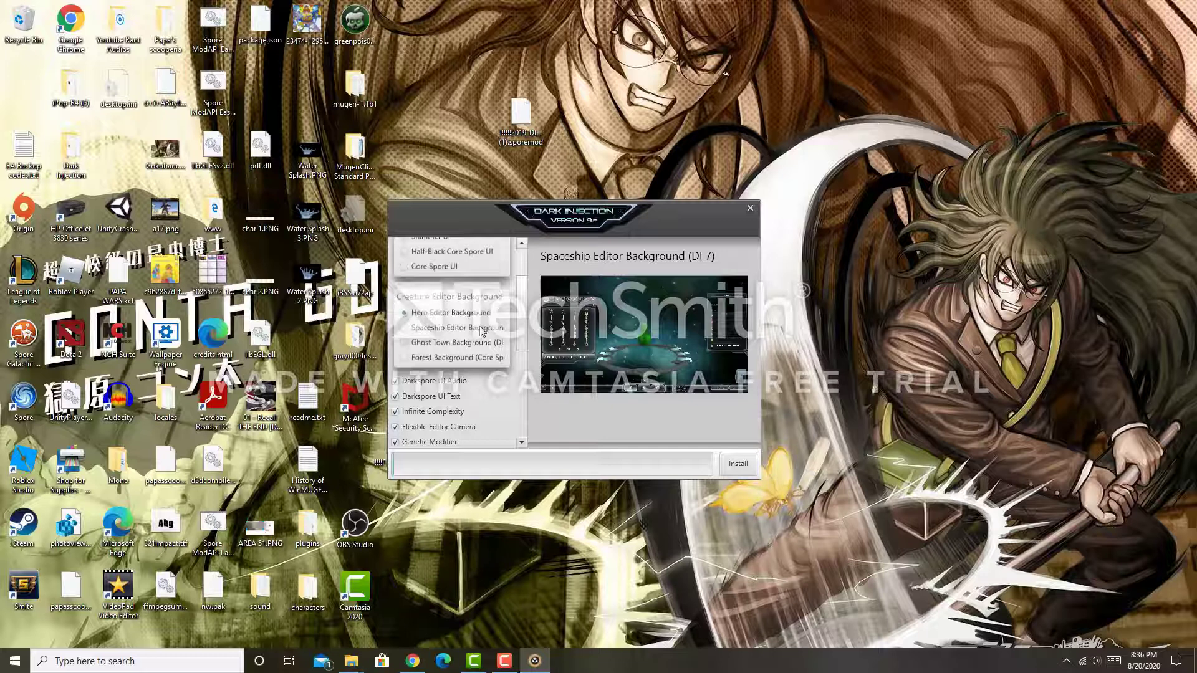
pyautogui.click(457, 341)
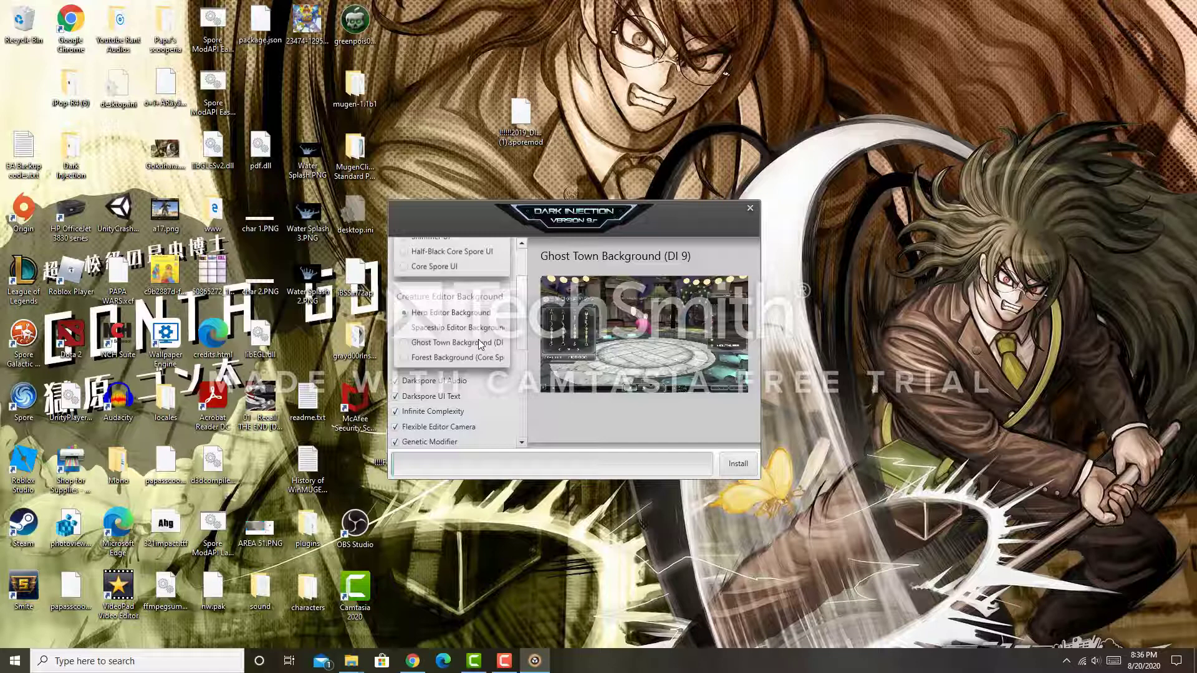
pyautogui.click(454, 358)
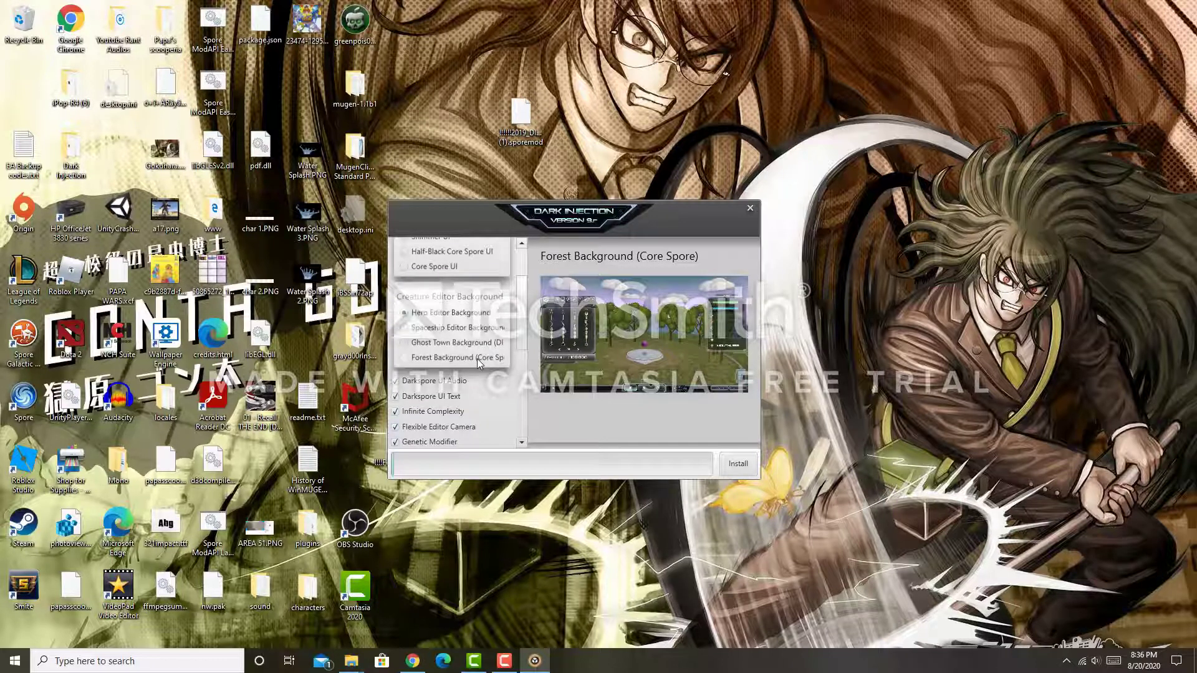
pyautogui.click(451, 312)
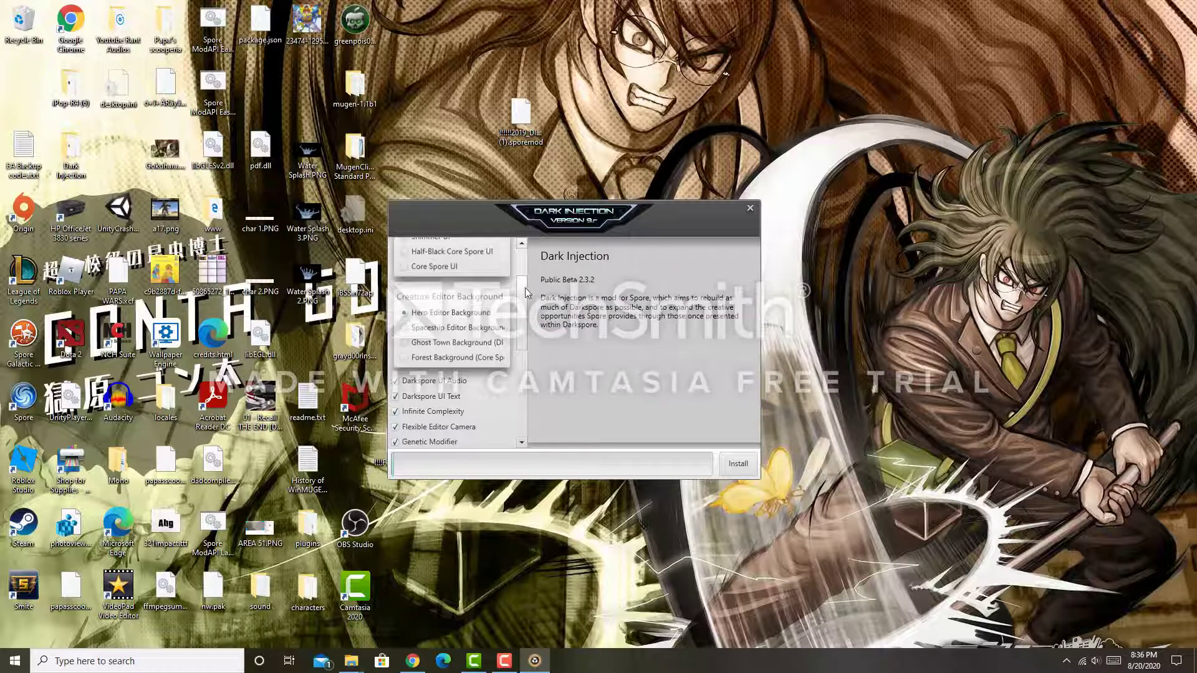
pyautogui.scroll(-3)
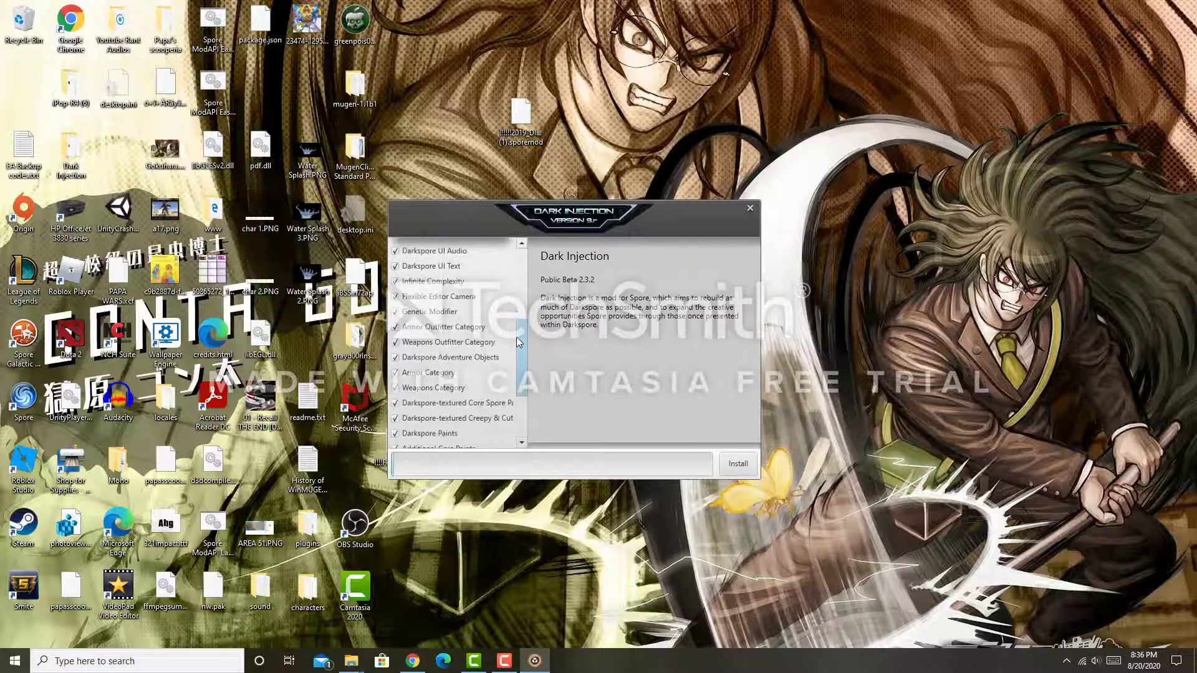
pyautogui.click(435, 251)
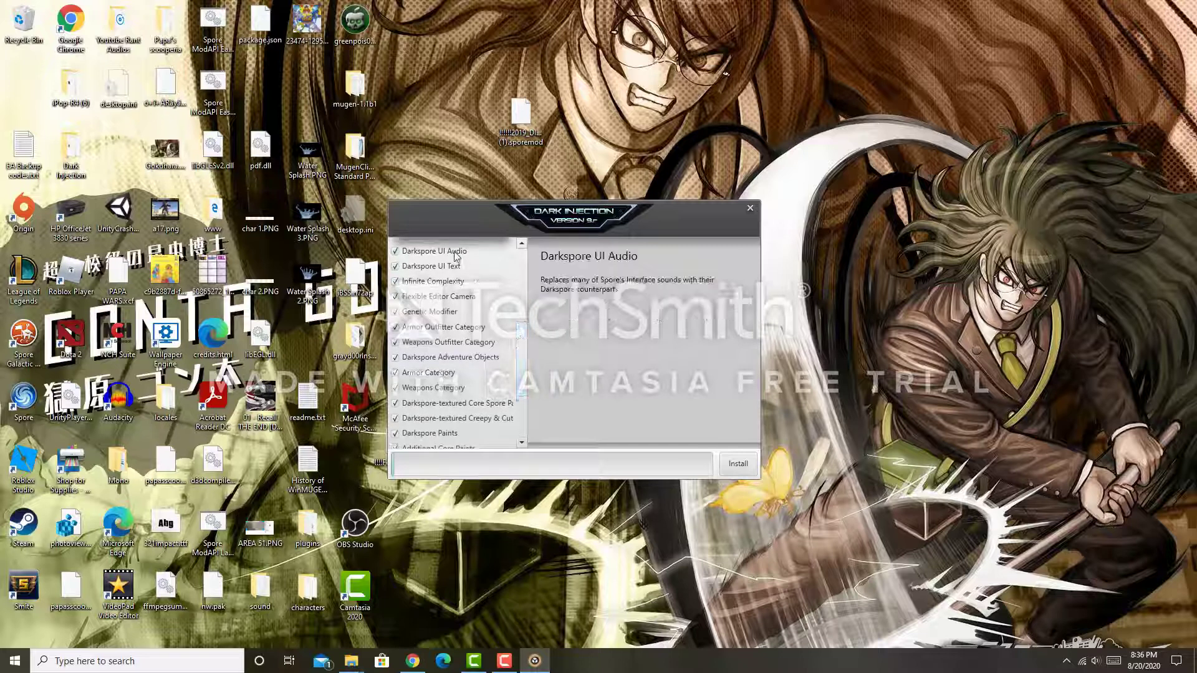
pyautogui.click(449, 342)
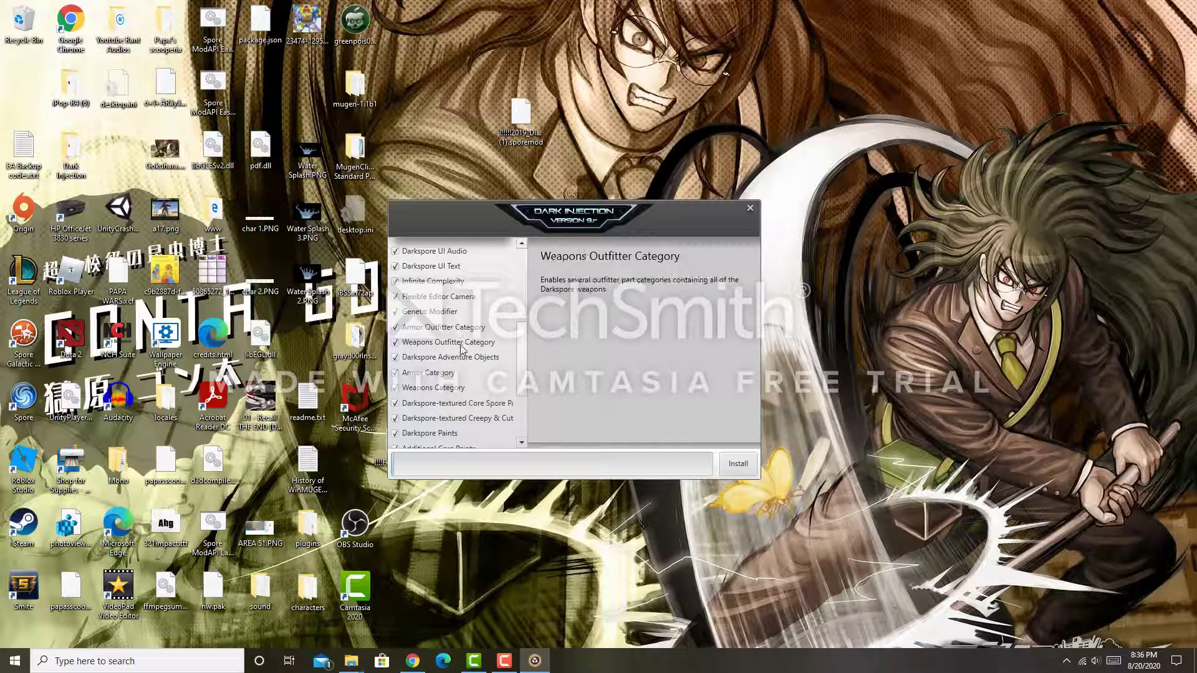
pyautogui.scroll(-3)
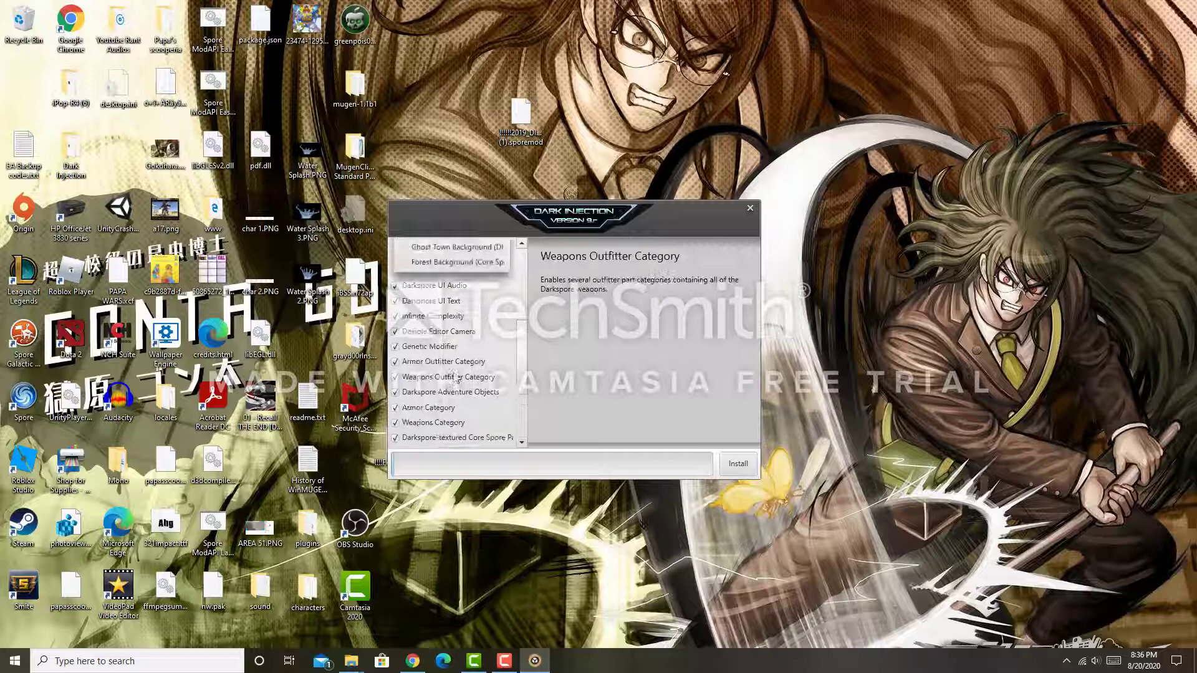
pyautogui.click(434, 284)
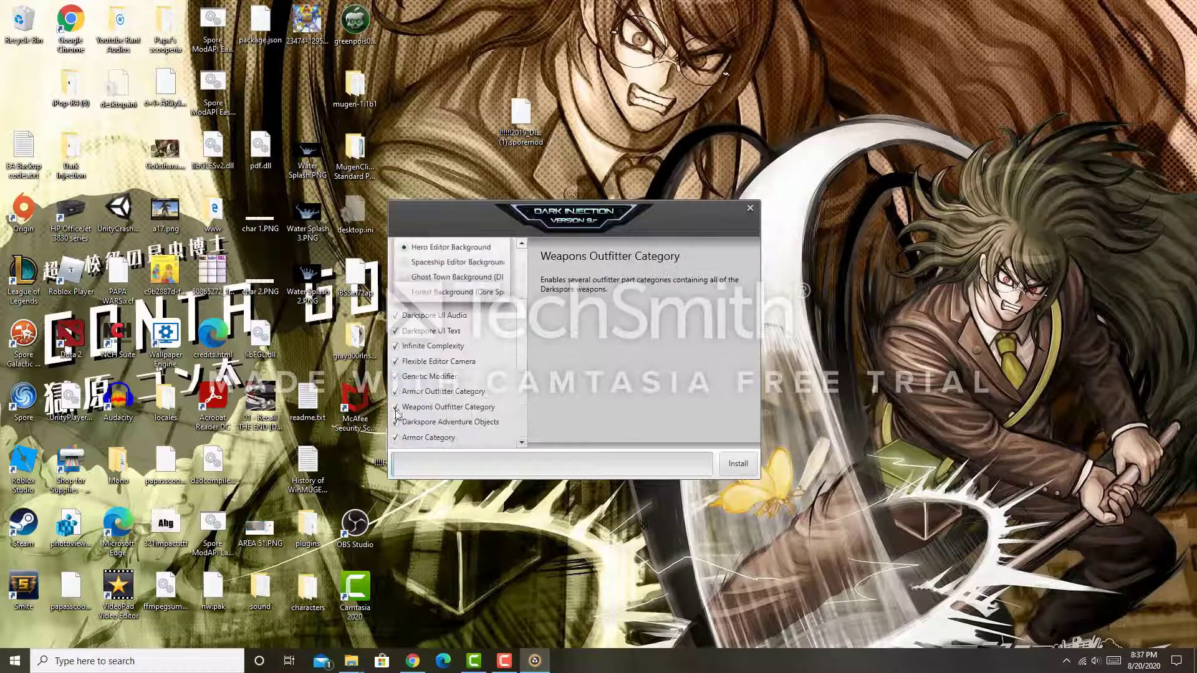
pyautogui.click(452, 361)
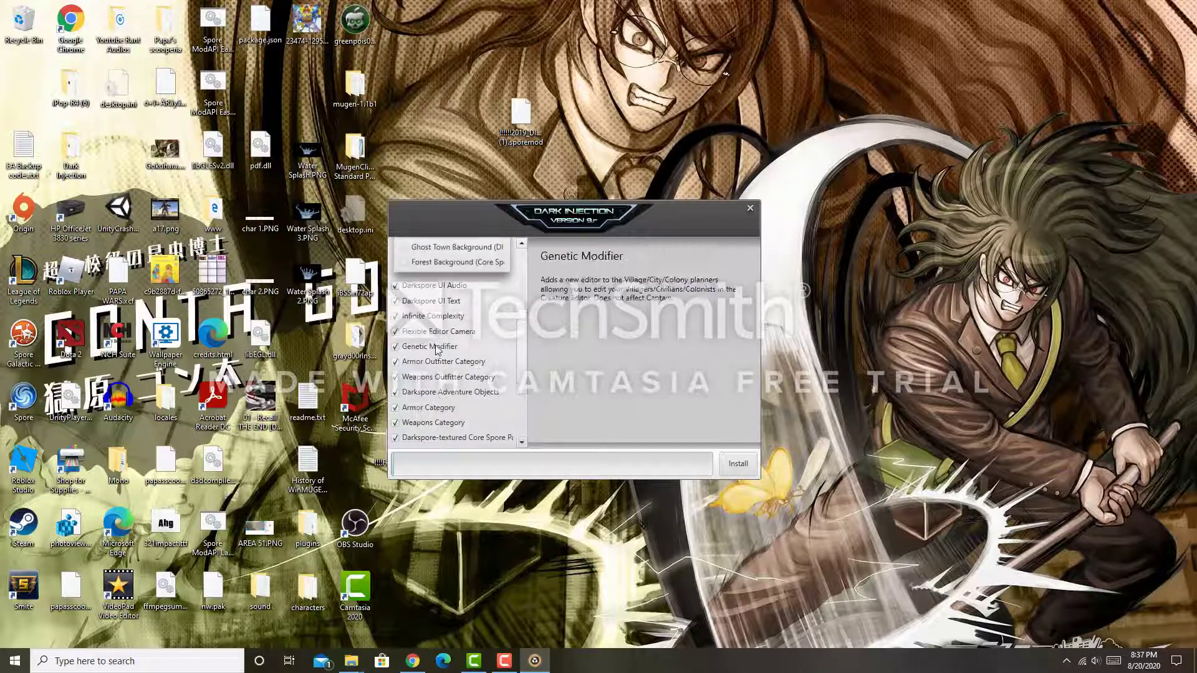
pyautogui.click(433, 315)
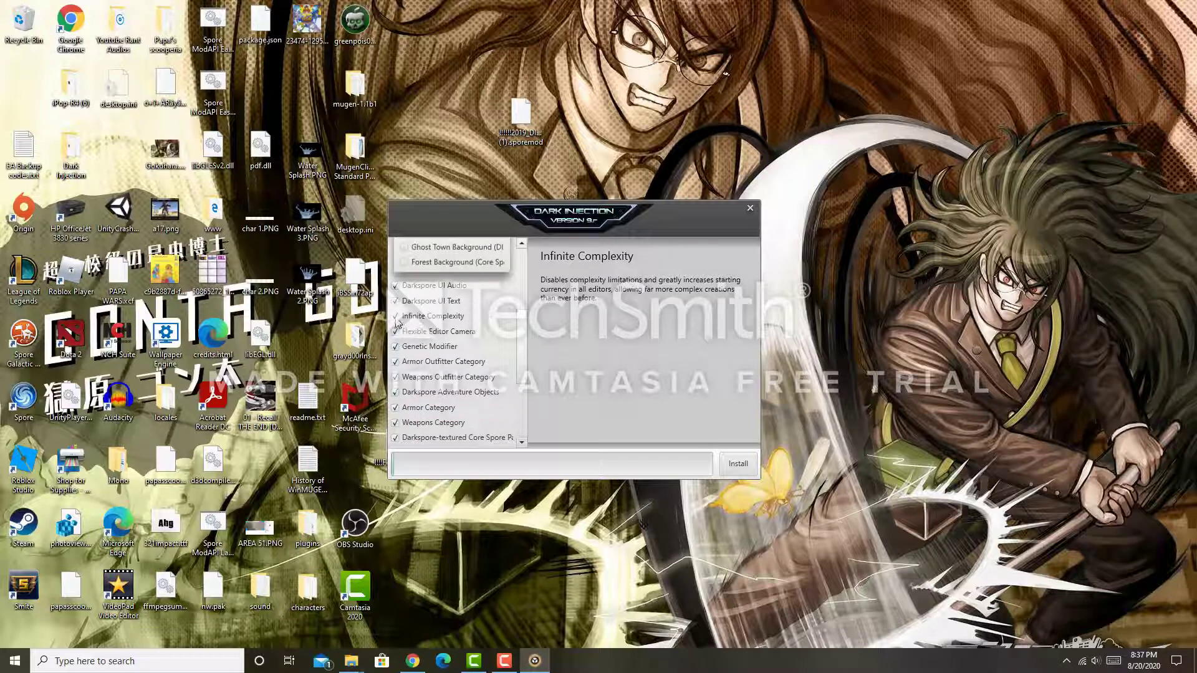
pyautogui.click(395, 316)
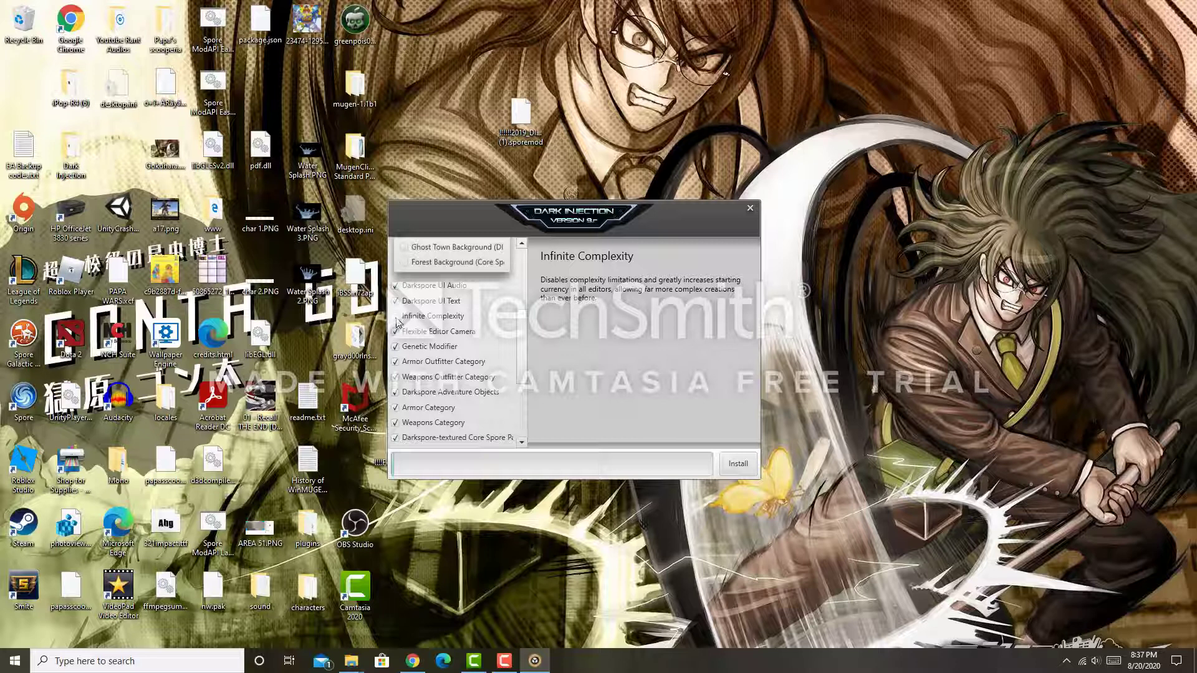
pyautogui.click(449, 392)
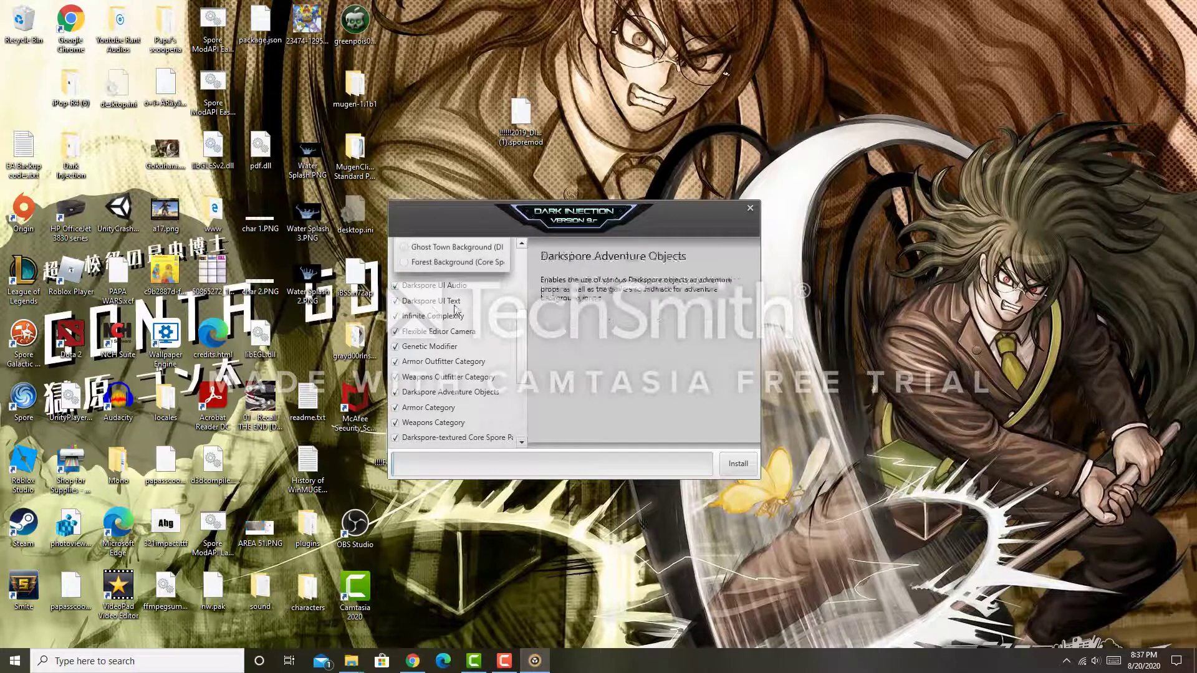
pyautogui.click(437, 315)
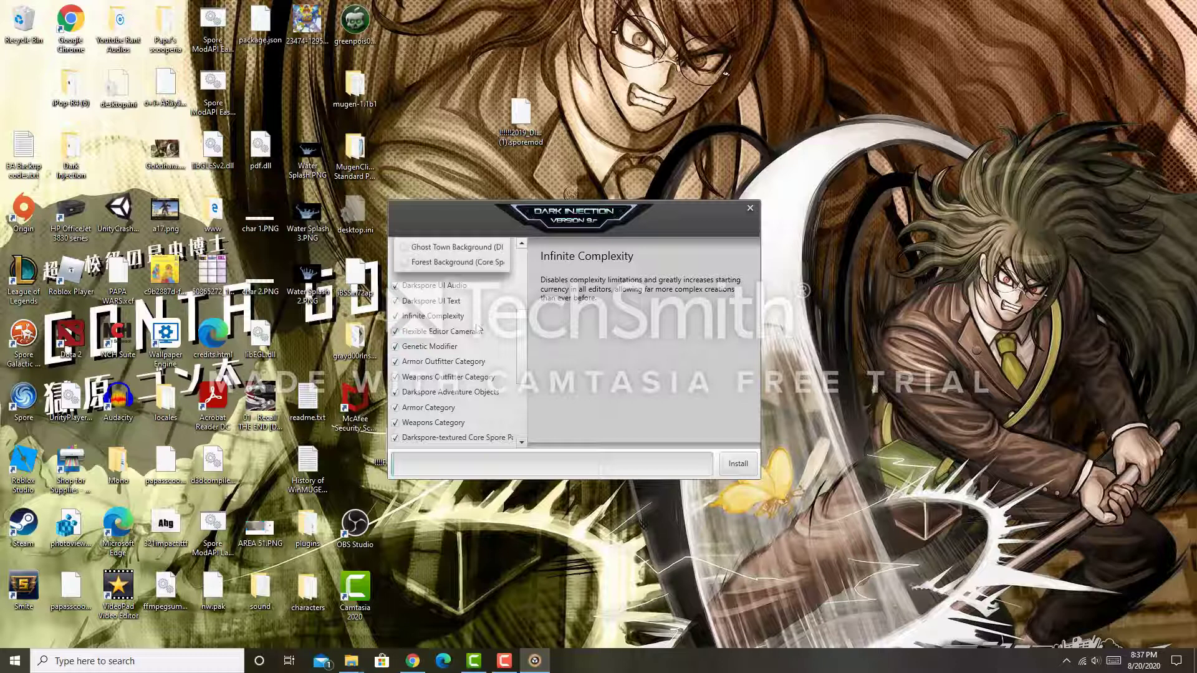
pyautogui.scroll(-3)
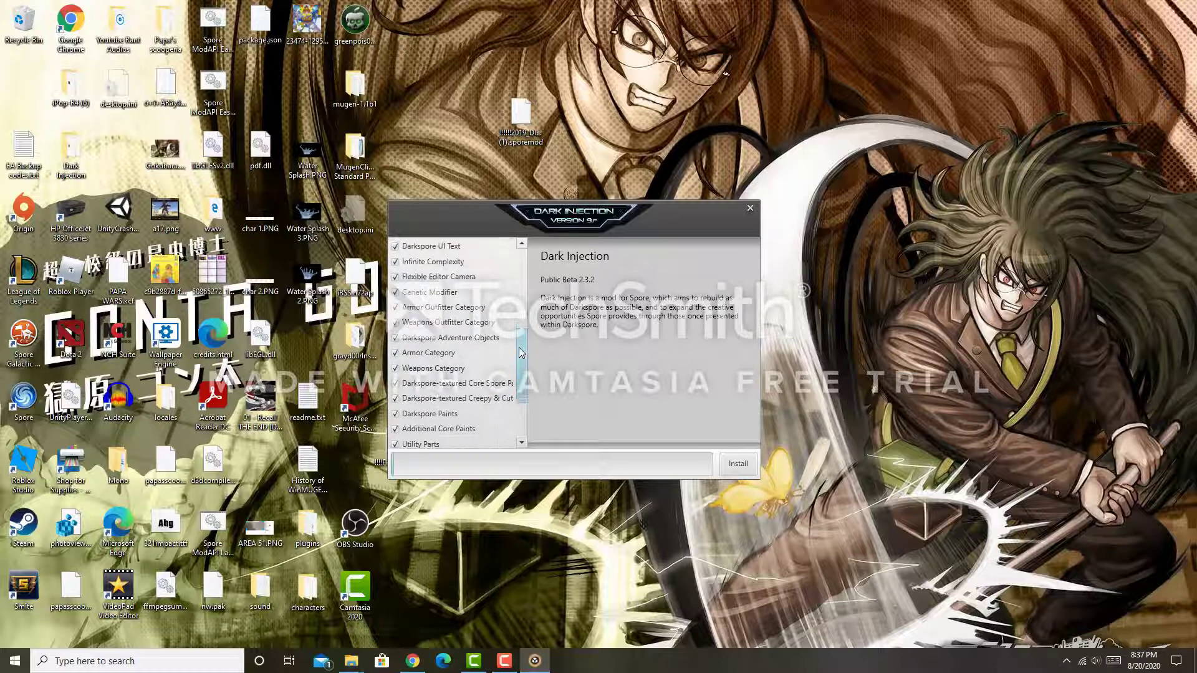
# Complete the Dark Injection install and dismiss the 'mods done installing' messages
pyautogui.scroll(-3)
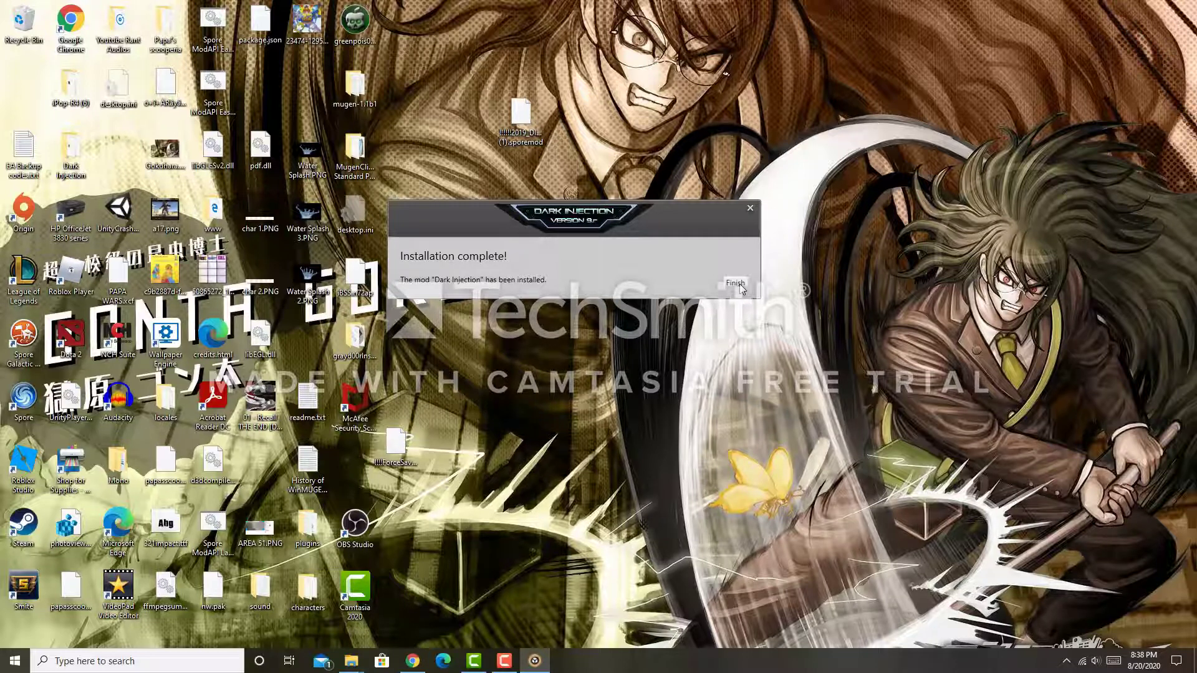
pyautogui.click(734, 284)
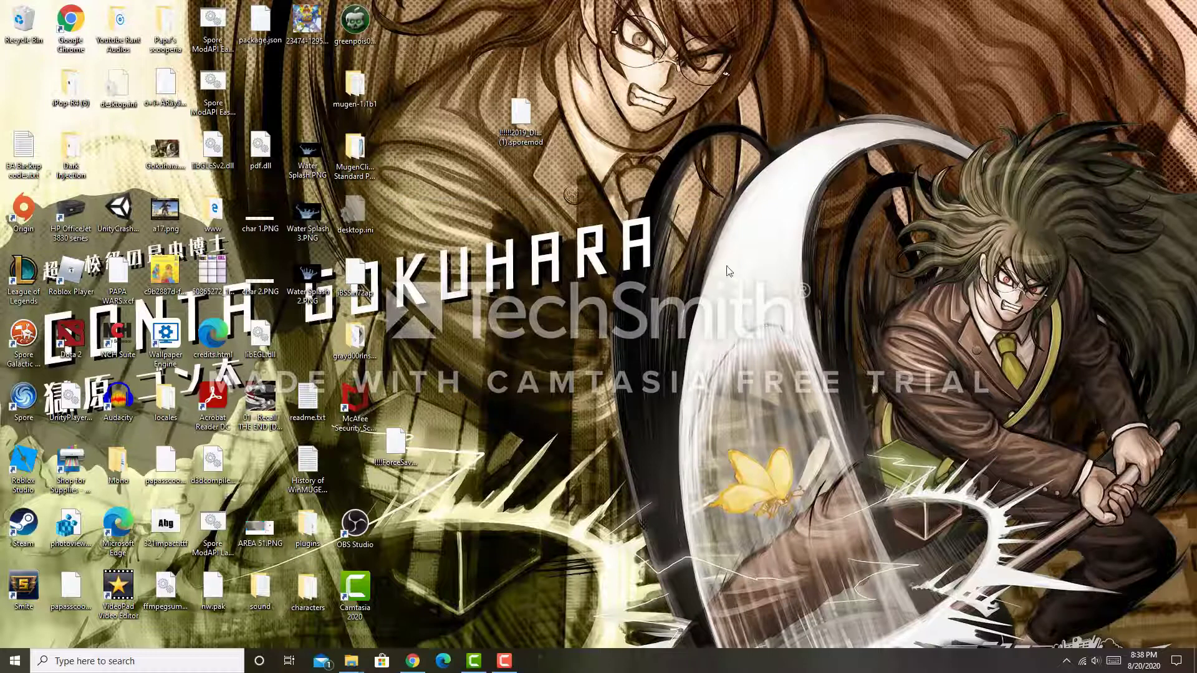
pyautogui.moveTo(666, 321)
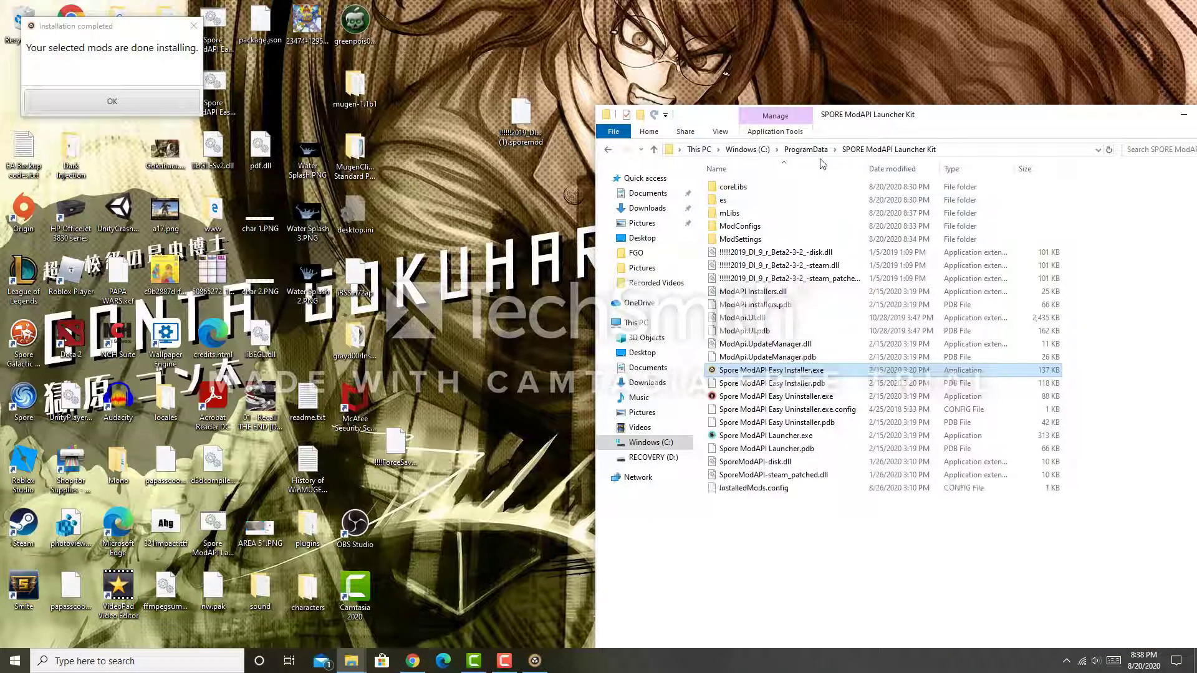
pyautogui.click(111, 101)
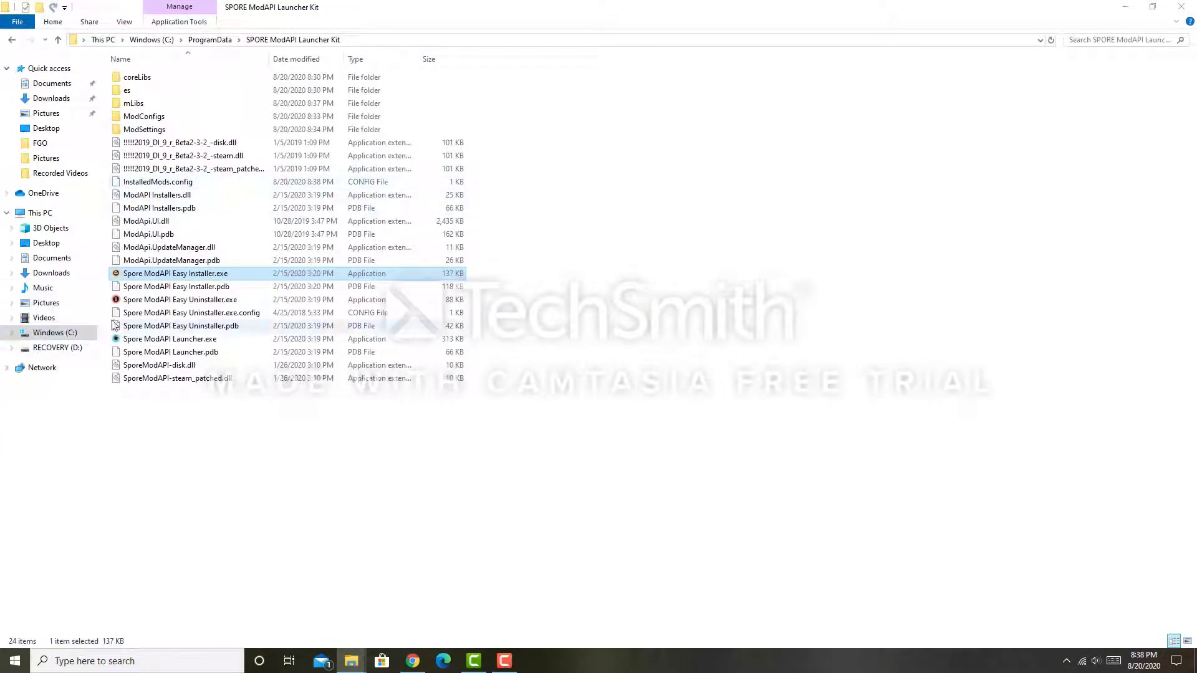
# Browse to C:\Program Files (x86)\Origin Games\SPORE Galactic Adventures\Data holding the Dark Injection packages
pyautogui.click(151, 40)
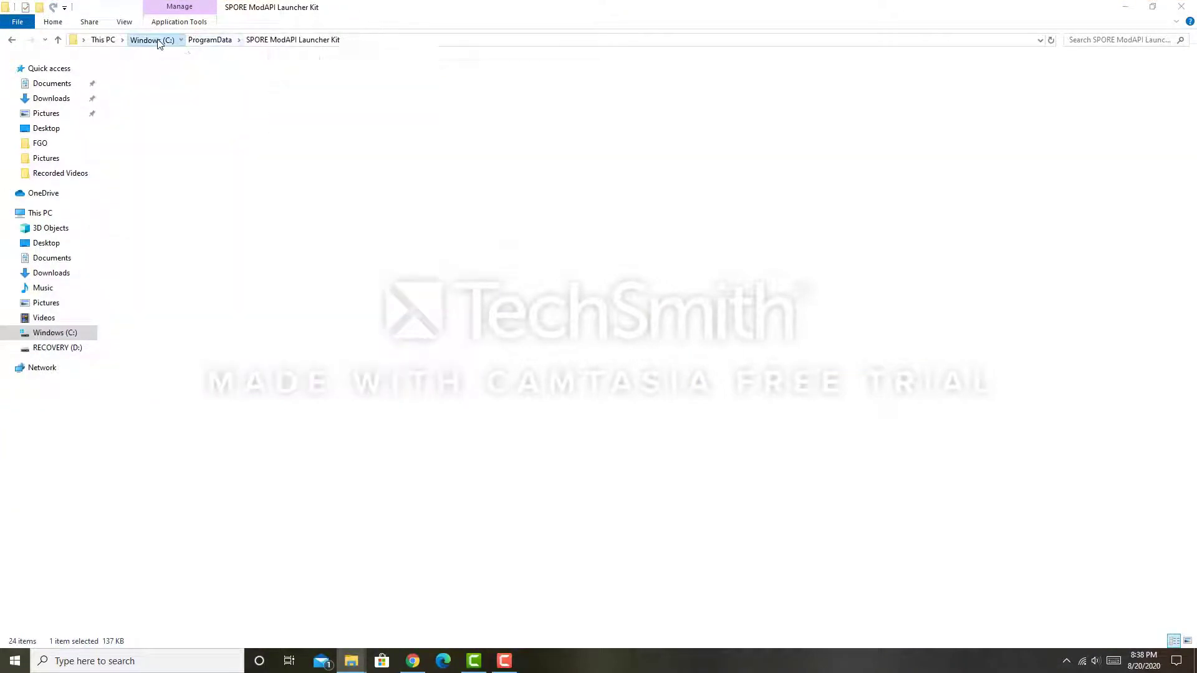
pyautogui.click(145, 40)
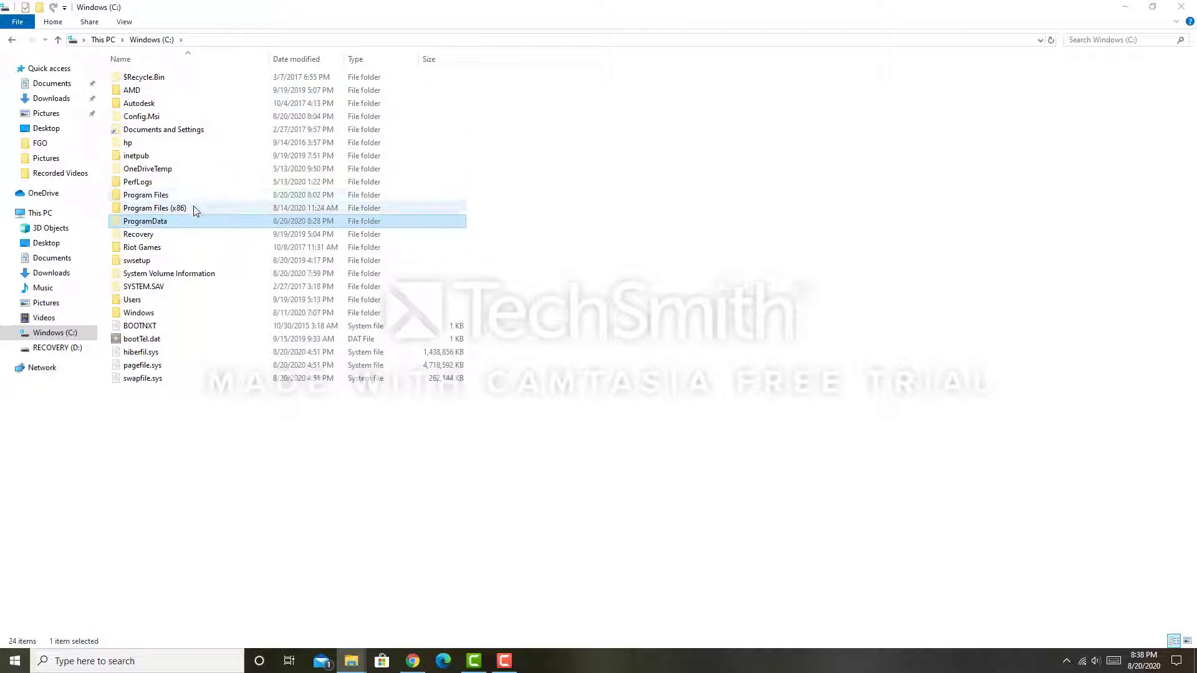
pyautogui.click(154, 208)
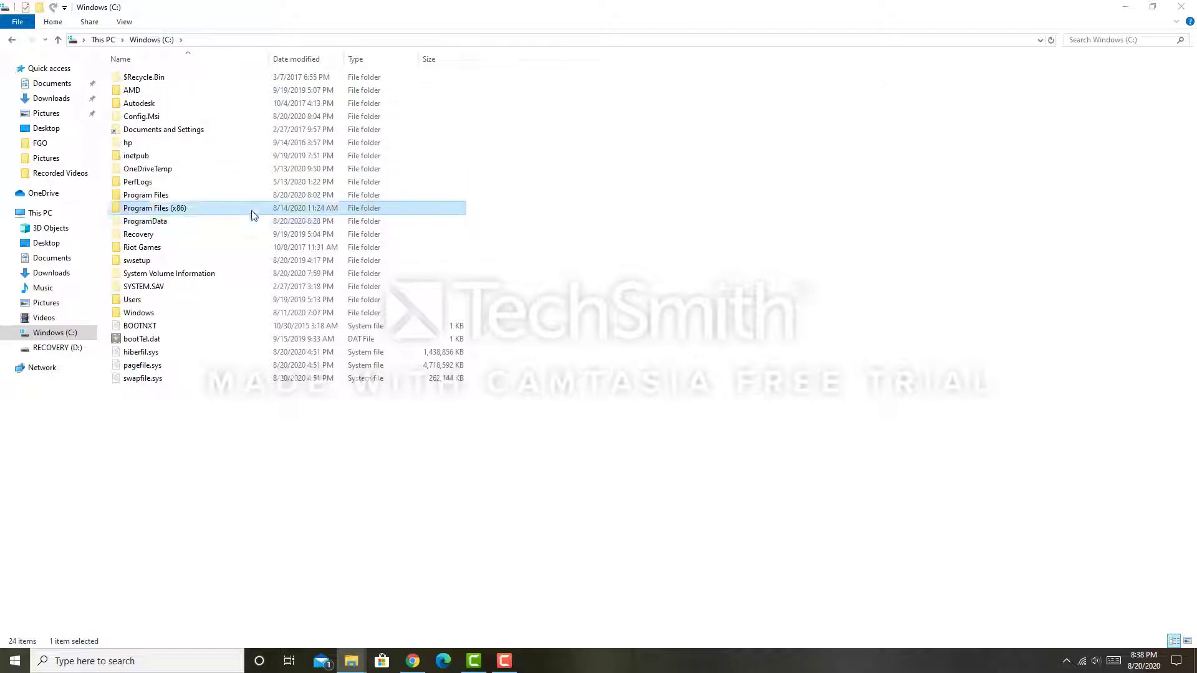
pyautogui.doubleClick(154, 208)
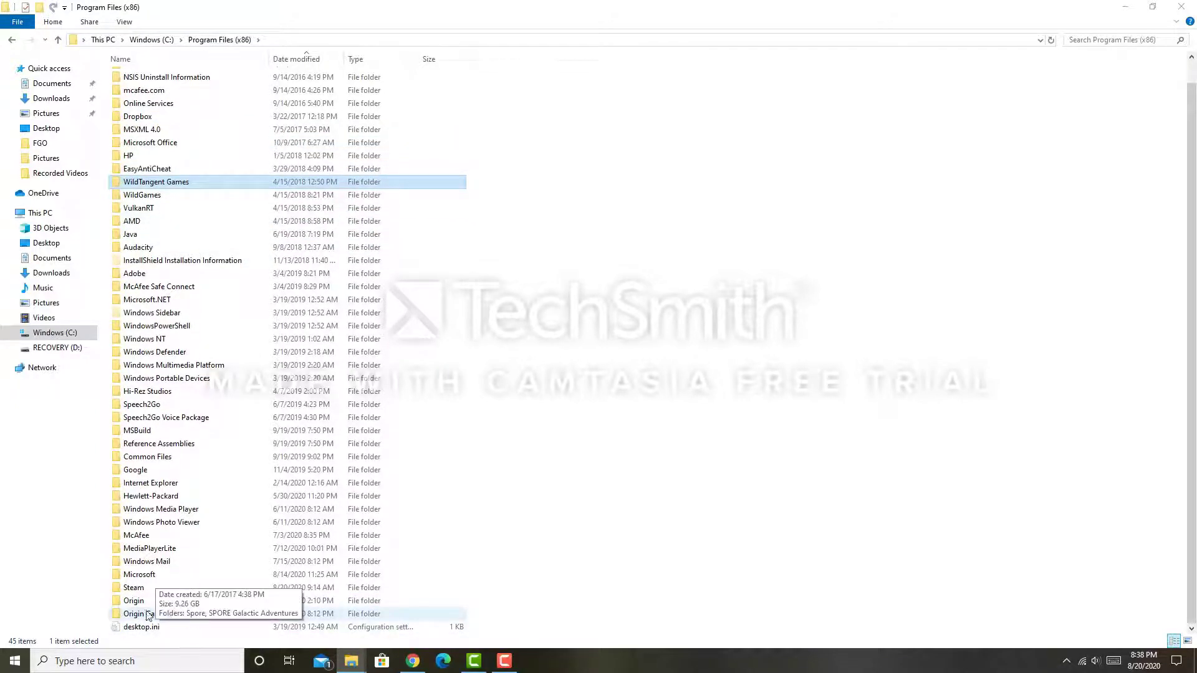
pyautogui.doubleClick(136, 614)
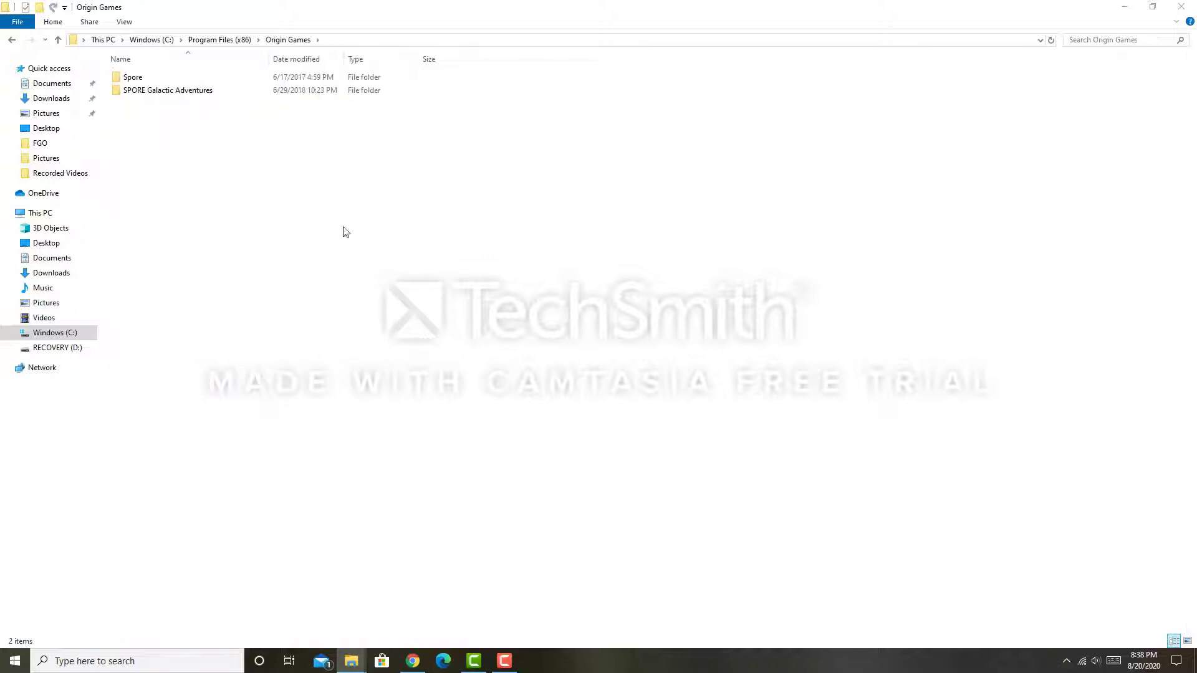
pyautogui.moveTo(167, 89)
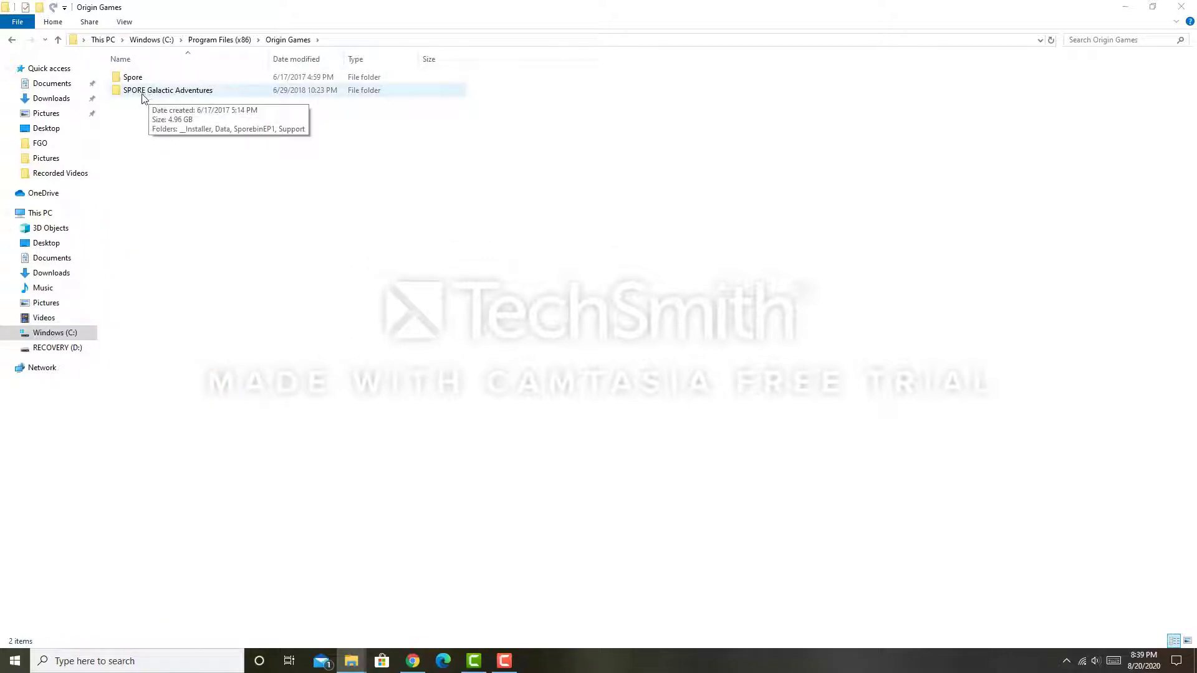
pyautogui.doubleClick(169, 90)
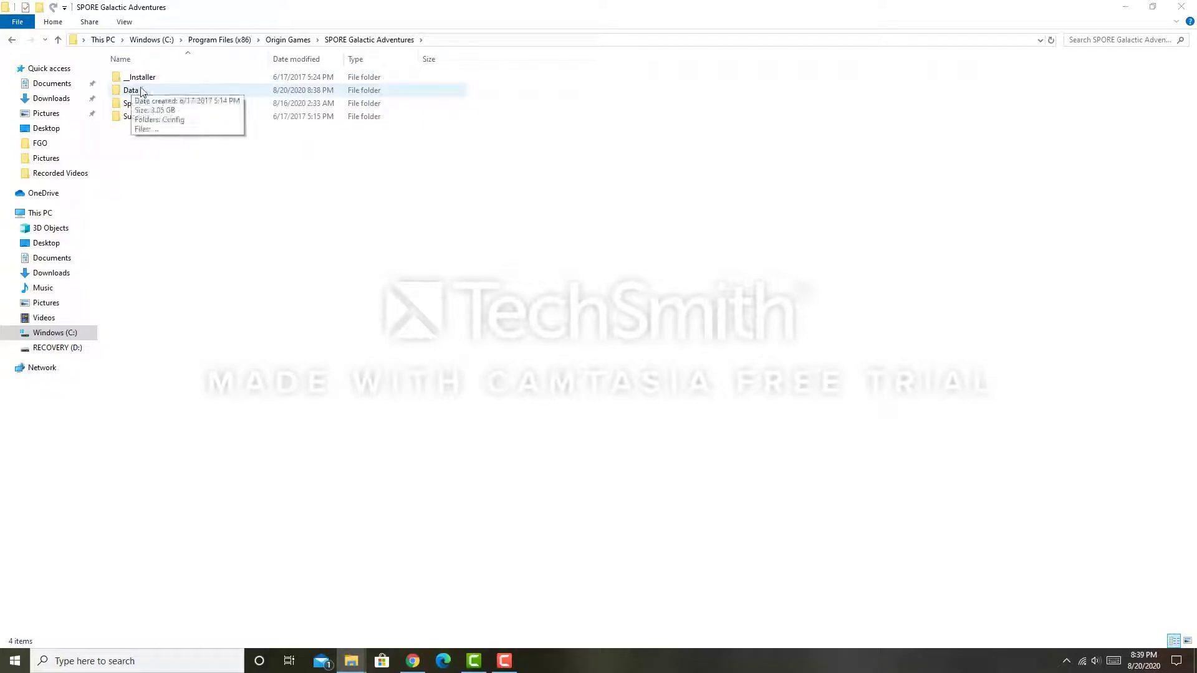
pyautogui.doubleClick(130, 90)
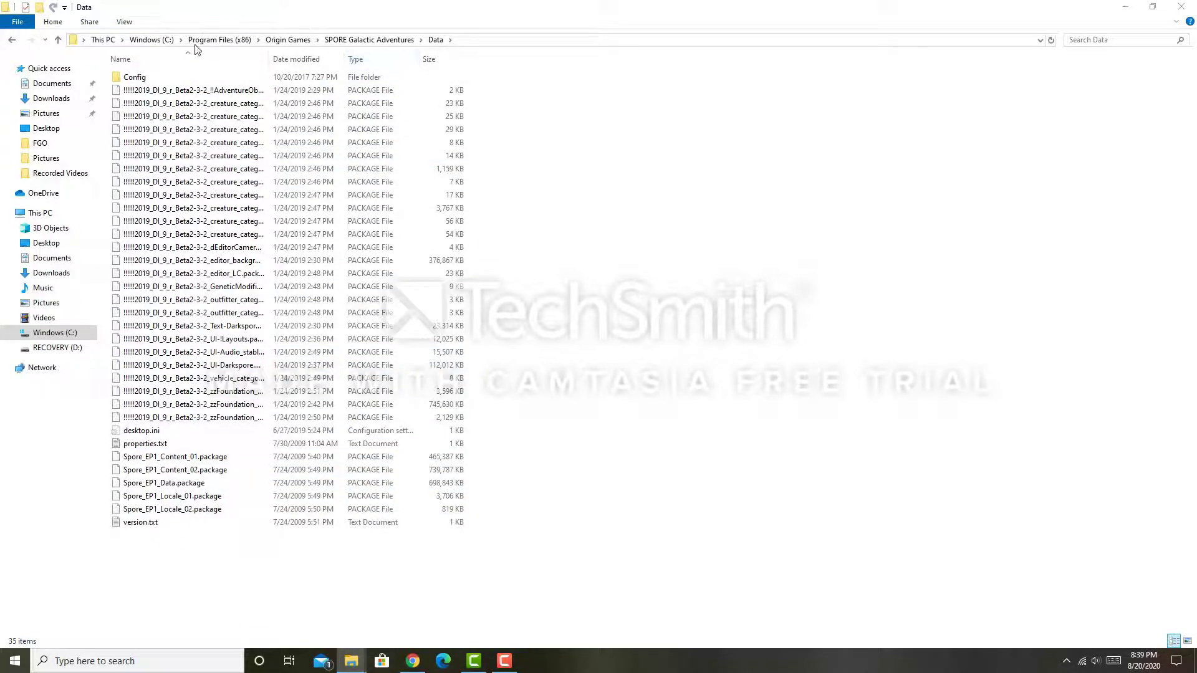
# Return to C:\ProgramData\SPORE ModAPI Launcher Kit and select Spore ModAPI Launcher.exe
pyautogui.click(219, 40)
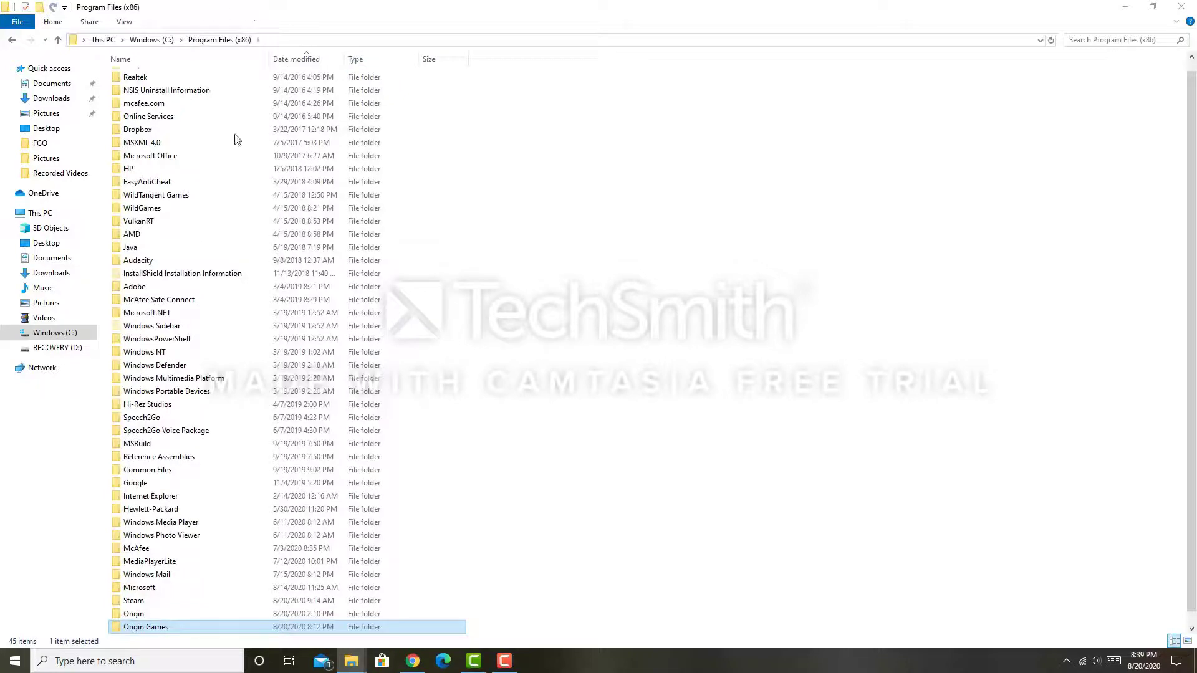
pyautogui.click(151, 39)
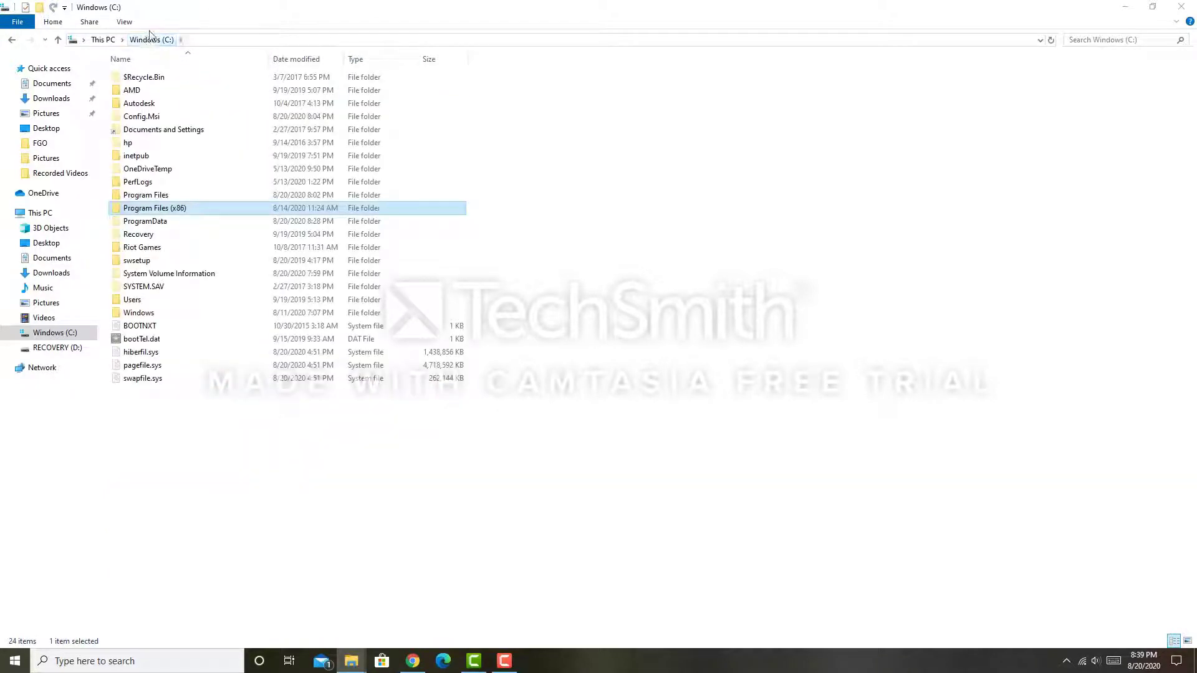
pyautogui.doubleClick(144, 220)
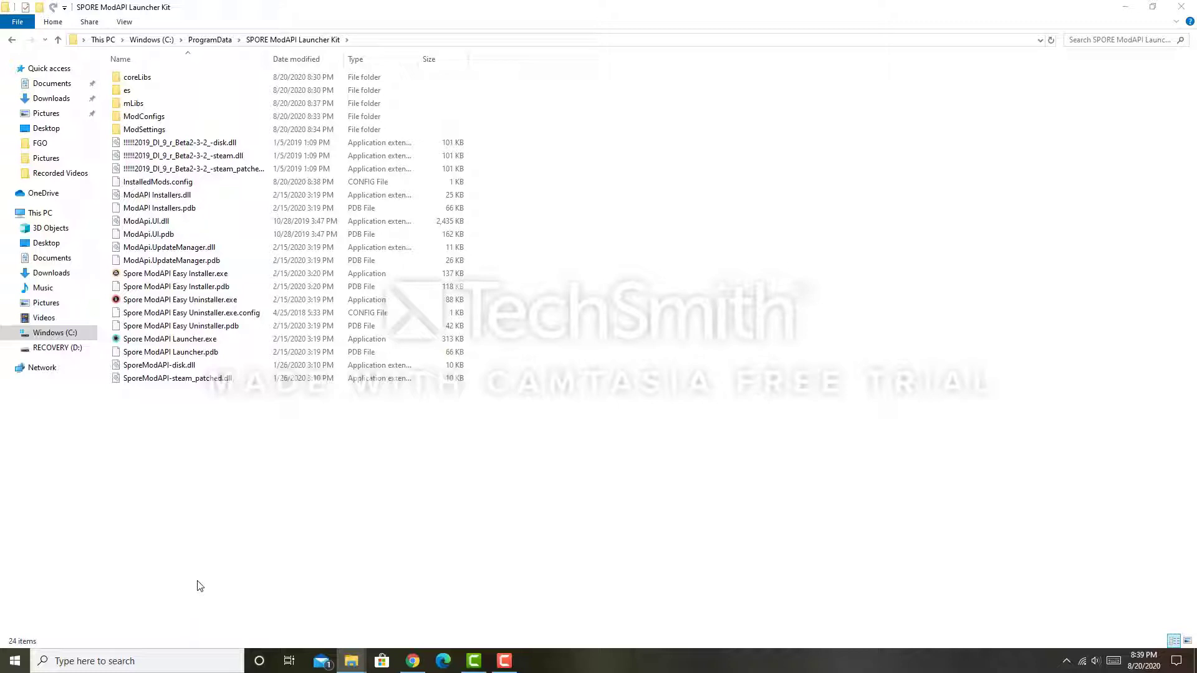
pyautogui.click(171, 339)
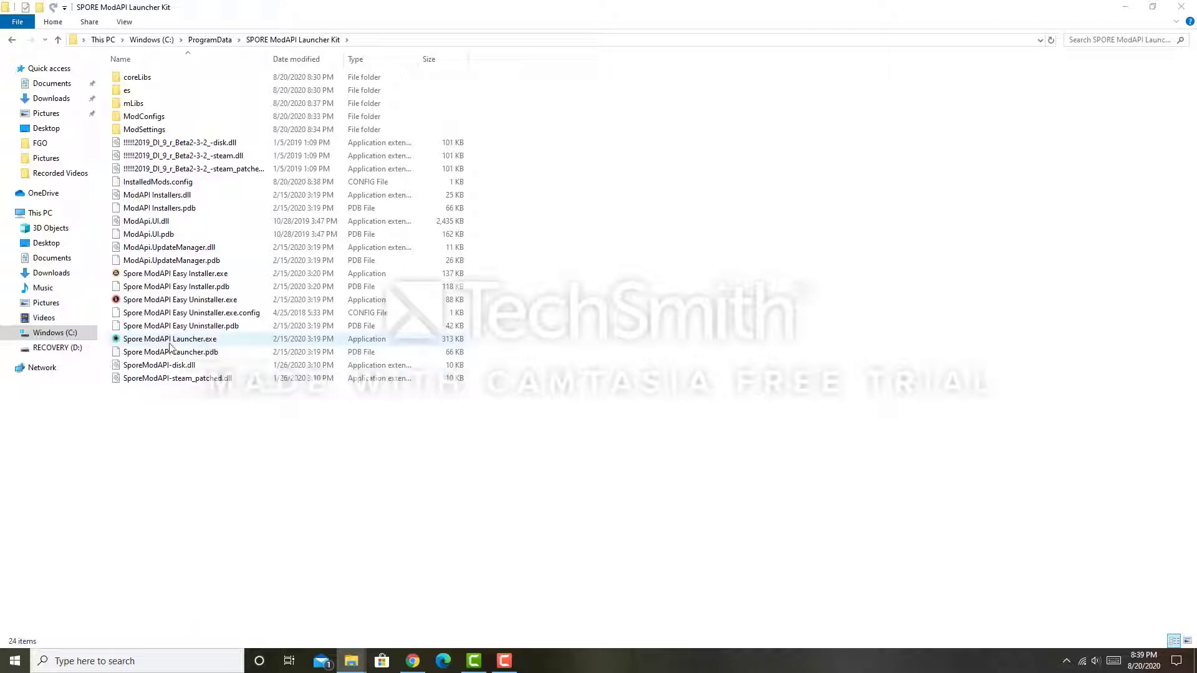
pyautogui.moveTo(170, 338)
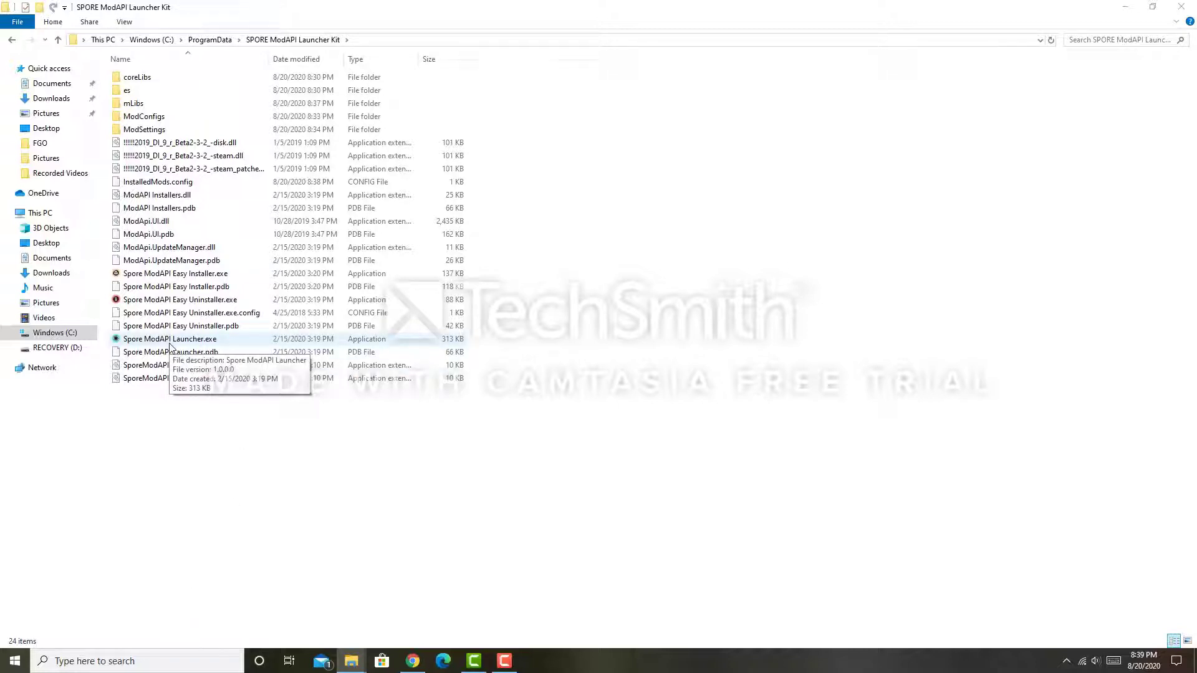
pyautogui.click(171, 338)
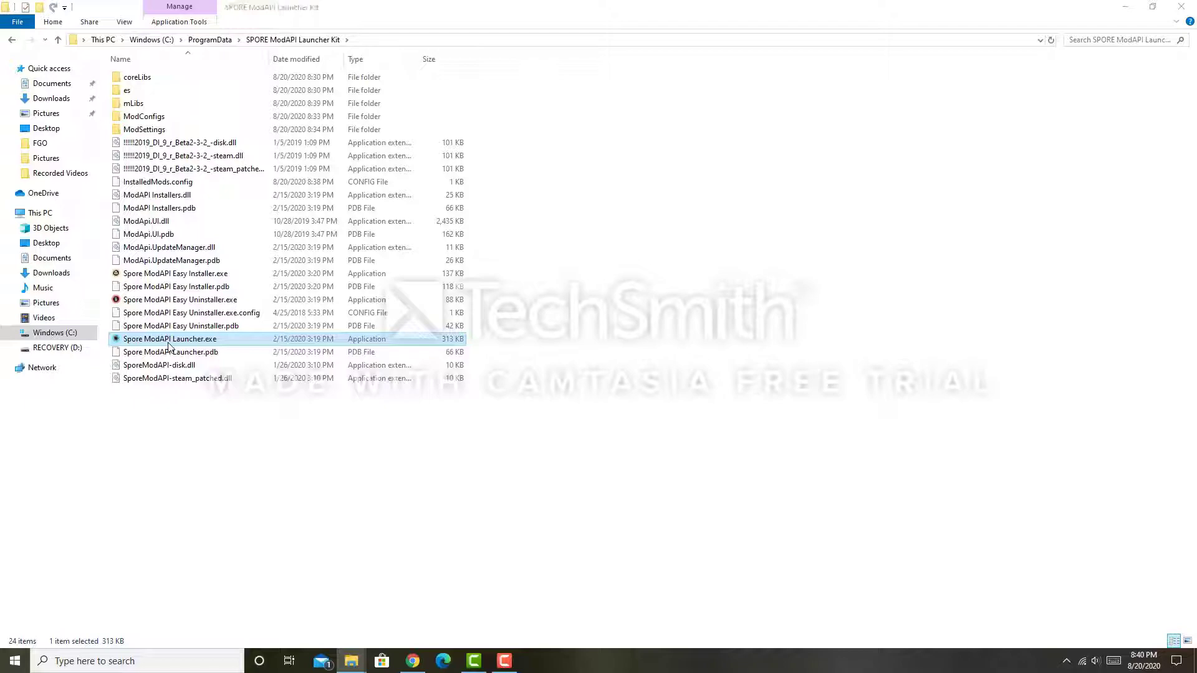
# Launch Spore Galactic Adventures through the Spore ModAPI Launcher
pyautogui.doubleClick(170, 338)
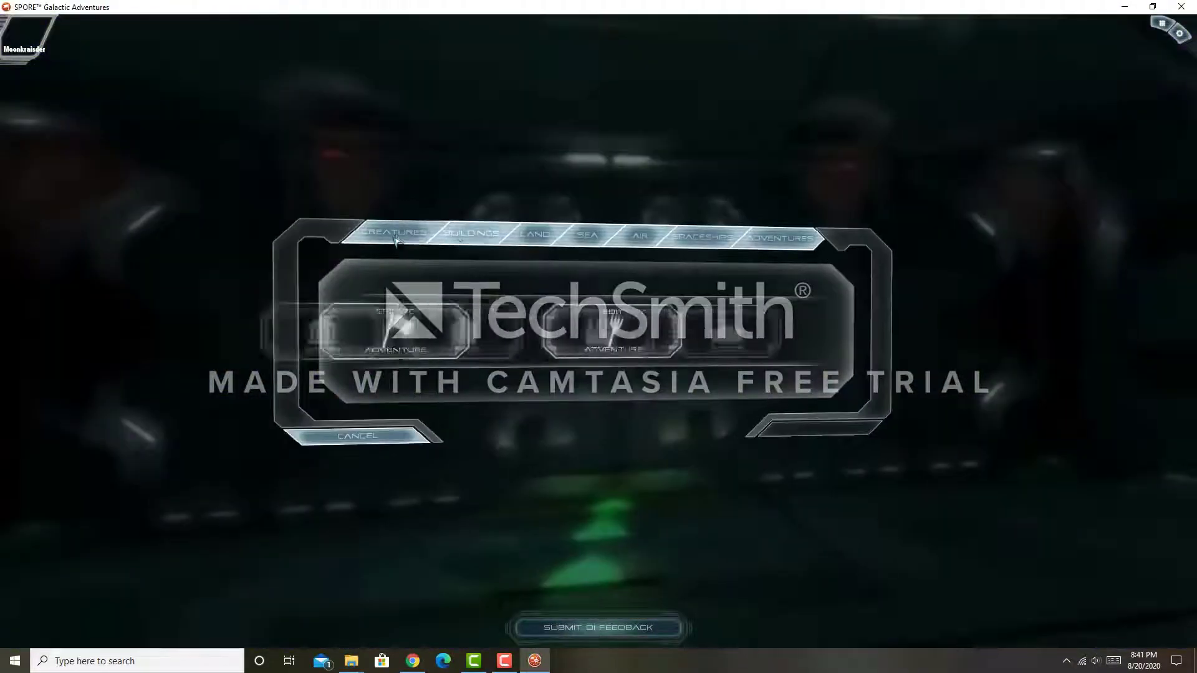
# Start a new creature in the Creature Editor and page to the Darkspore mouths
pyautogui.click(391, 235)
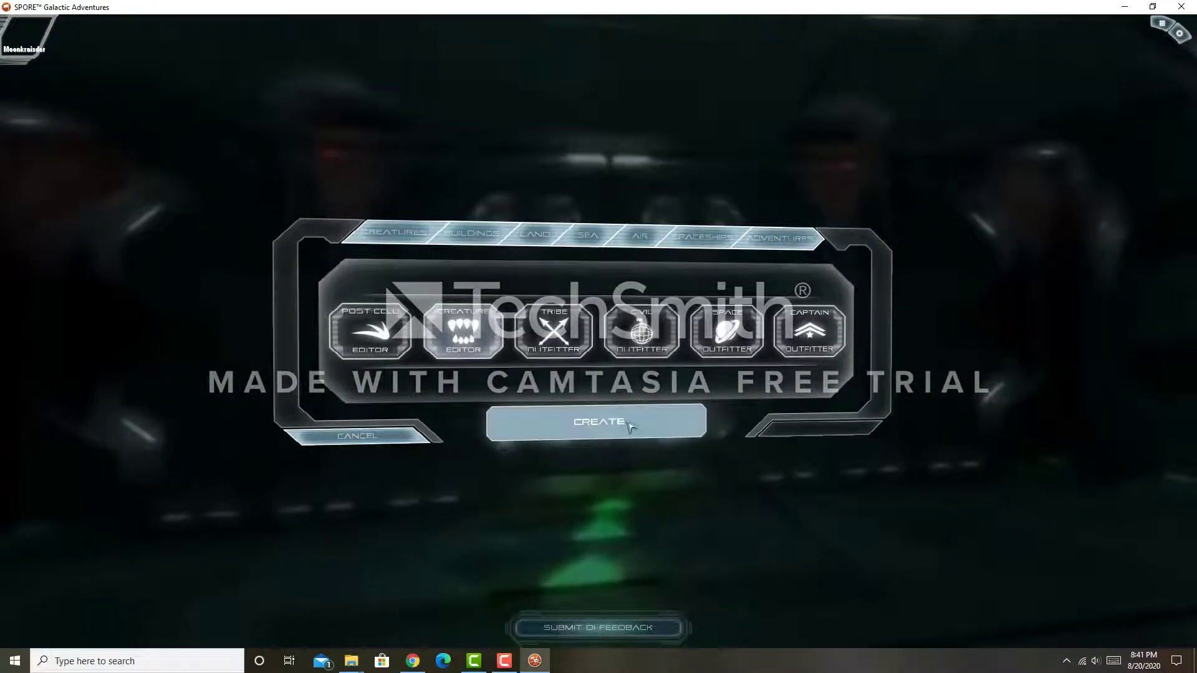
pyautogui.click(598, 423)
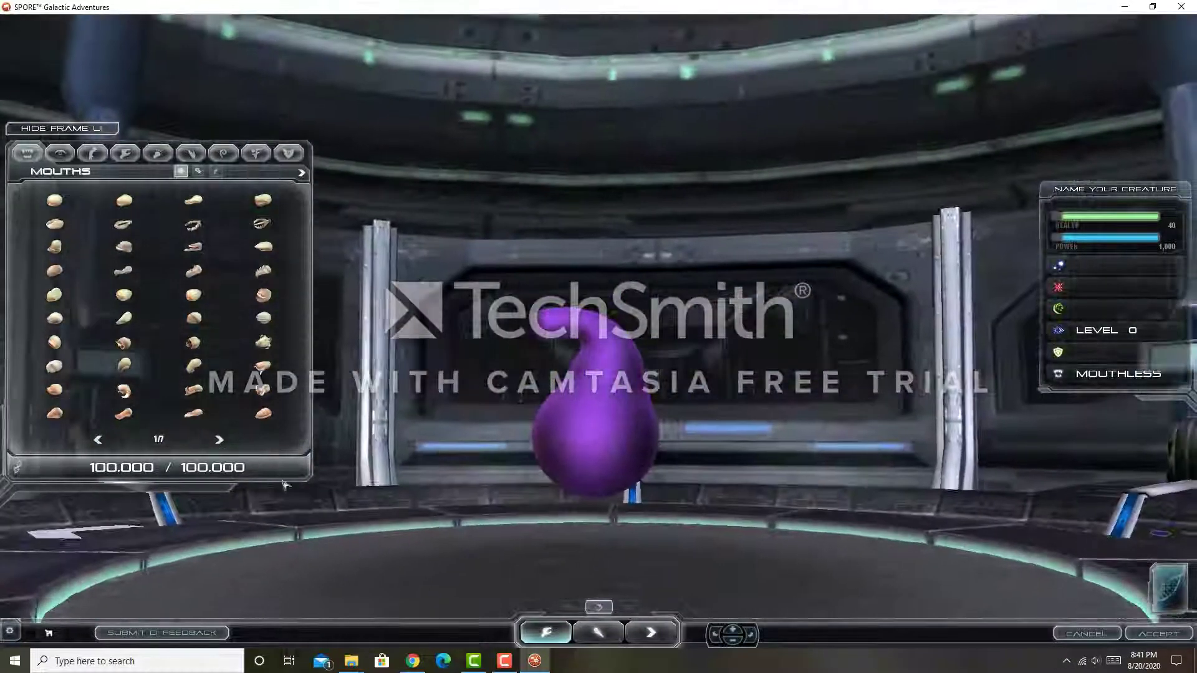
pyautogui.click(220, 440)
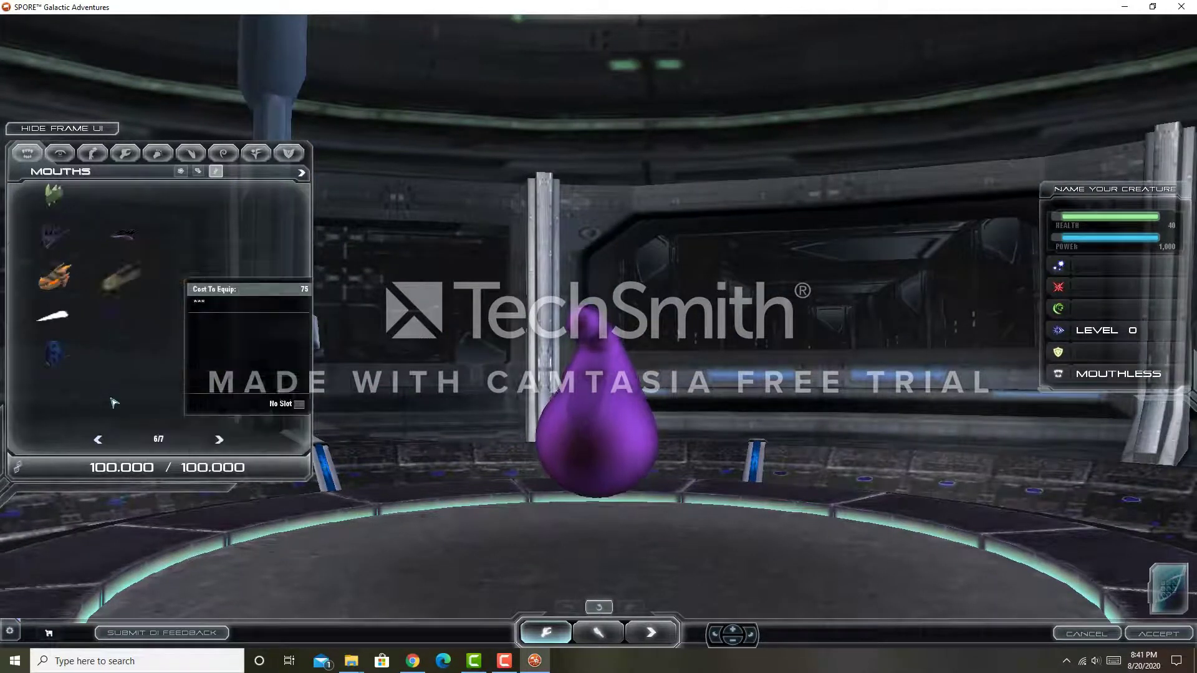
pyautogui.click(98, 440)
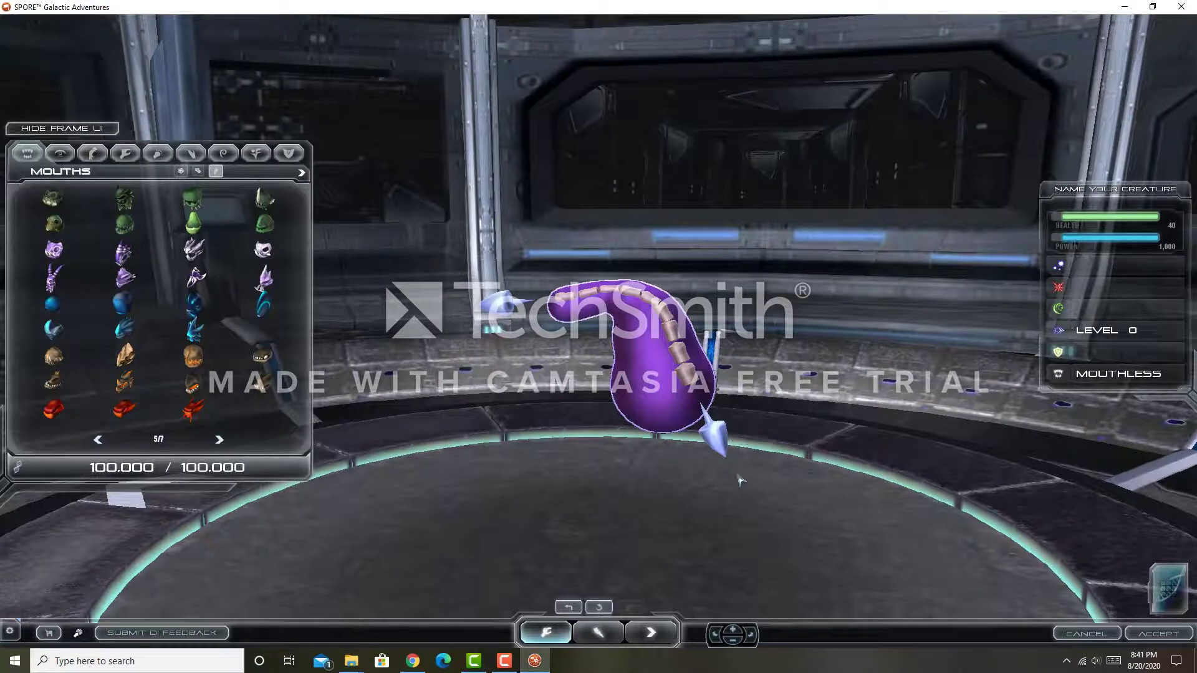
# Attach a Darkspore mouth and limb parts to the creature, then move to Paint mode
pyautogui.moveTo(741, 478); pyautogui.dragTo(565, 447)
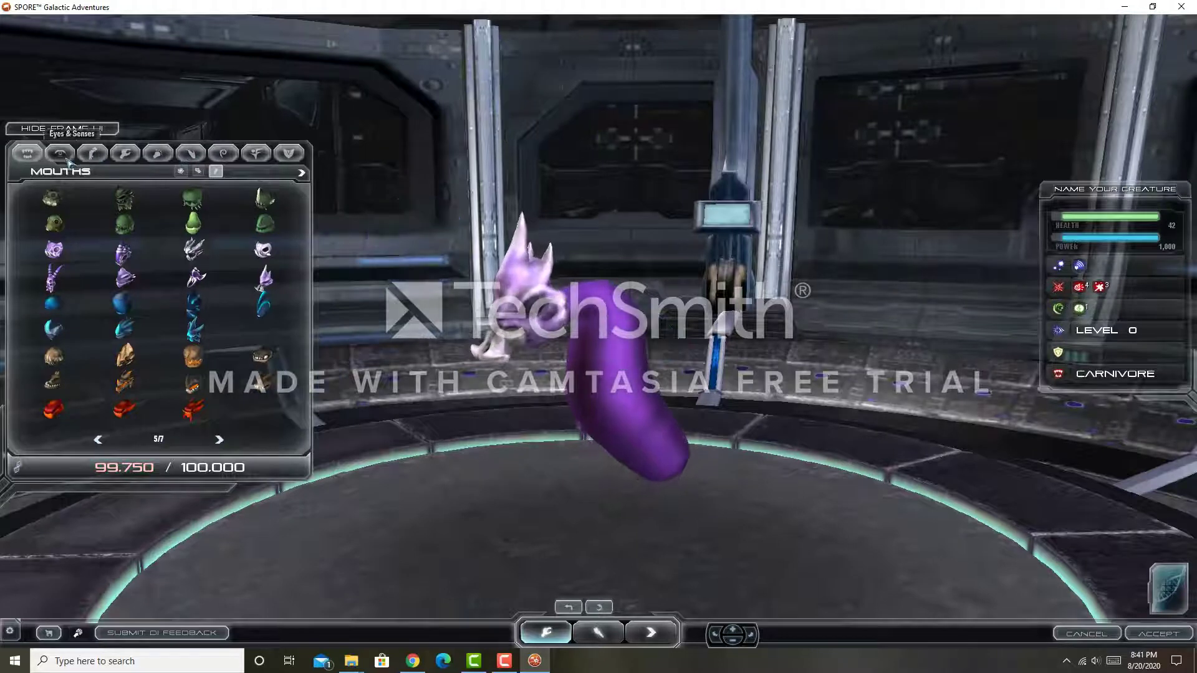
pyautogui.click(60, 152)
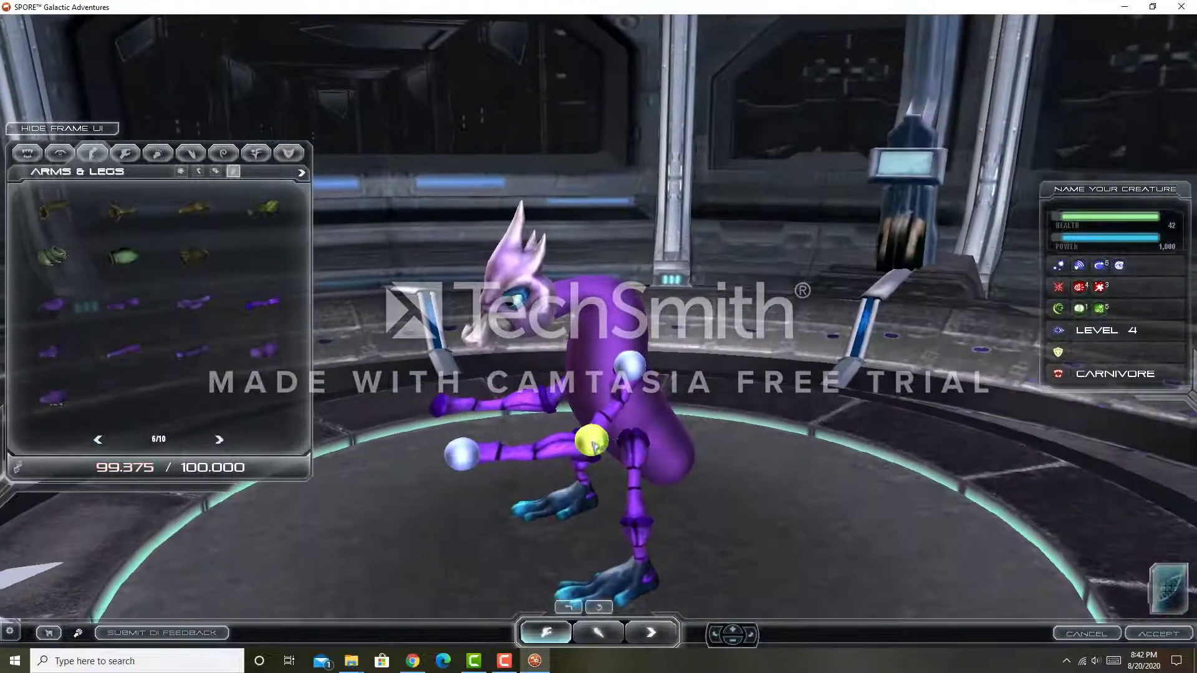
pyautogui.moveTo(124, 152)
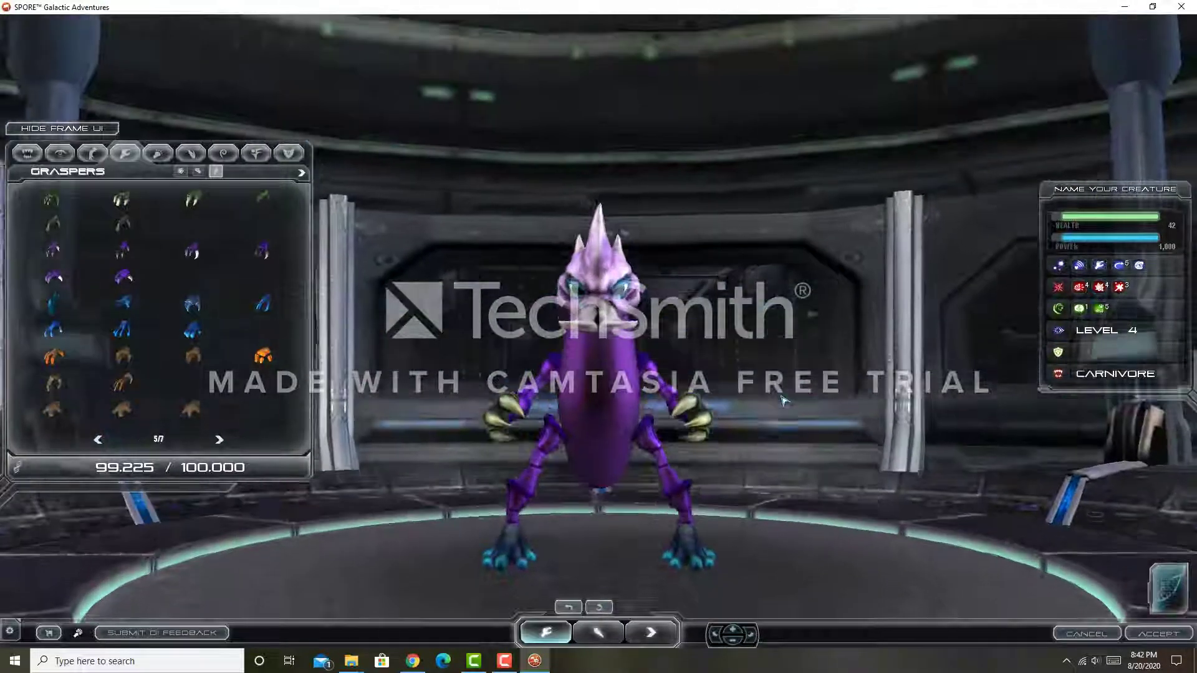
pyautogui.click(597, 632)
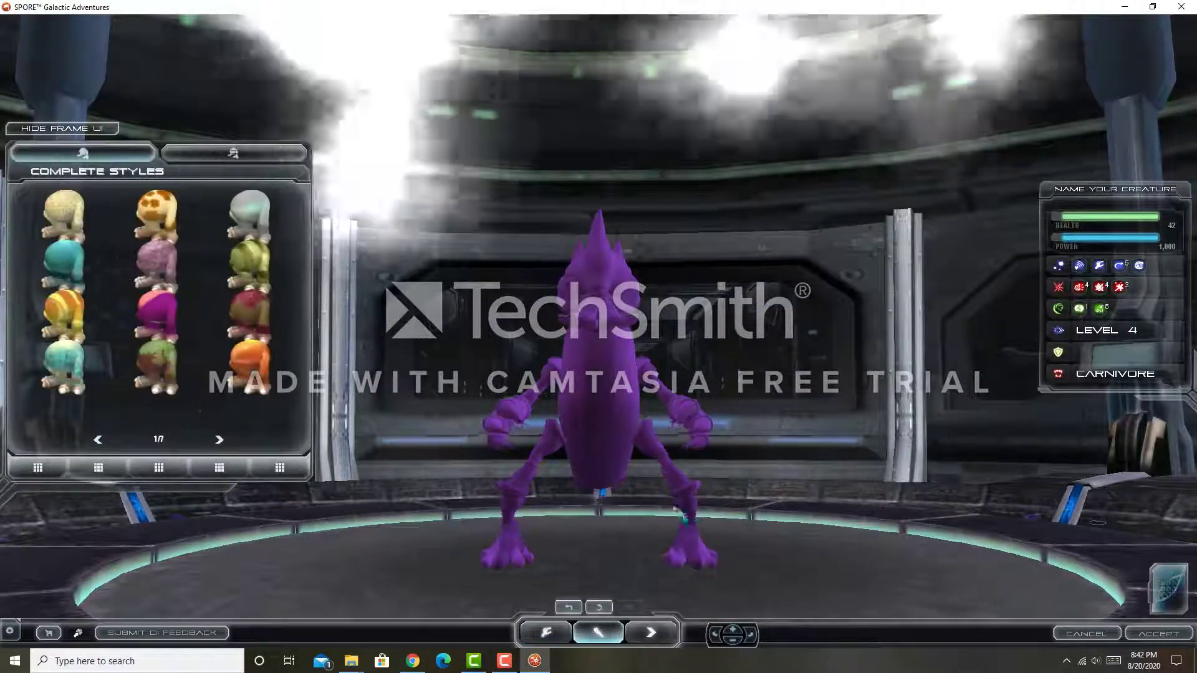